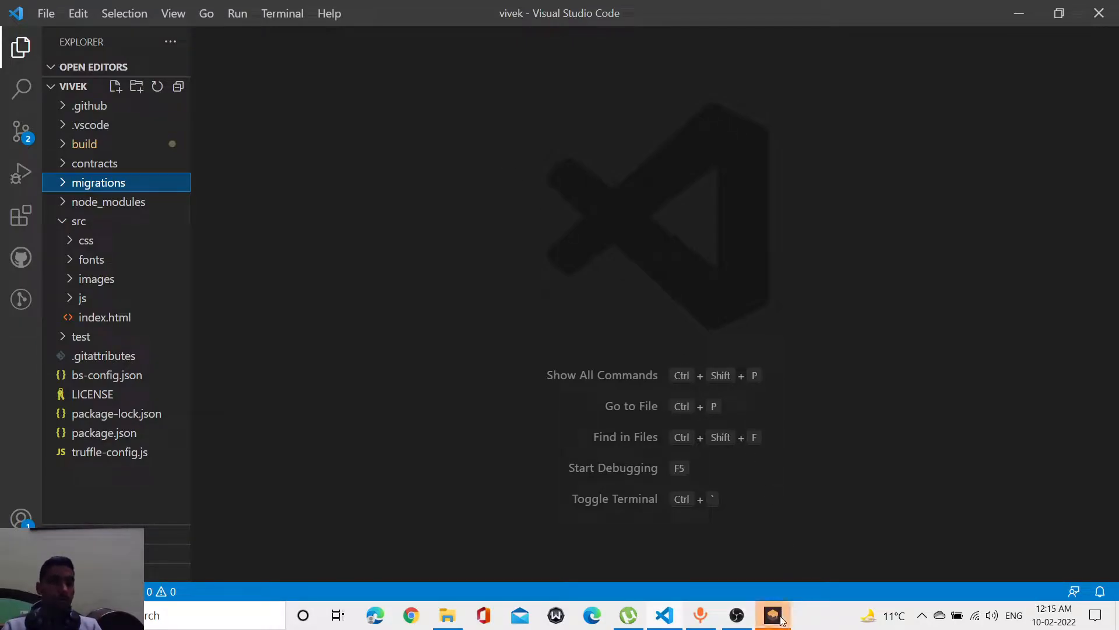
# Step: Start a quickstart Ethereum blockchain in Ganache
pyautogui.click(773, 614)
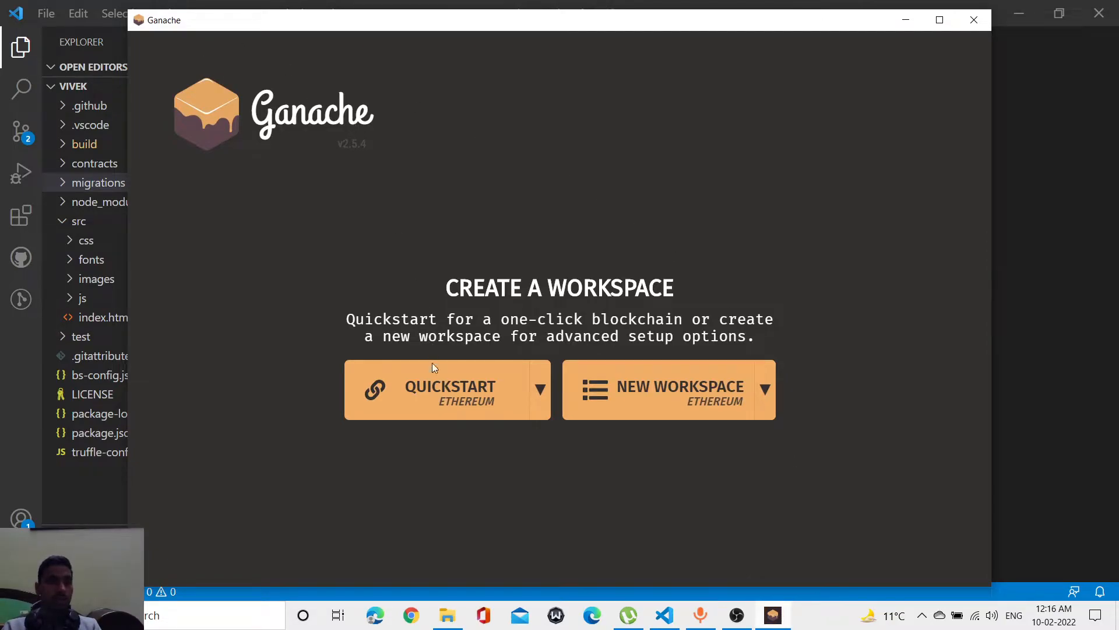
pyautogui.click(447, 389)
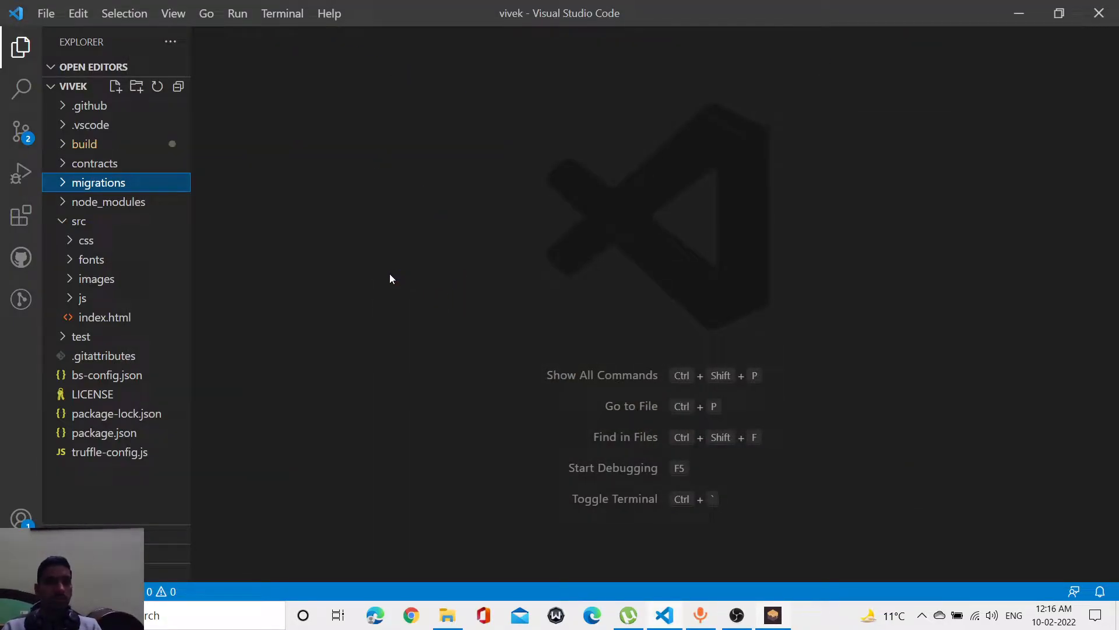
pyautogui.moveTo(144, 356)
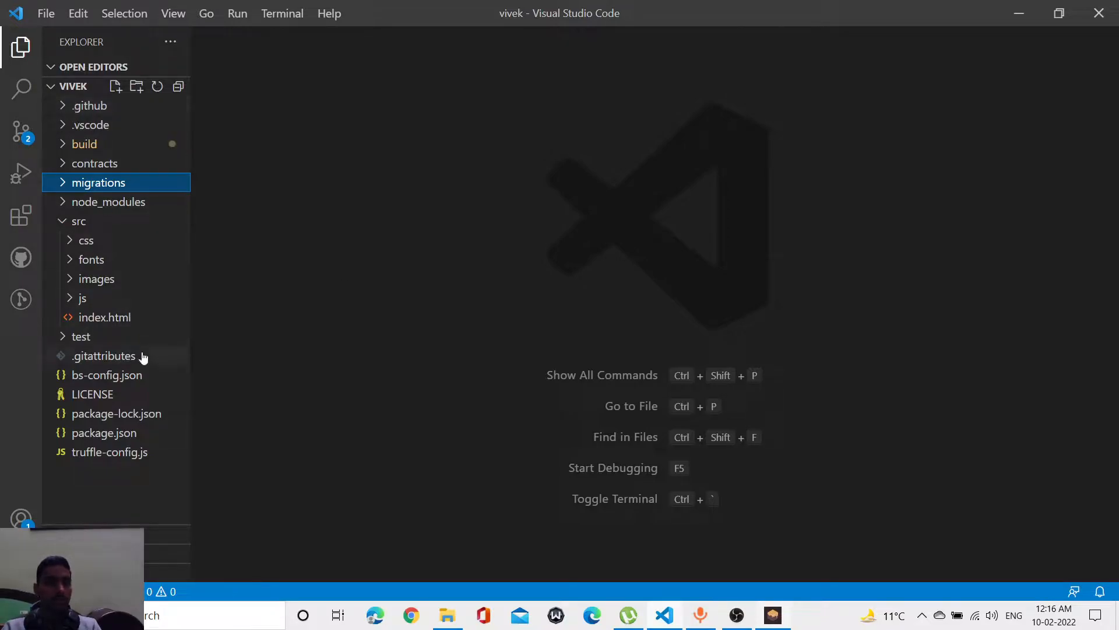
pyautogui.moveTo(181, 292)
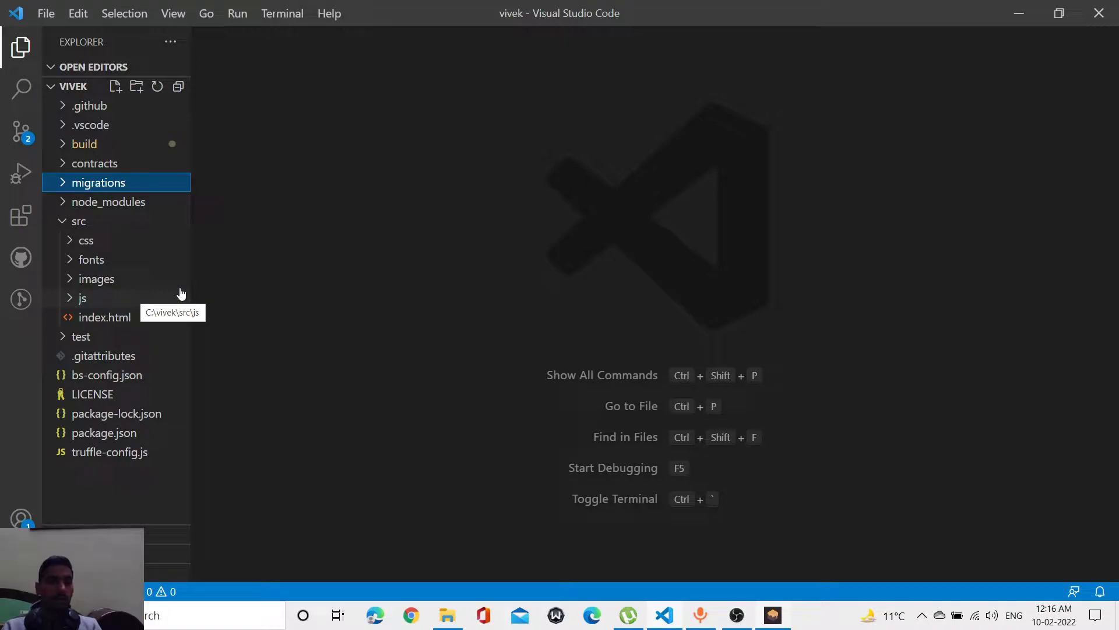
pyautogui.moveTo(299, 278)
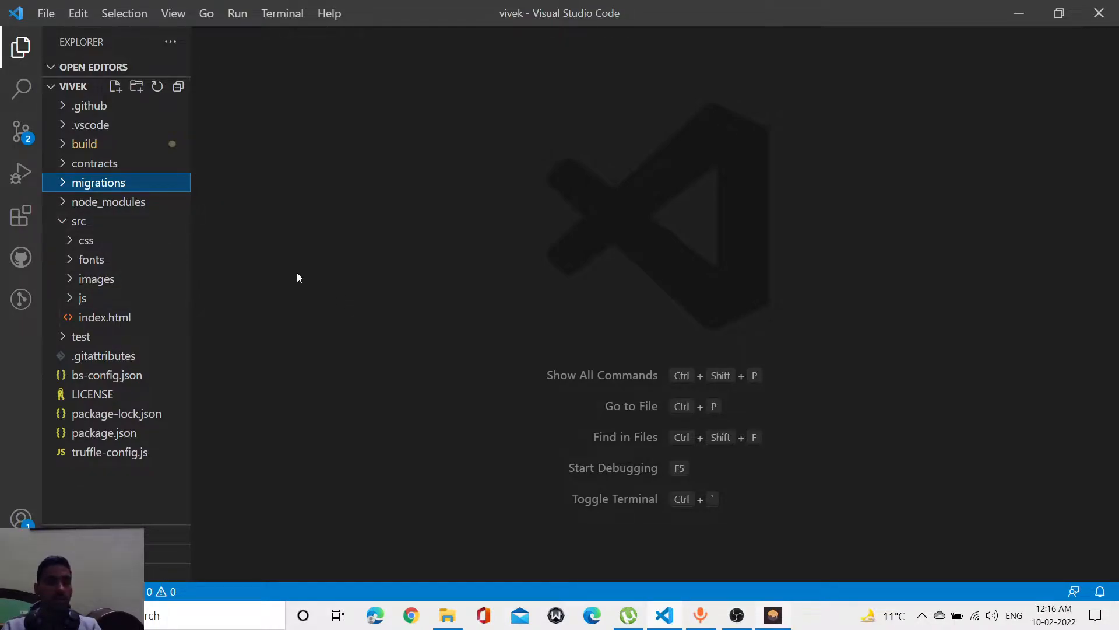
pyautogui.moveTo(352, 281)
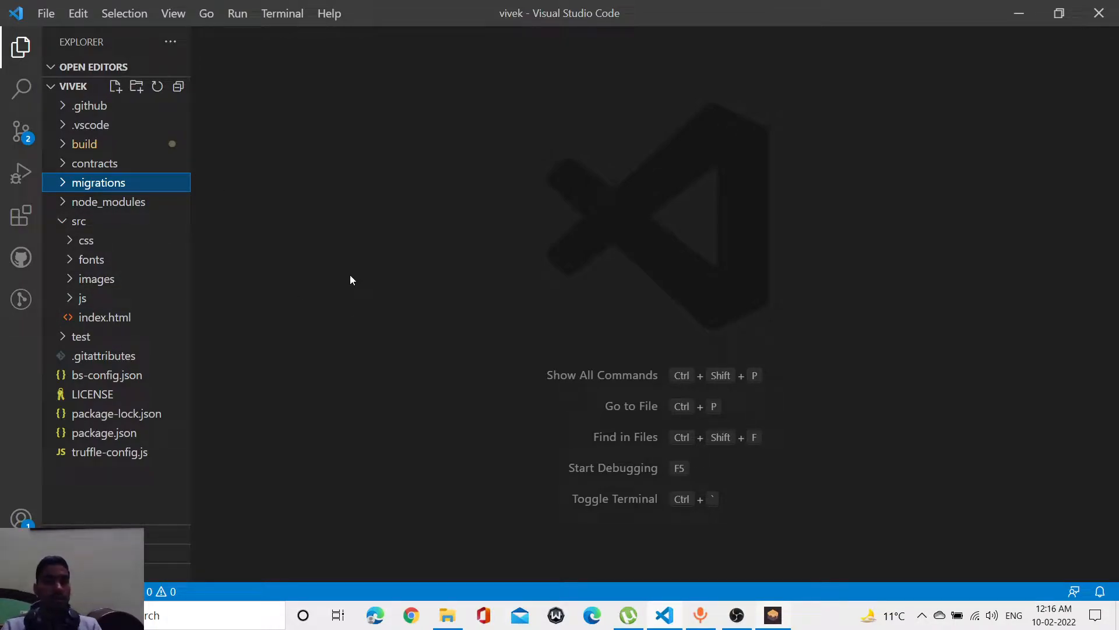
pyautogui.moveTo(258, 266)
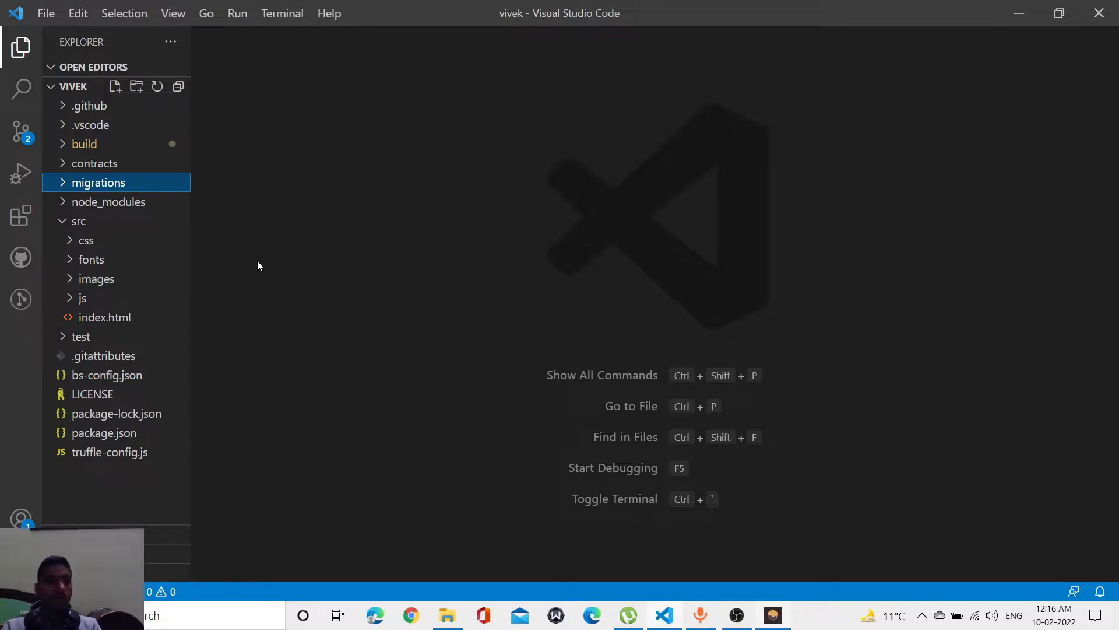
pyautogui.moveTo(257, 274)
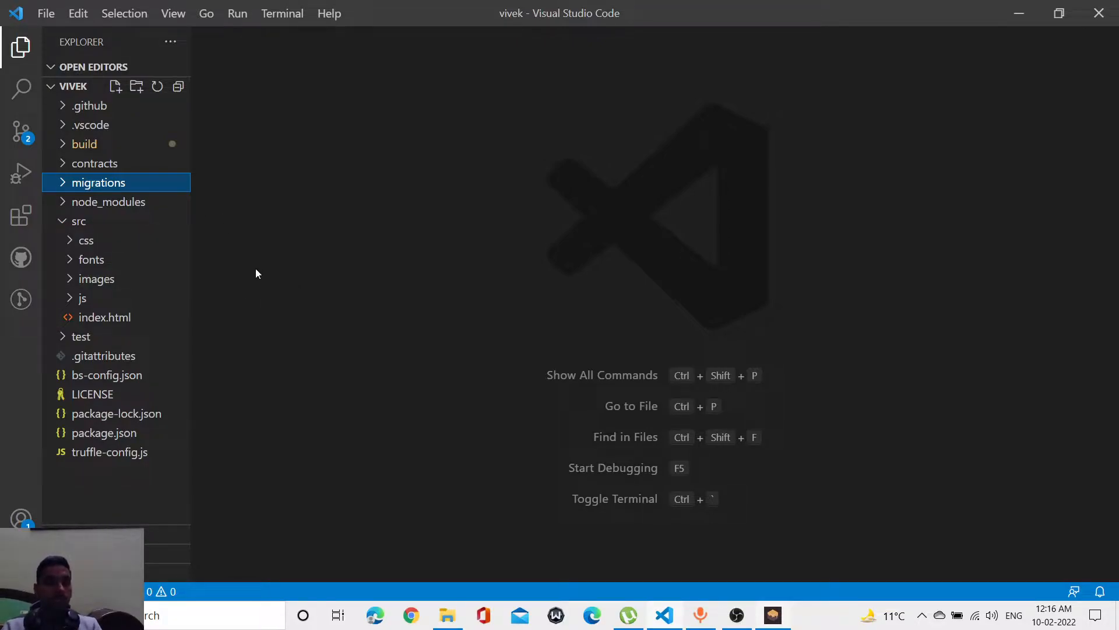
pyautogui.moveTo(354, 350)
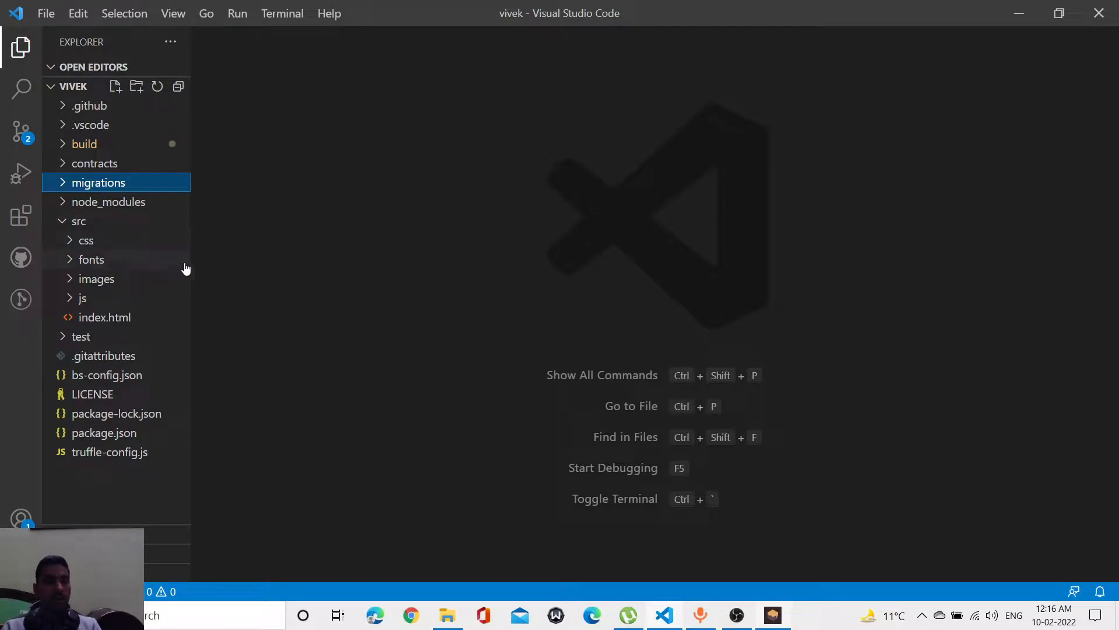
pyautogui.moveTo(222, 229)
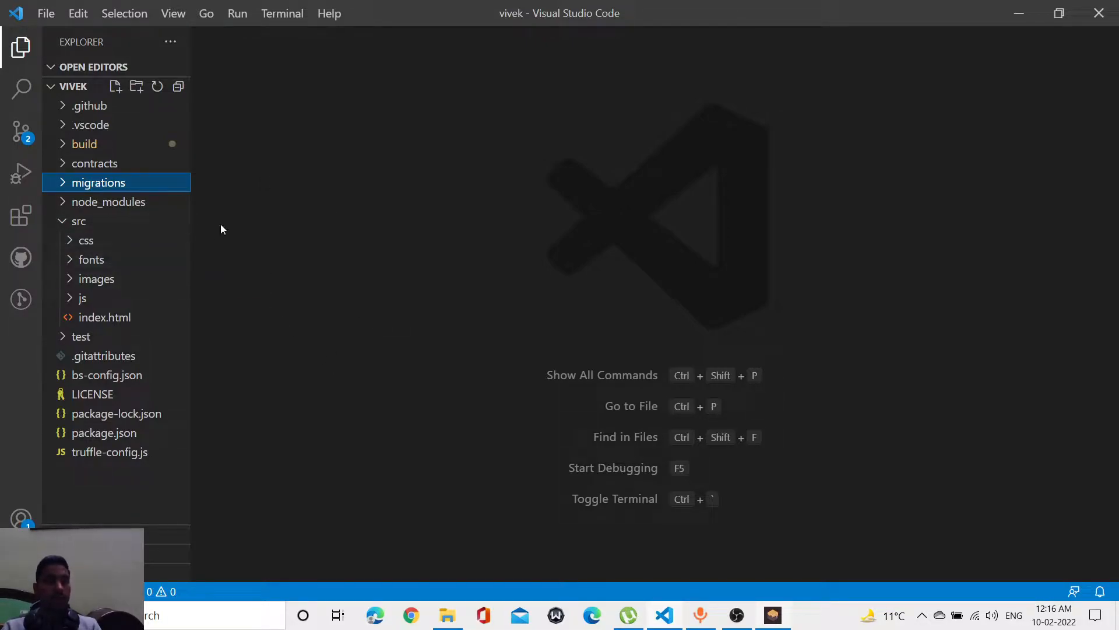
pyautogui.moveTo(246, 267)
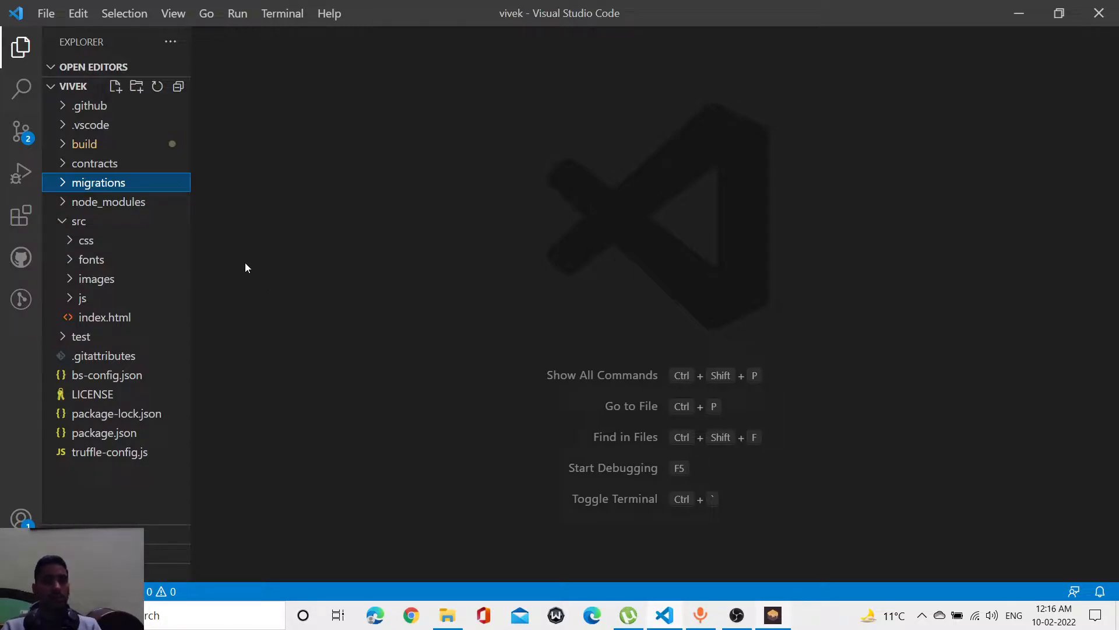
pyautogui.moveTo(292, 20)
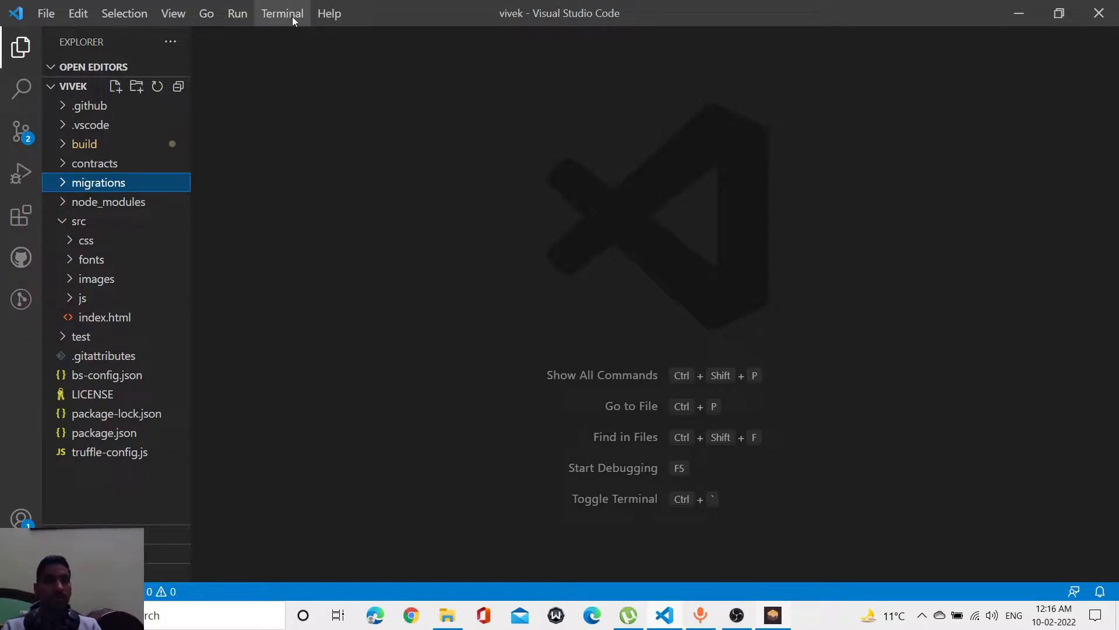
pyautogui.click(329, 14)
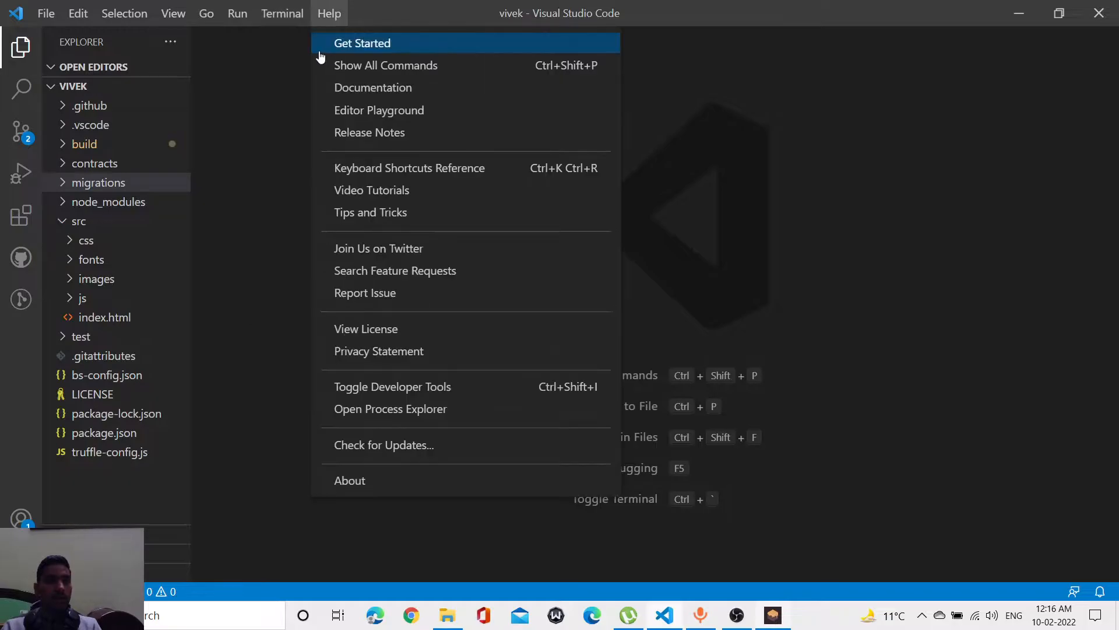
# Step: Open a new PowerShell terminal in VS Code at C:\vivek
pyautogui.click(282, 13)
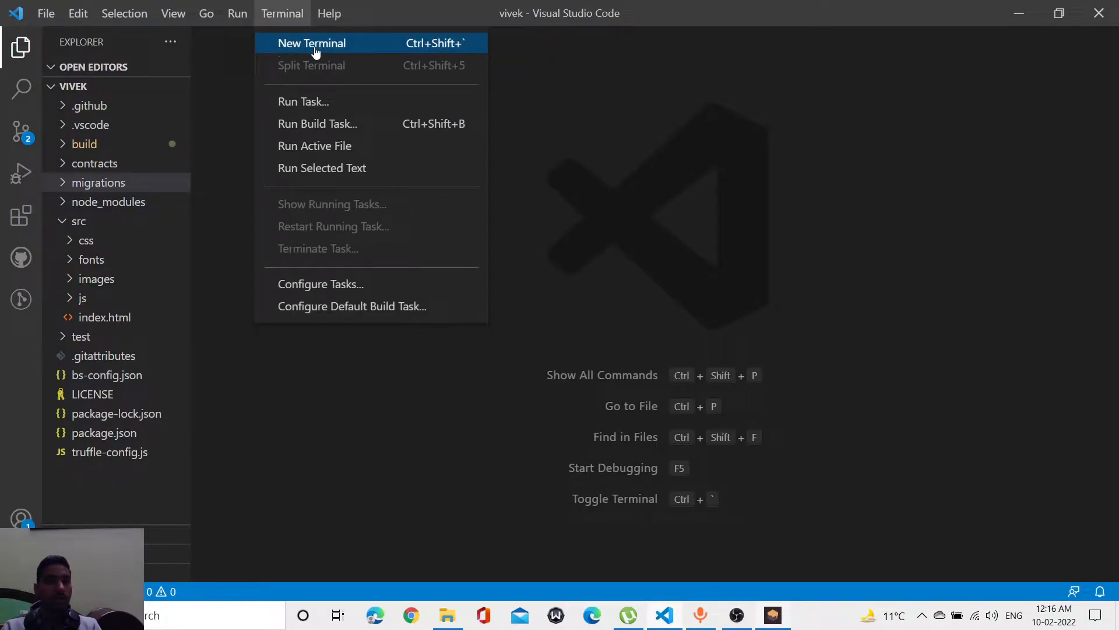
pyautogui.click(311, 43)
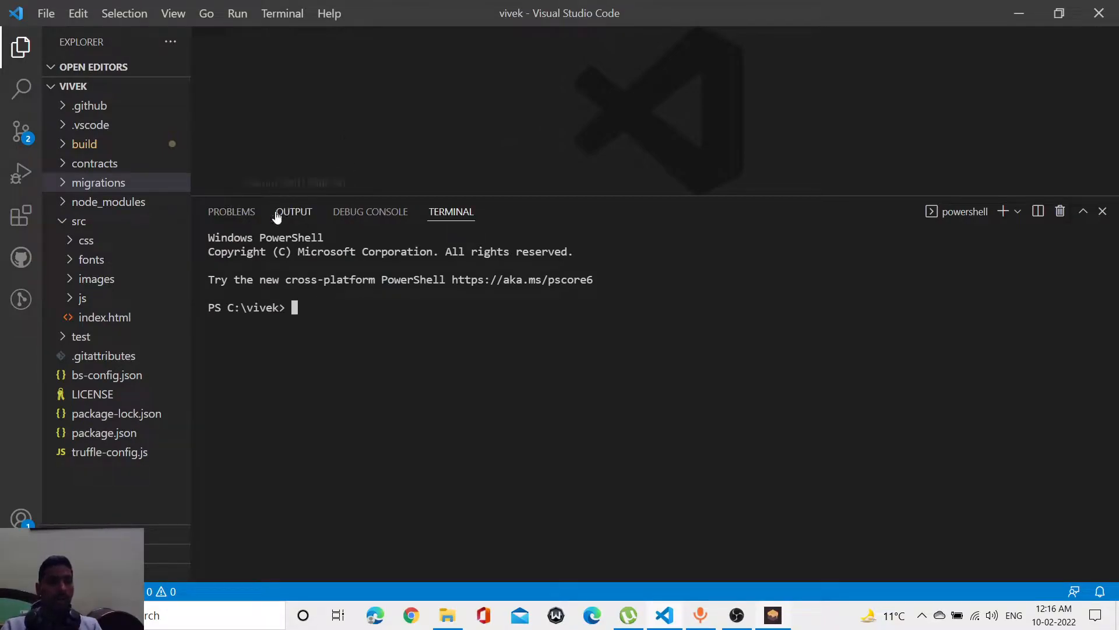
pyautogui.moveTo(524, 225)
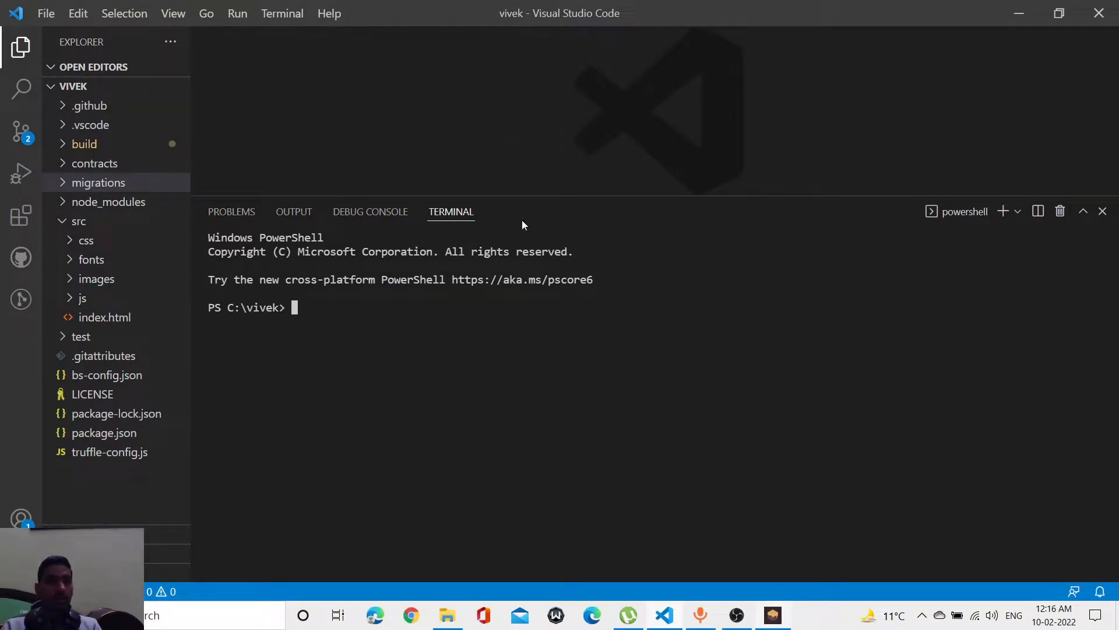
pyautogui.moveTo(467, 218)
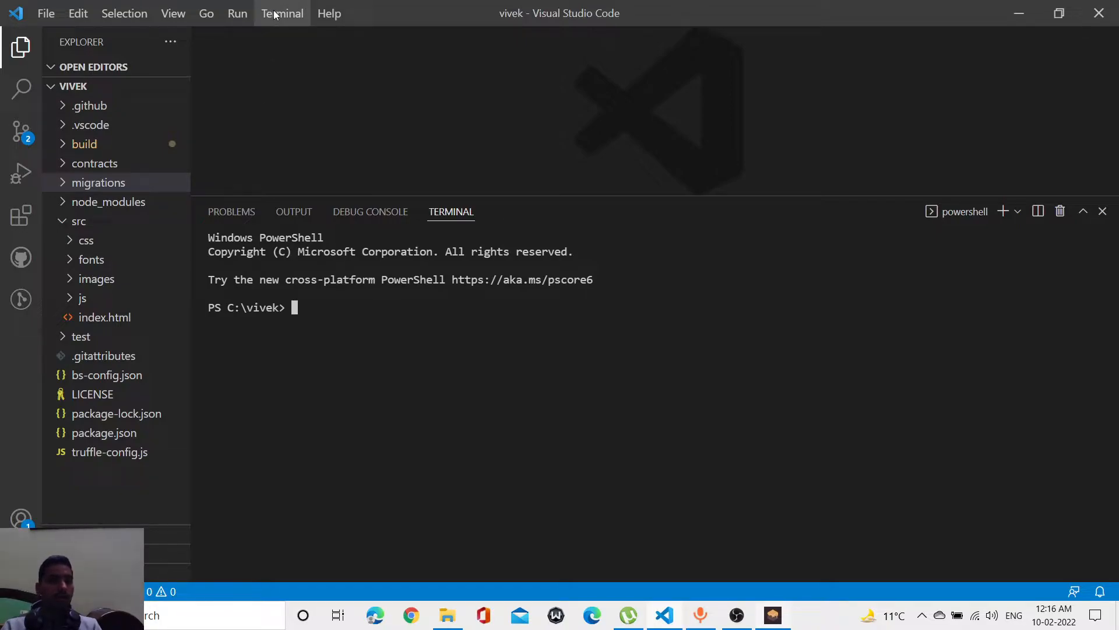
pyautogui.click(281, 13)
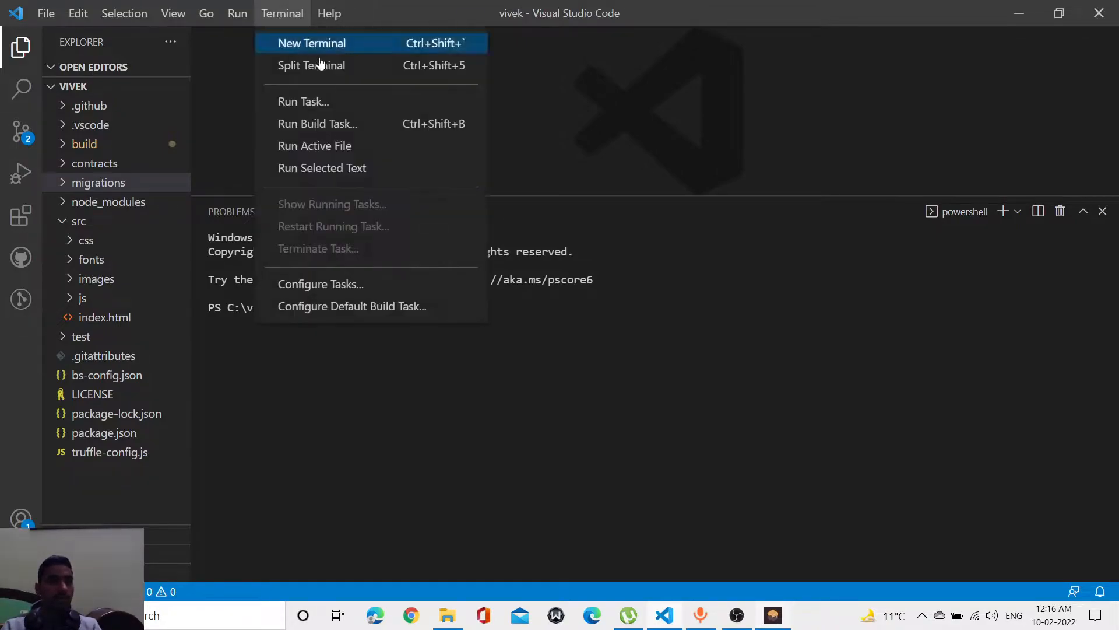
pyautogui.click(311, 43)
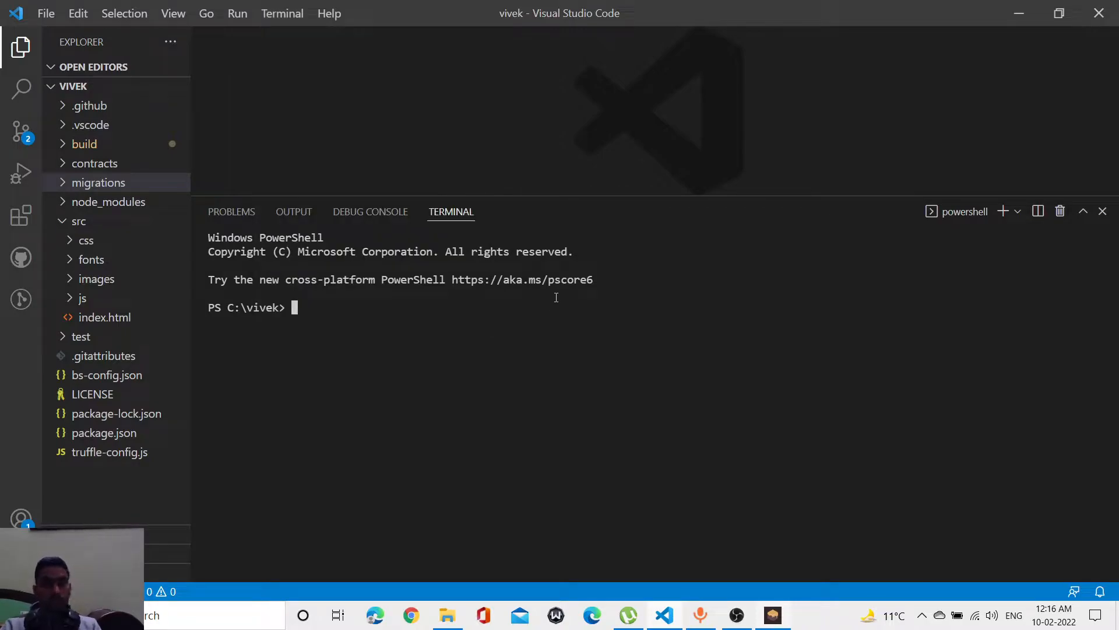
# Step: Run 'truffle migrate --reset' to redeploy the contracts
pyautogui.write('truffle')
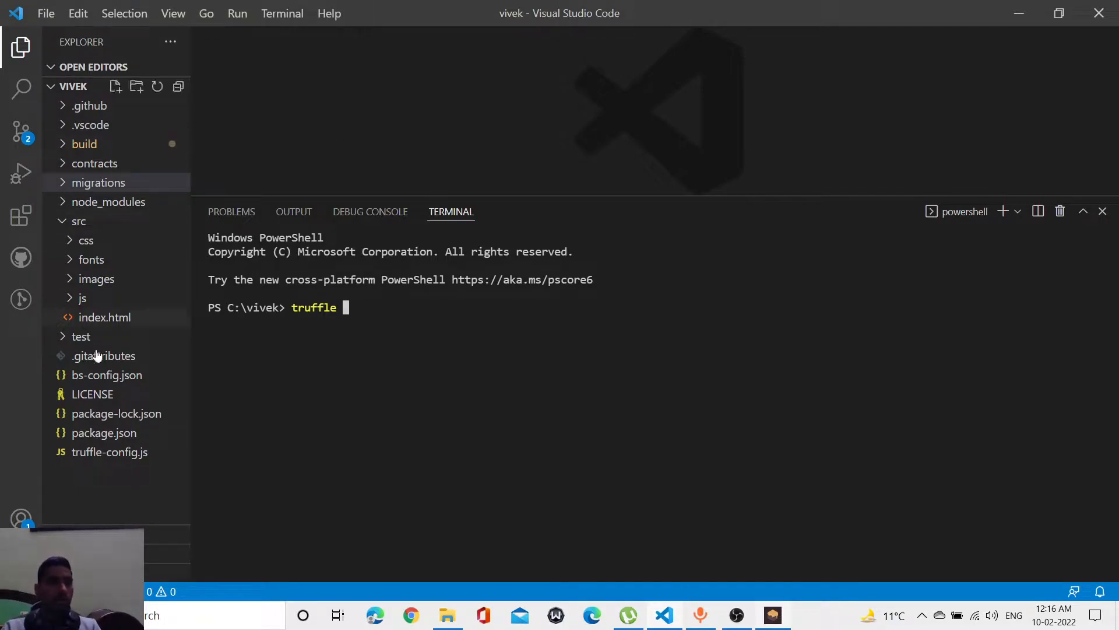
pyautogui.moveTo(233, 191)
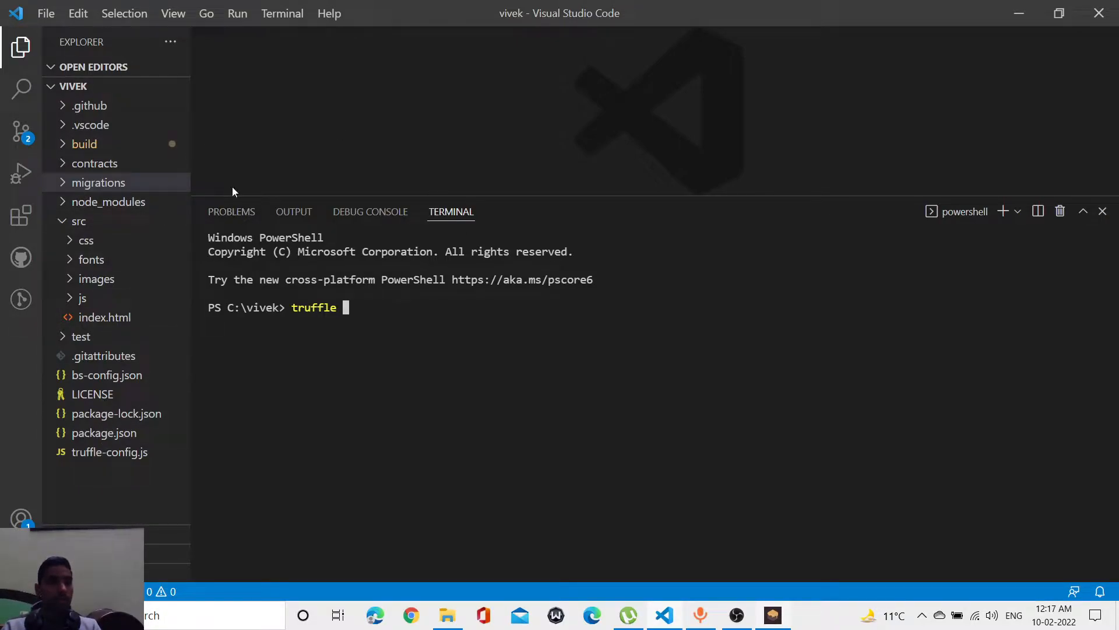
pyautogui.write('migra')
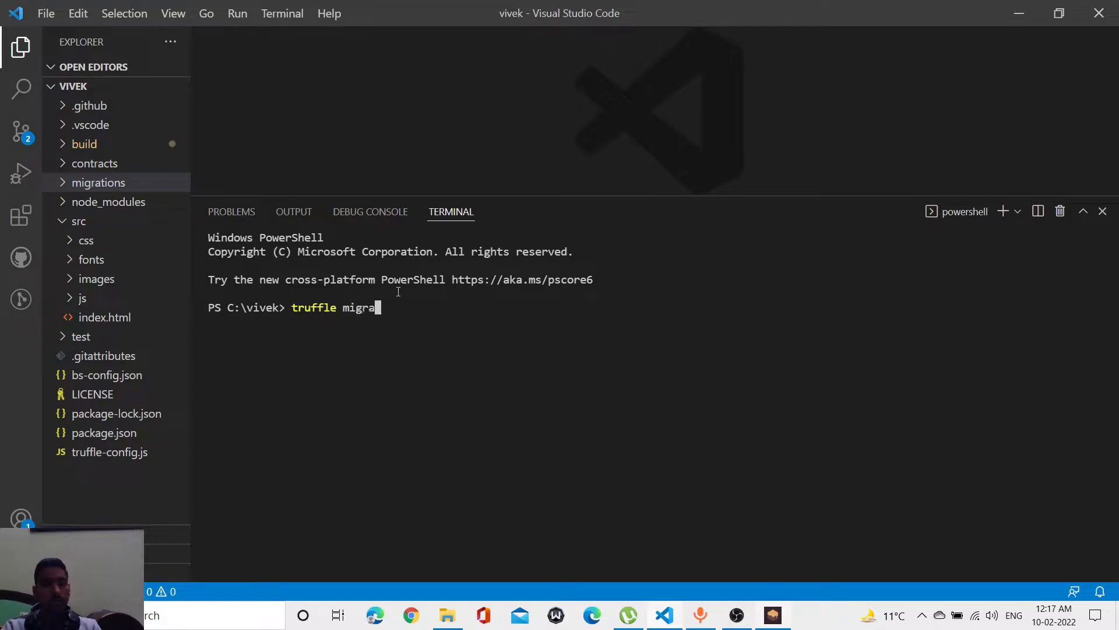
pyautogui.write('te --reset')
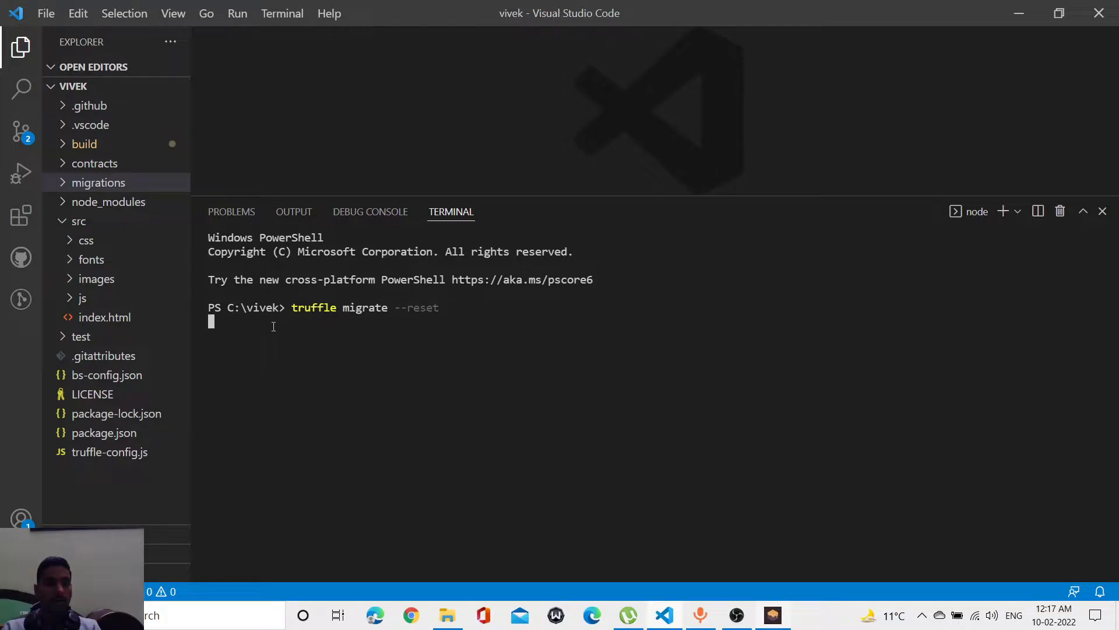
pyautogui.moveTo(298, 436)
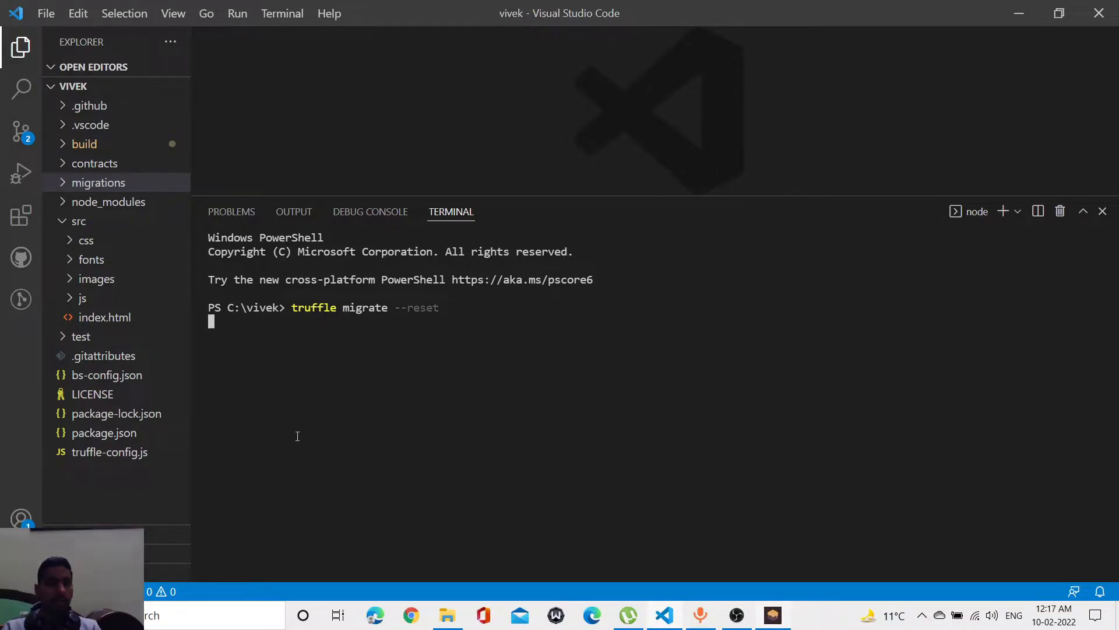
pyautogui.moveTo(630, 591)
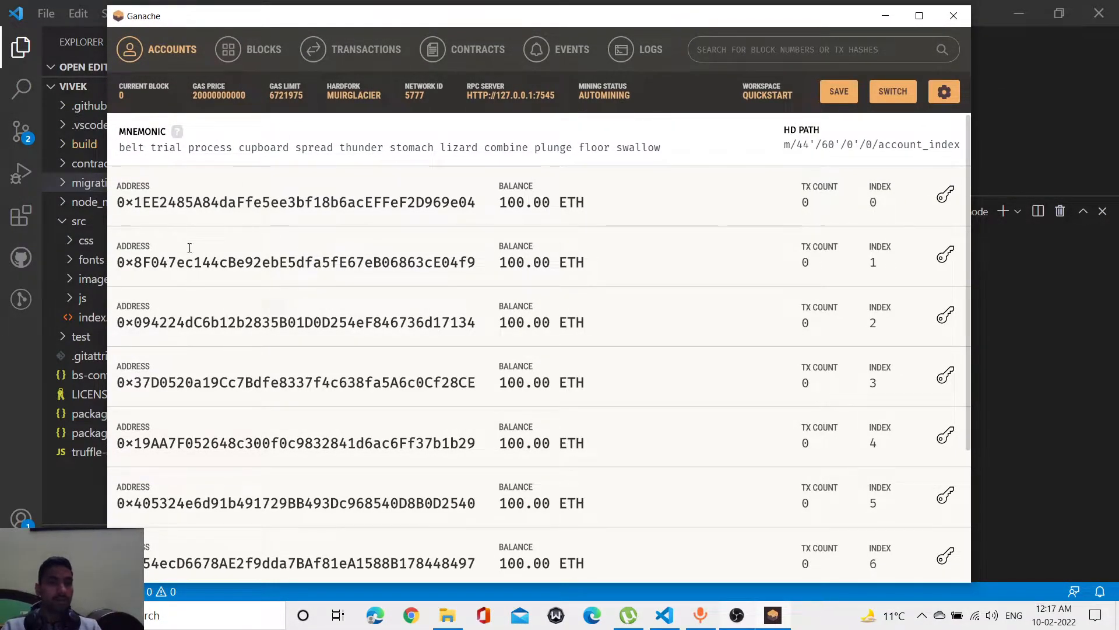
# Step: Verify account 0 shows 99.99 ETH in Ganache, then return to the migration summary
pyautogui.scroll(-3)
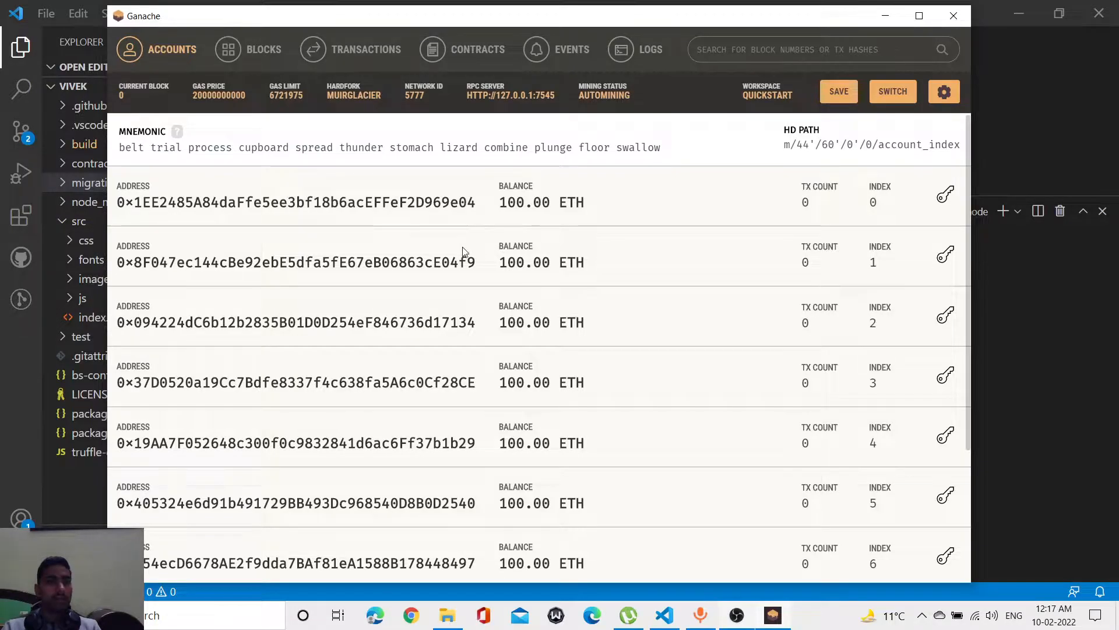
pyautogui.doubleClick(535, 202)
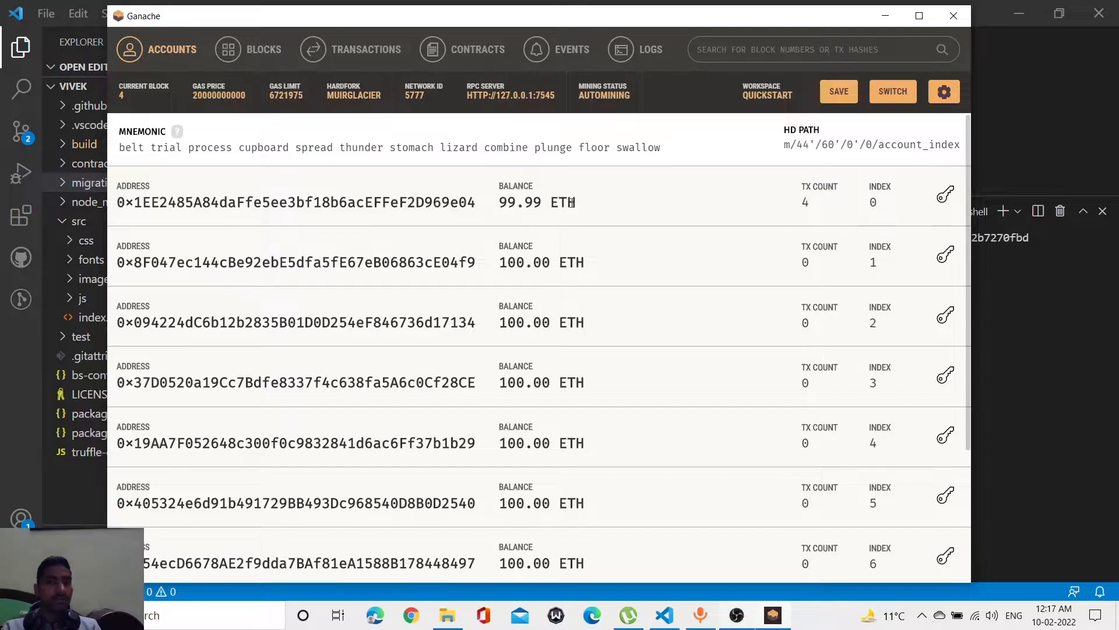
pyautogui.doubleClick(519, 202)
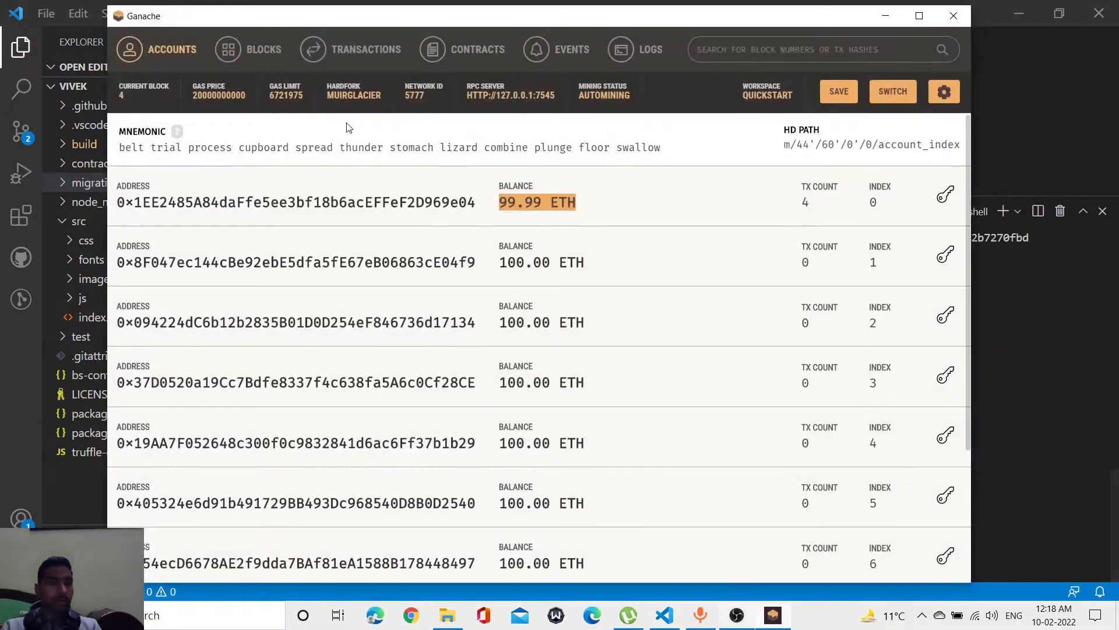
pyautogui.click(665, 615)
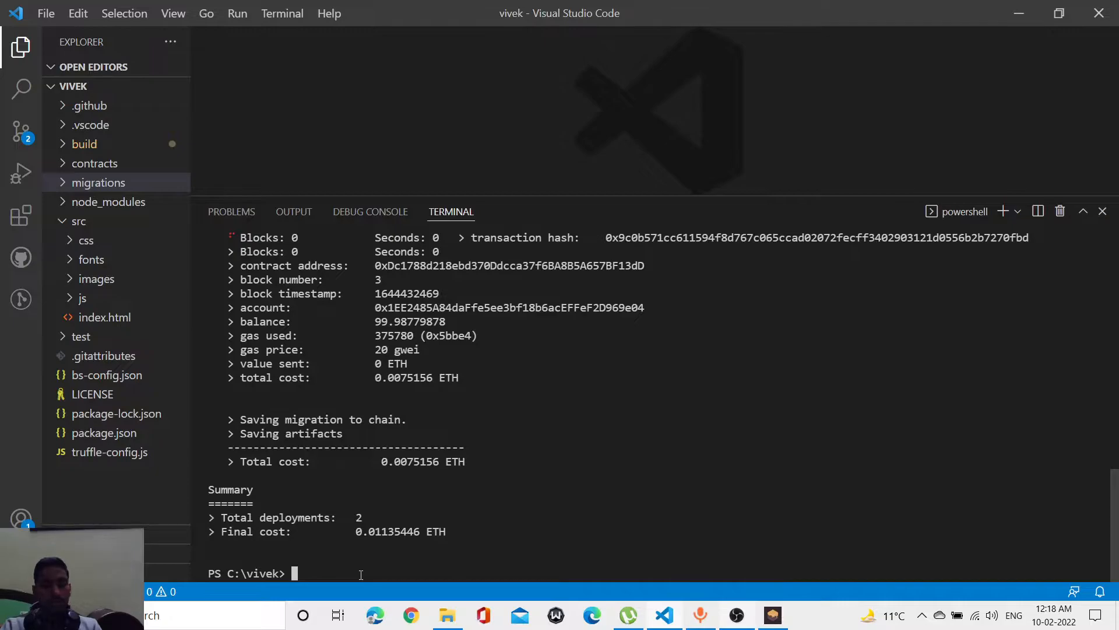
pyautogui.write('npm install solc')
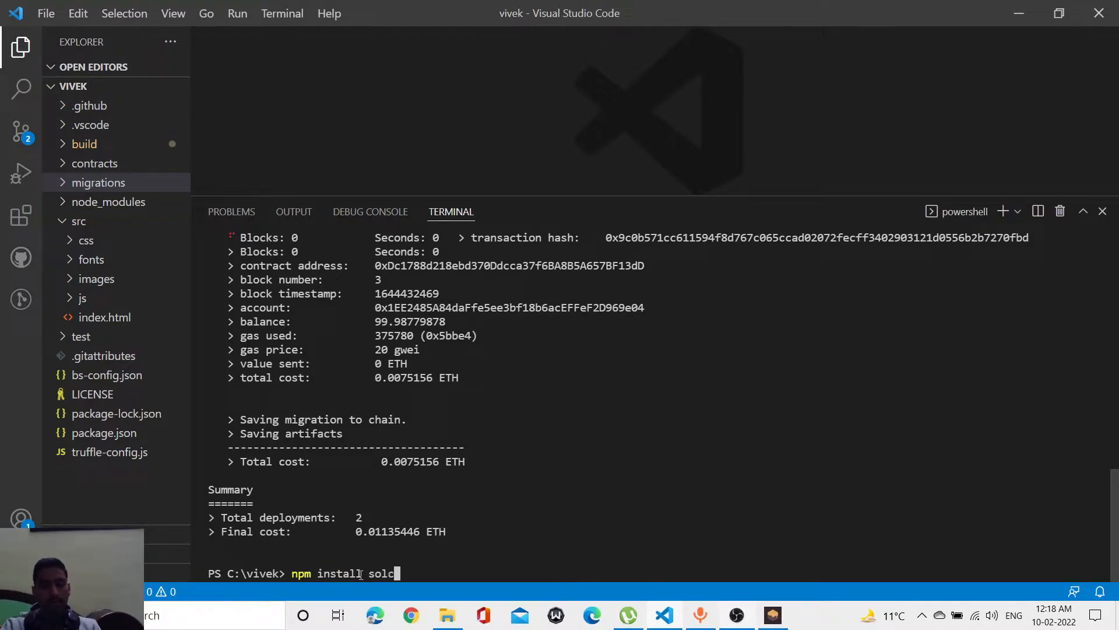
pyautogui.write('@')
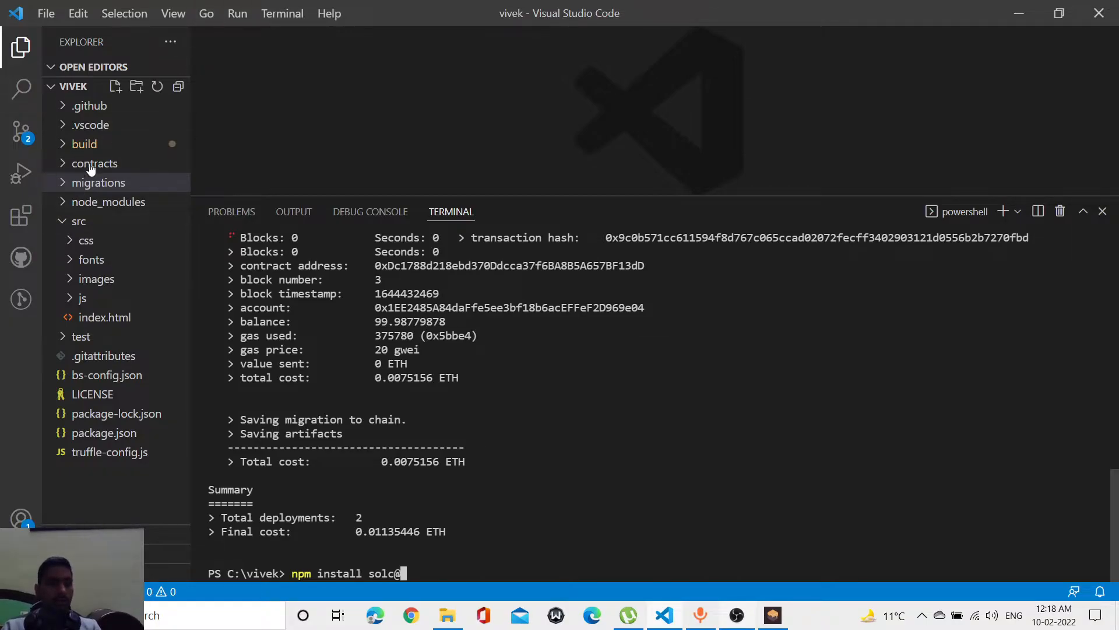
pyautogui.click(93, 163)
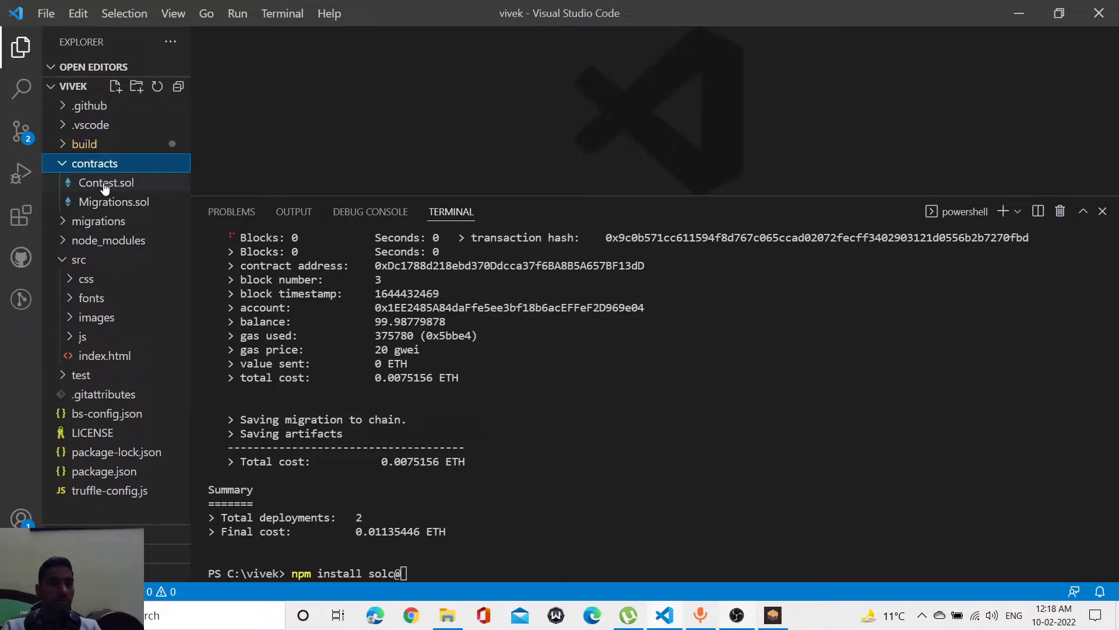
pyautogui.doubleClick(107, 182)
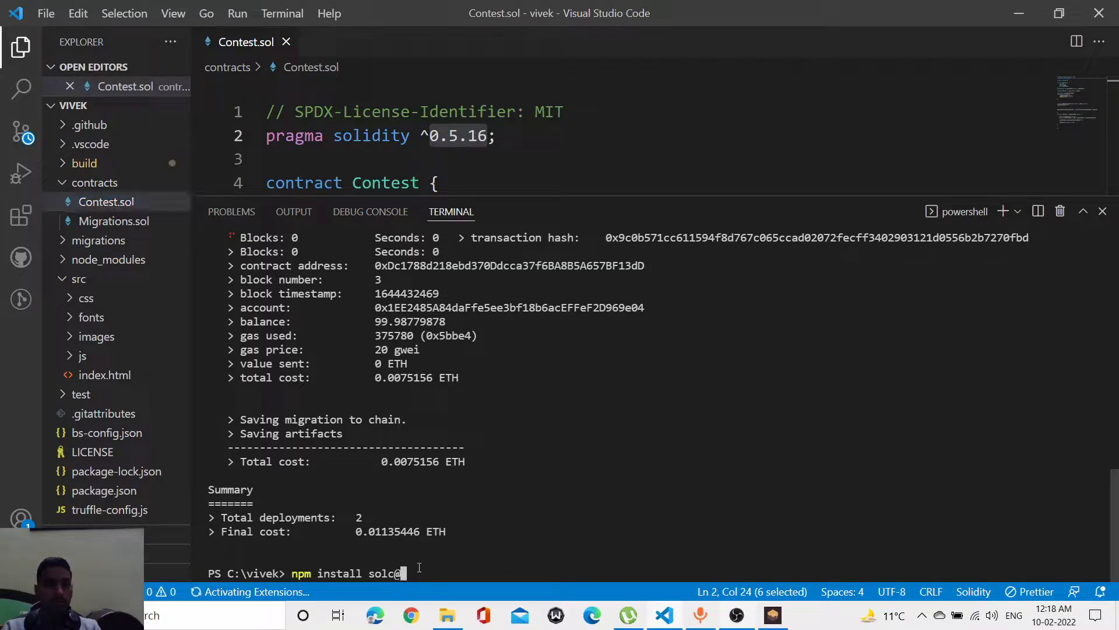
pyautogui.write('0.5.16')
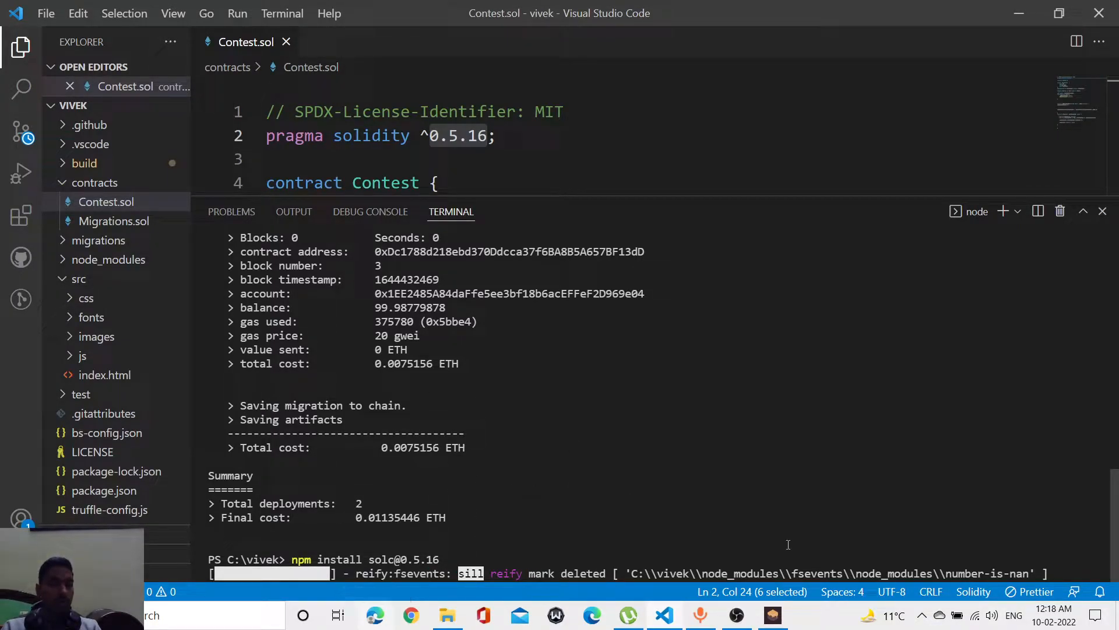
# Step: Show account 0's private key in Ganache, then close its details
pyautogui.click(773, 615)
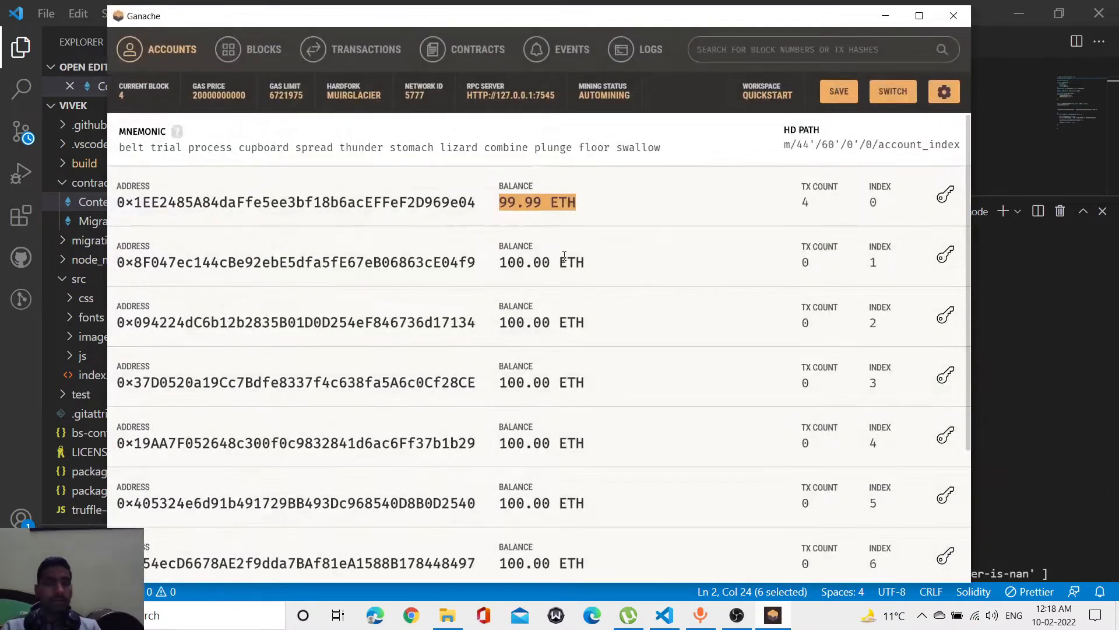
pyautogui.scroll(-3)
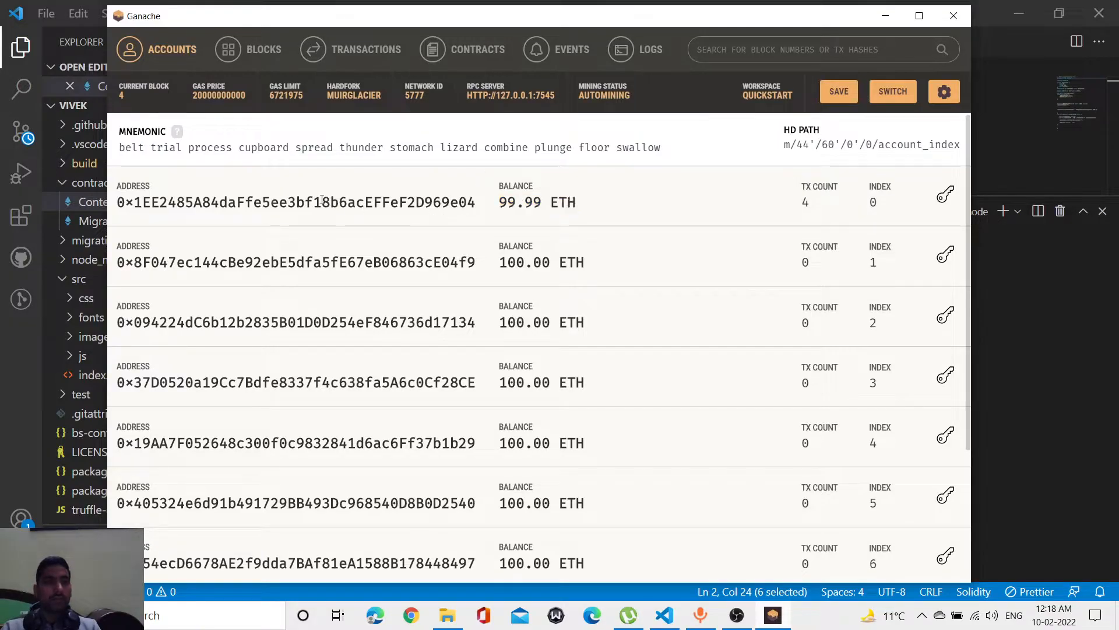
pyautogui.doubleClick(318, 203)
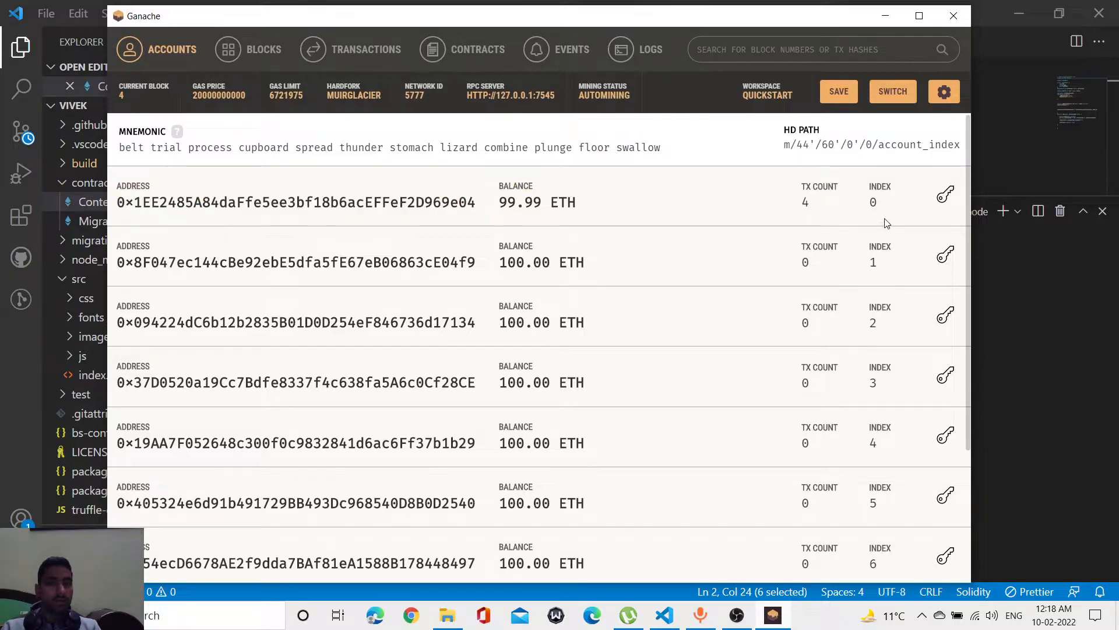
pyautogui.click(945, 192)
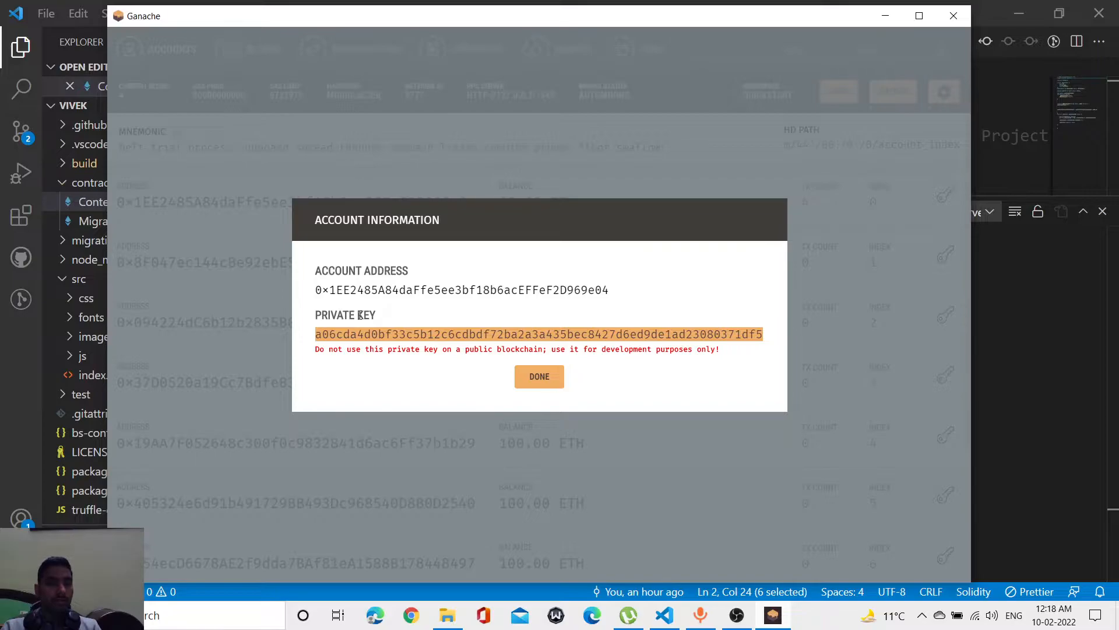
pyautogui.click(539, 376)
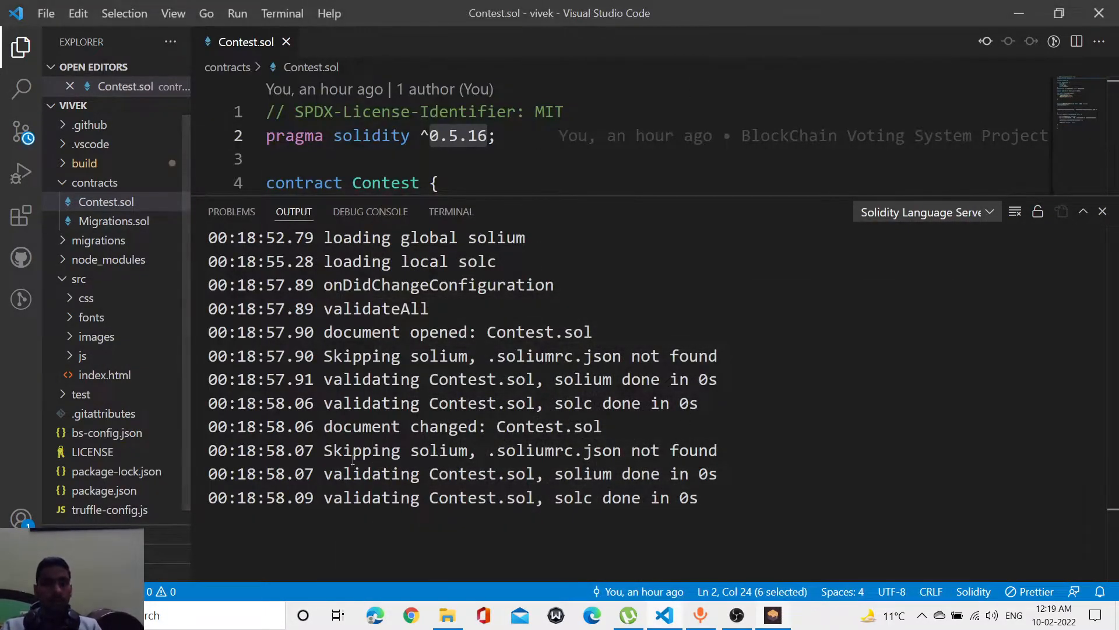
# Step: Run 'npm run dev' to serve the voting app at localhost:3000
pyautogui.click(452, 211)
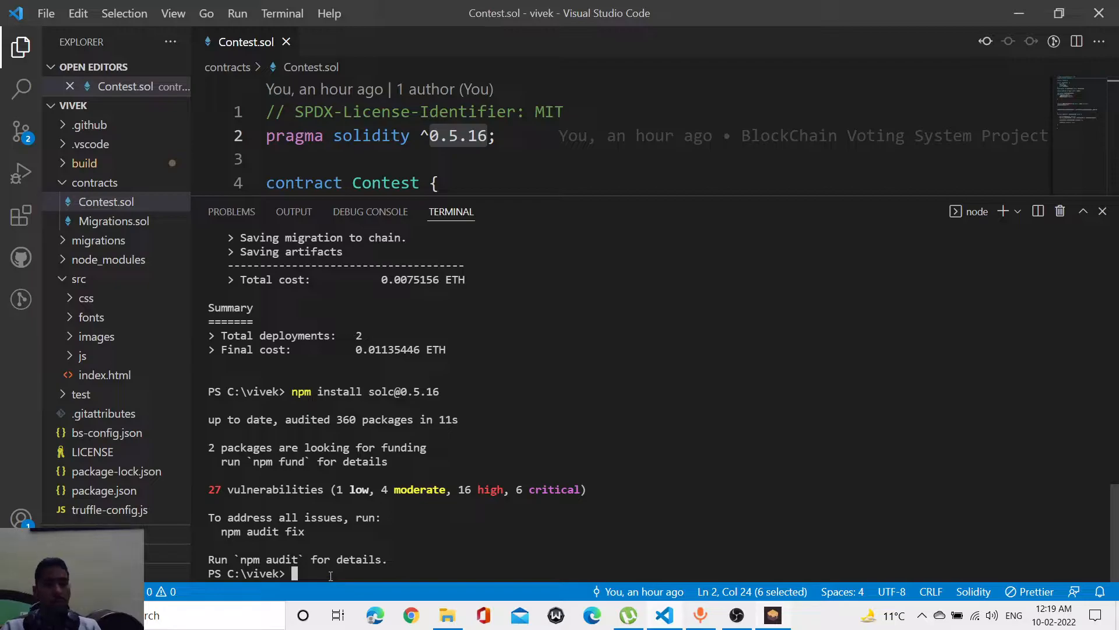
pyautogui.write('npm')
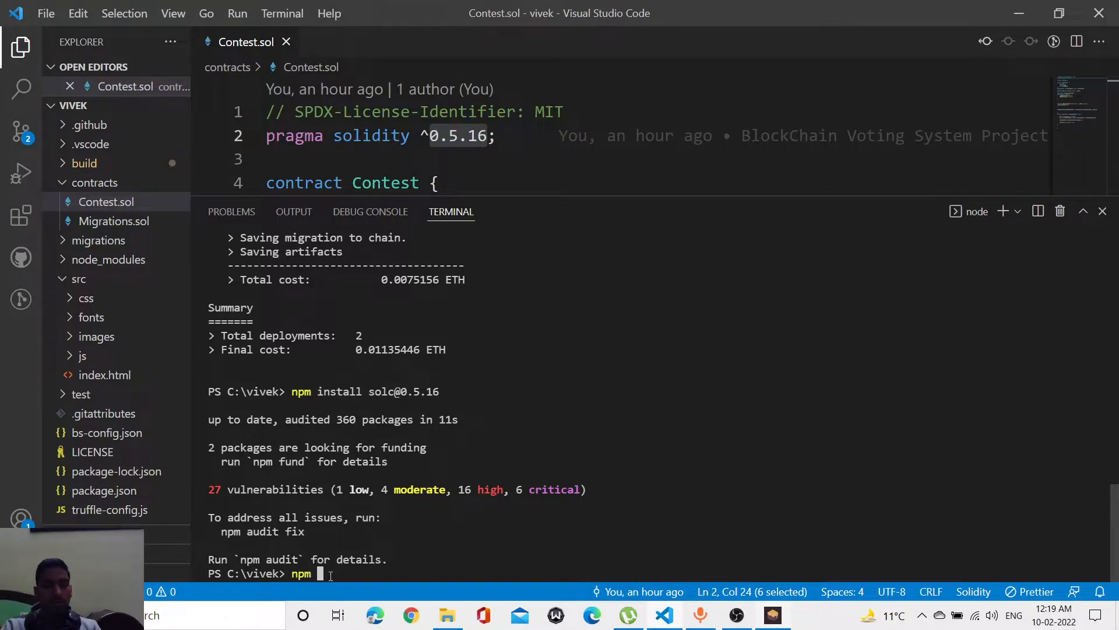
pyautogui.write('run de')
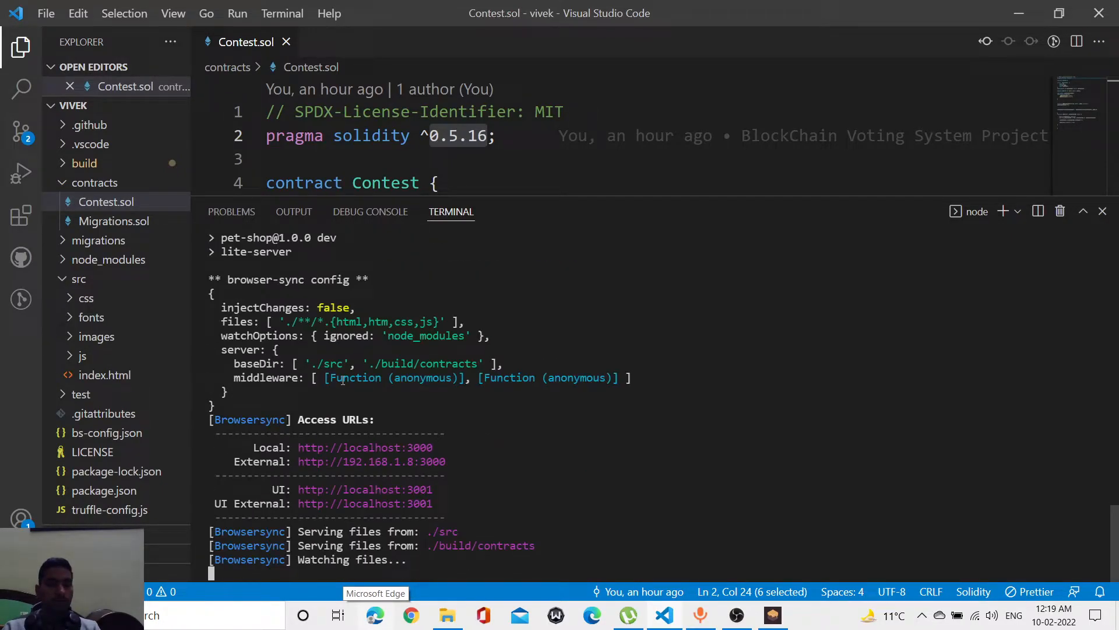
pyautogui.click(374, 615)
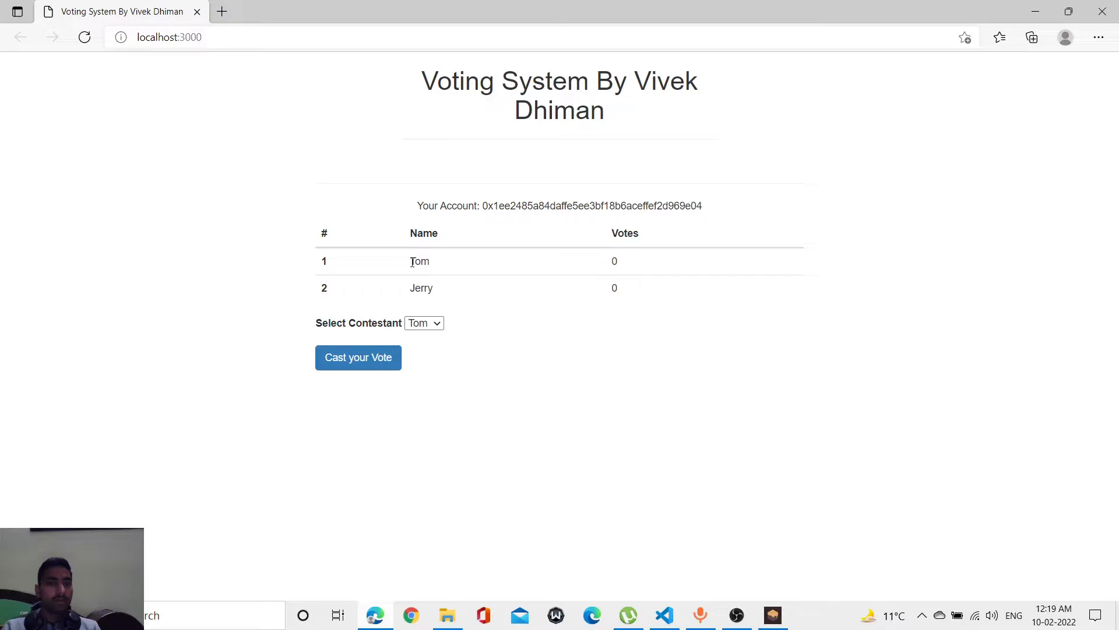
pyautogui.doubleClick(421, 288)
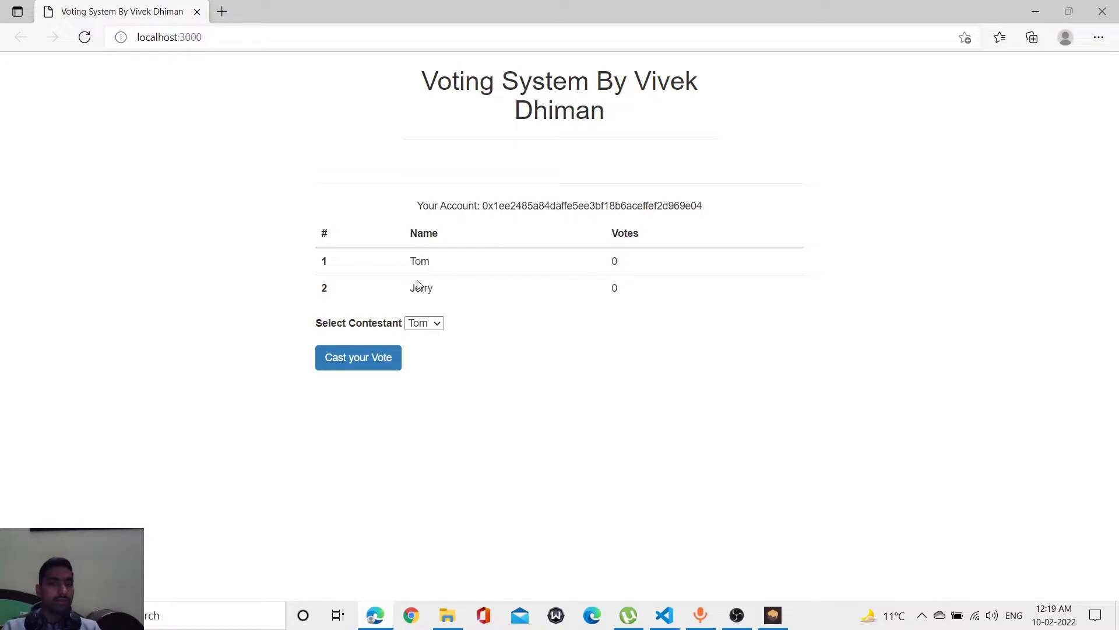
pyautogui.moveTo(446, 270)
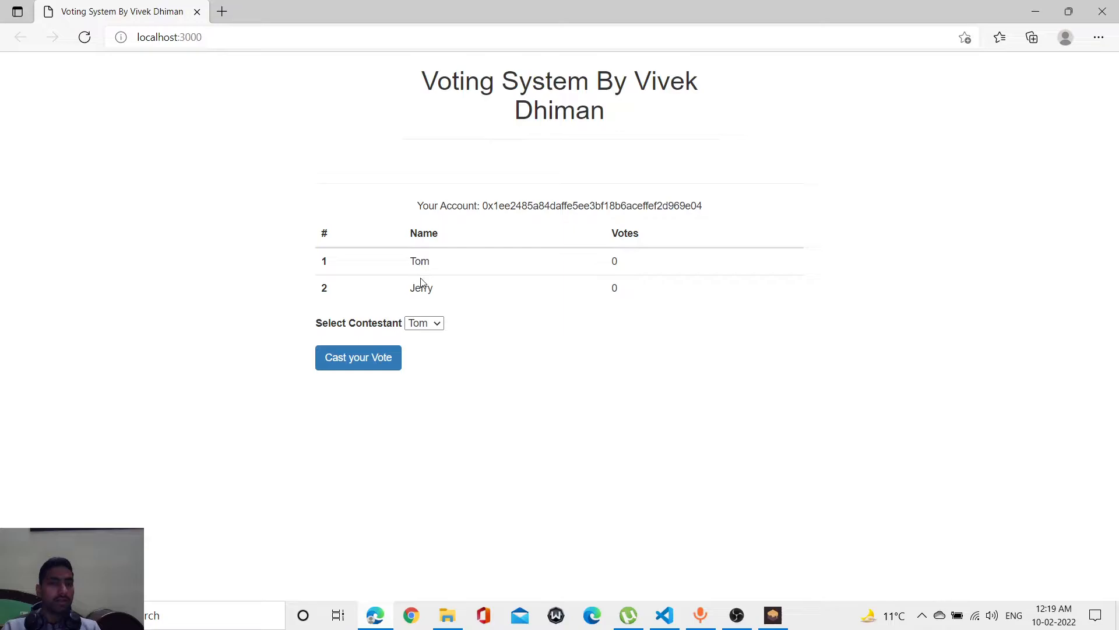
pyautogui.moveTo(431, 261)
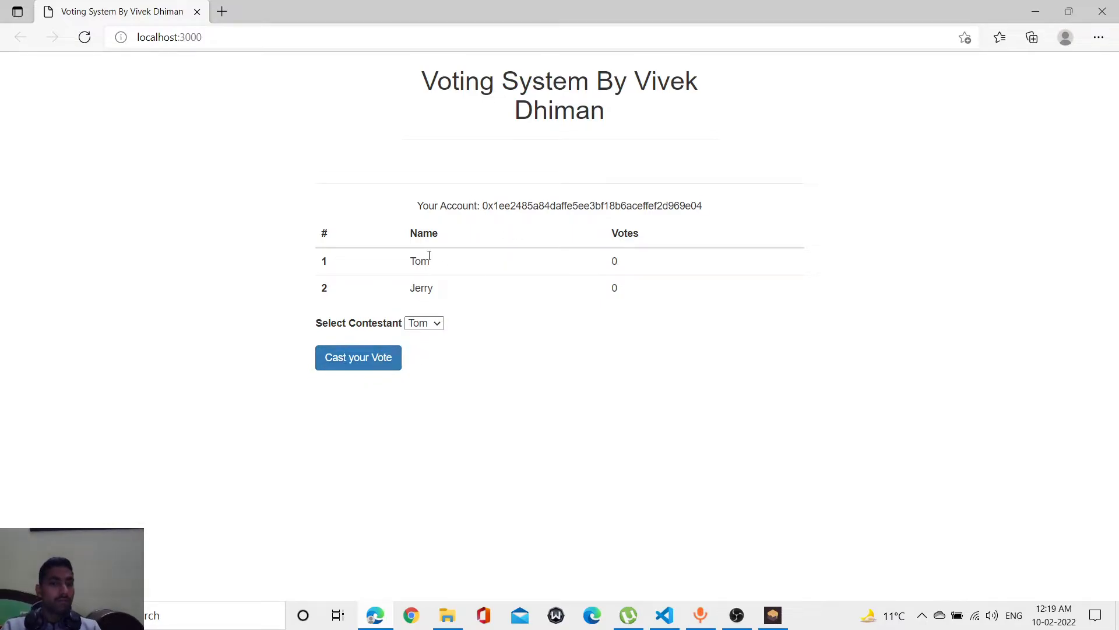
pyautogui.moveTo(483, 206); pyautogui.dragTo(620, 206)
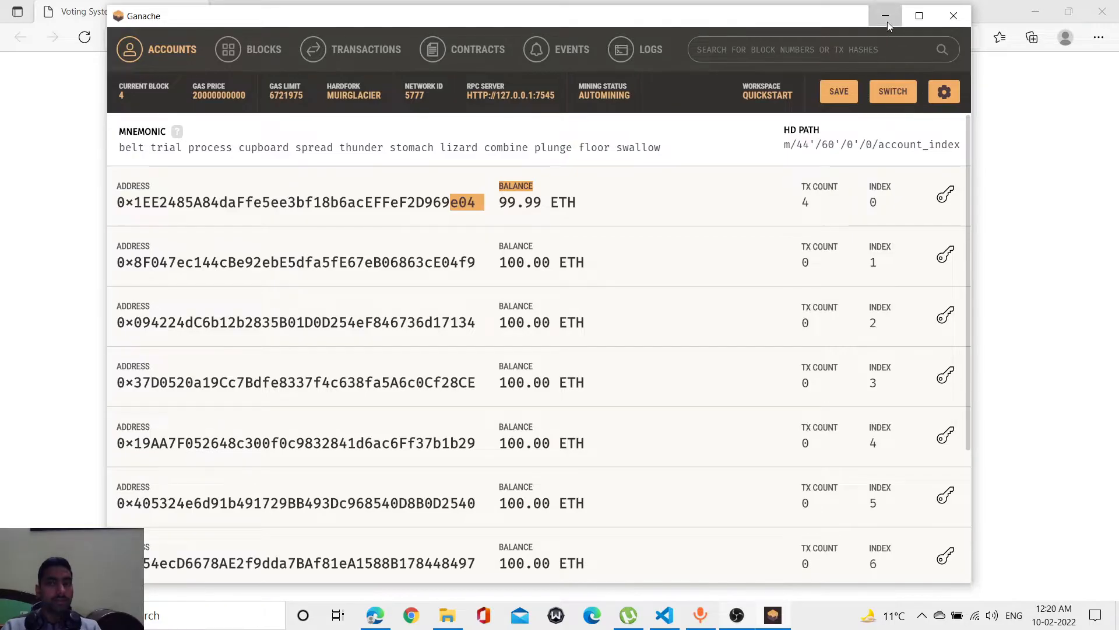
pyautogui.click(885, 15)
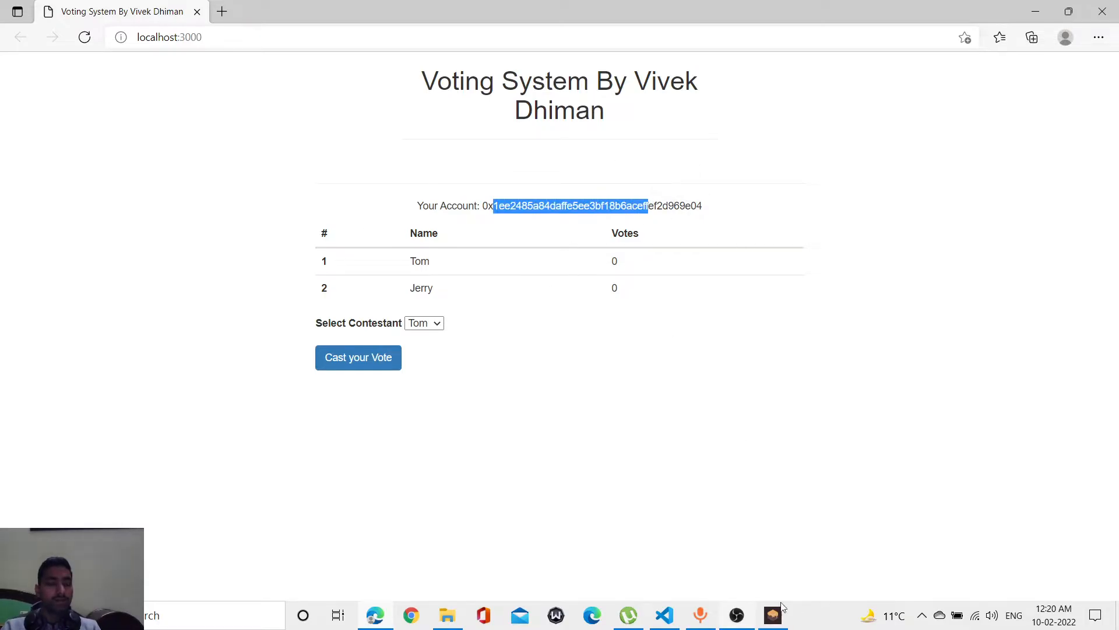
pyautogui.click(772, 615)
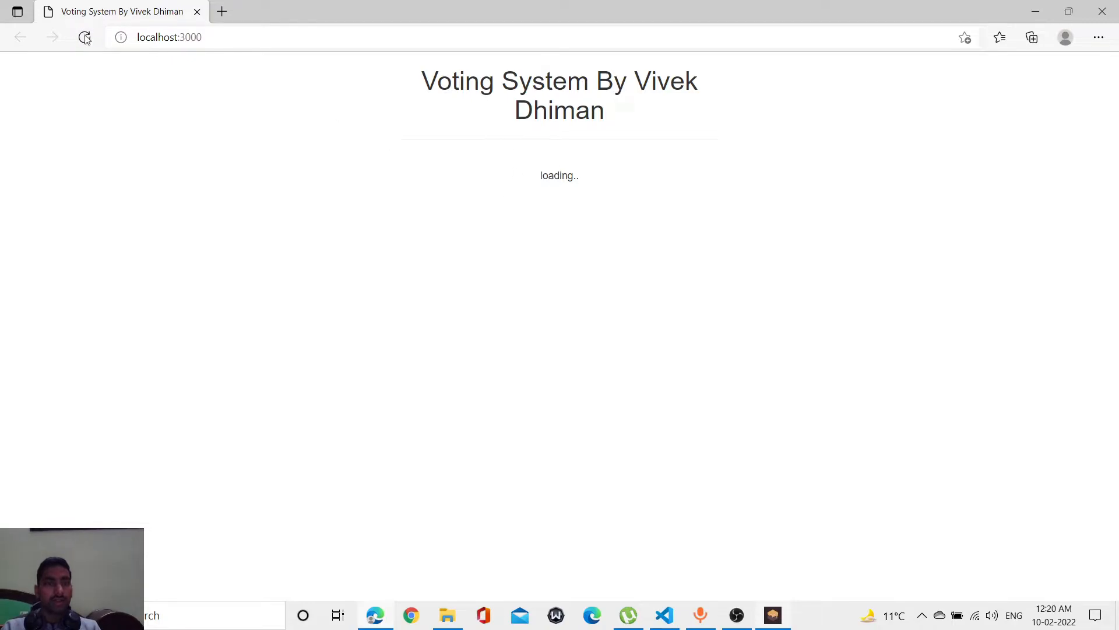
pyautogui.click(84, 36)
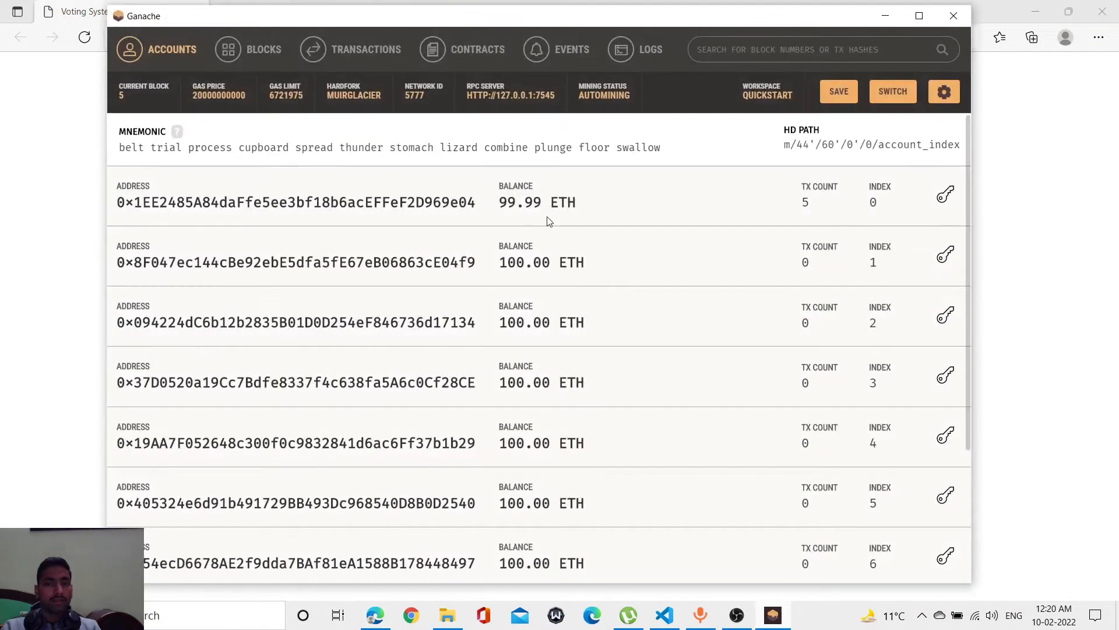
pyautogui.doubleClick(520, 202)
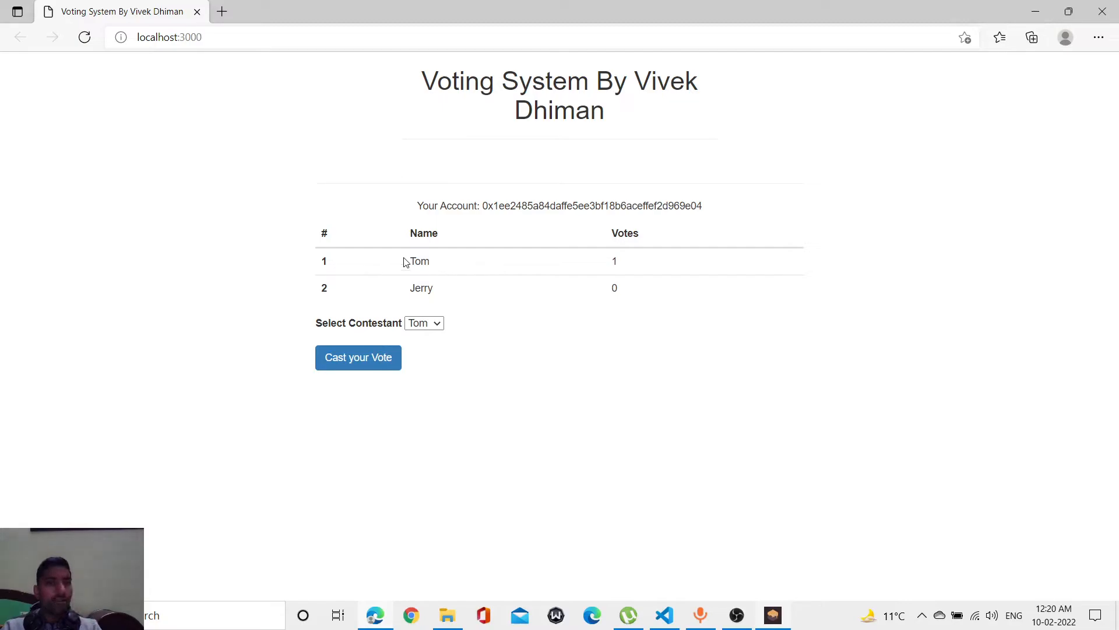
pyautogui.moveTo(432, 263)
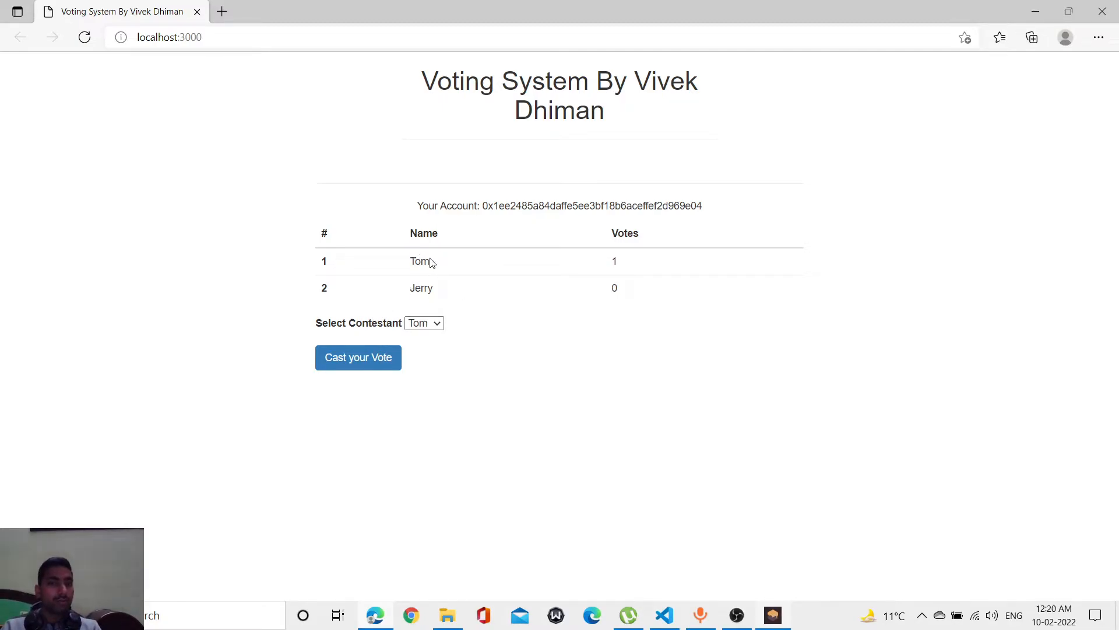
pyautogui.doubleClick(418, 261)
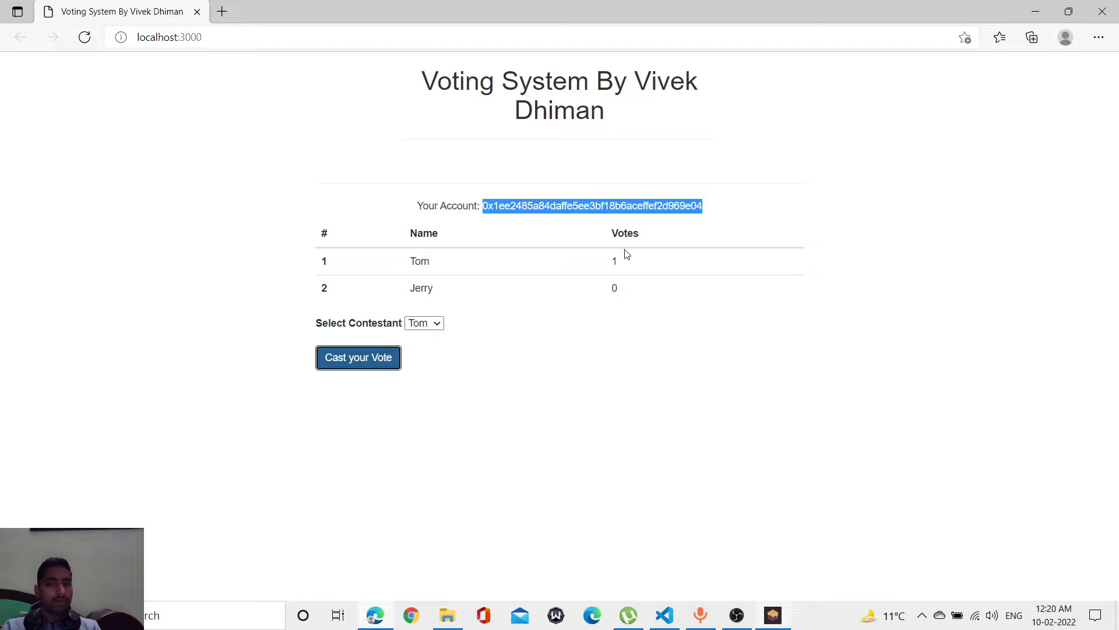
pyautogui.moveTo(453, 217)
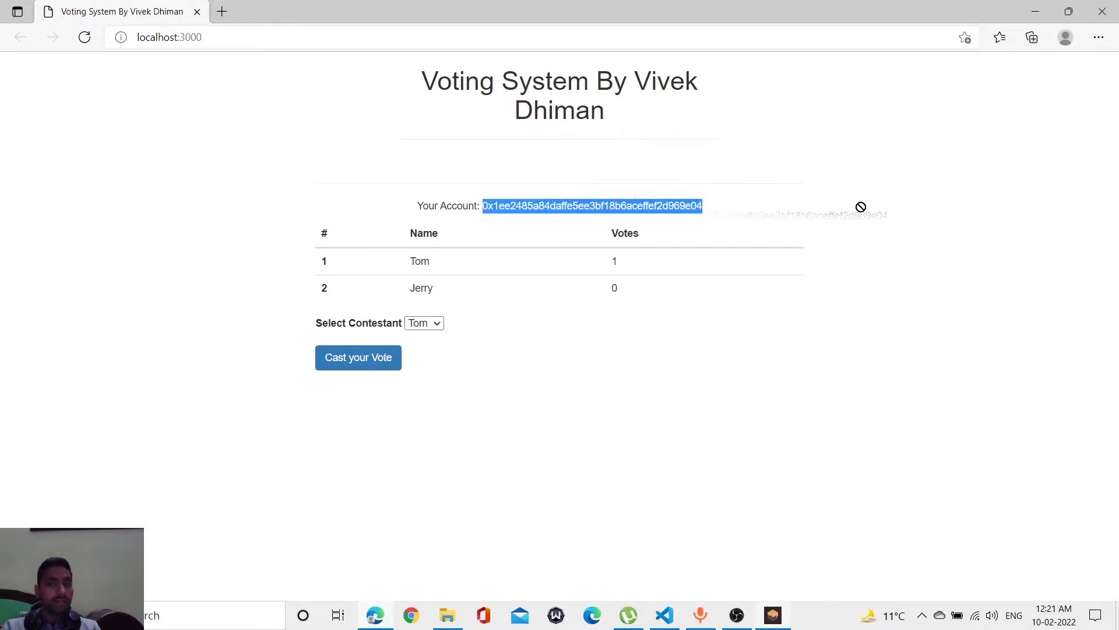
pyautogui.moveTo(744, 212)
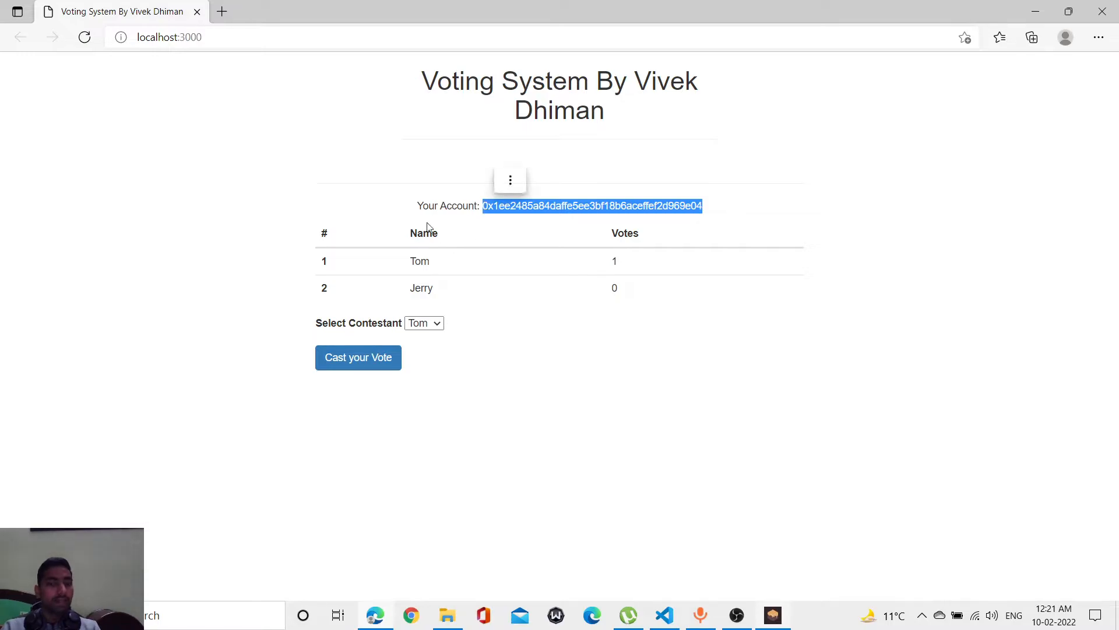
pyautogui.moveTo(545, 236)
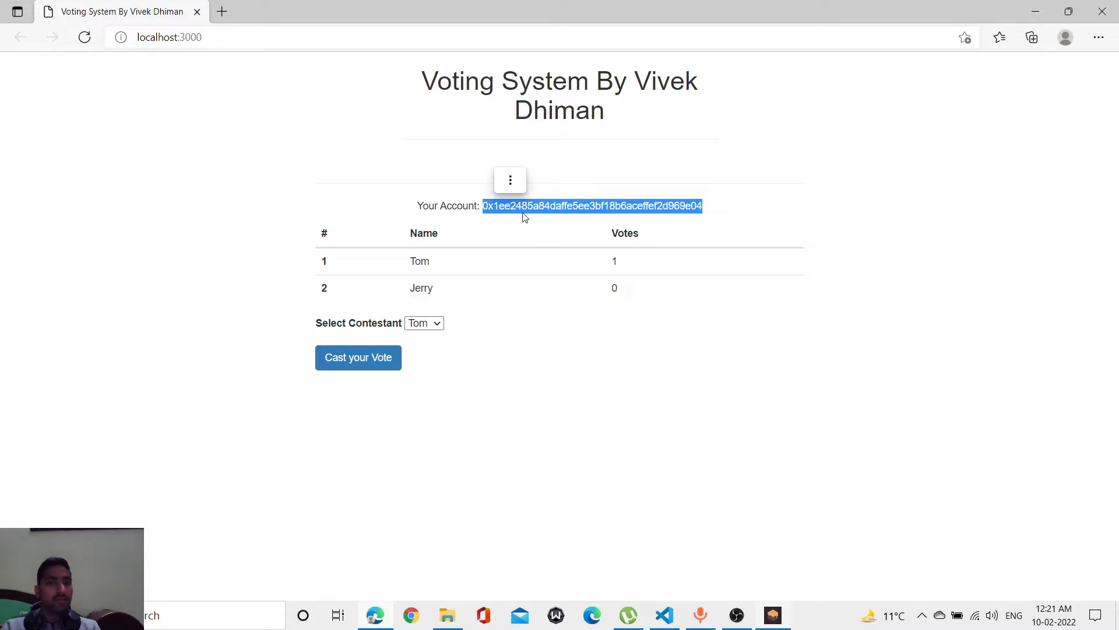
pyautogui.moveTo(535, 223)
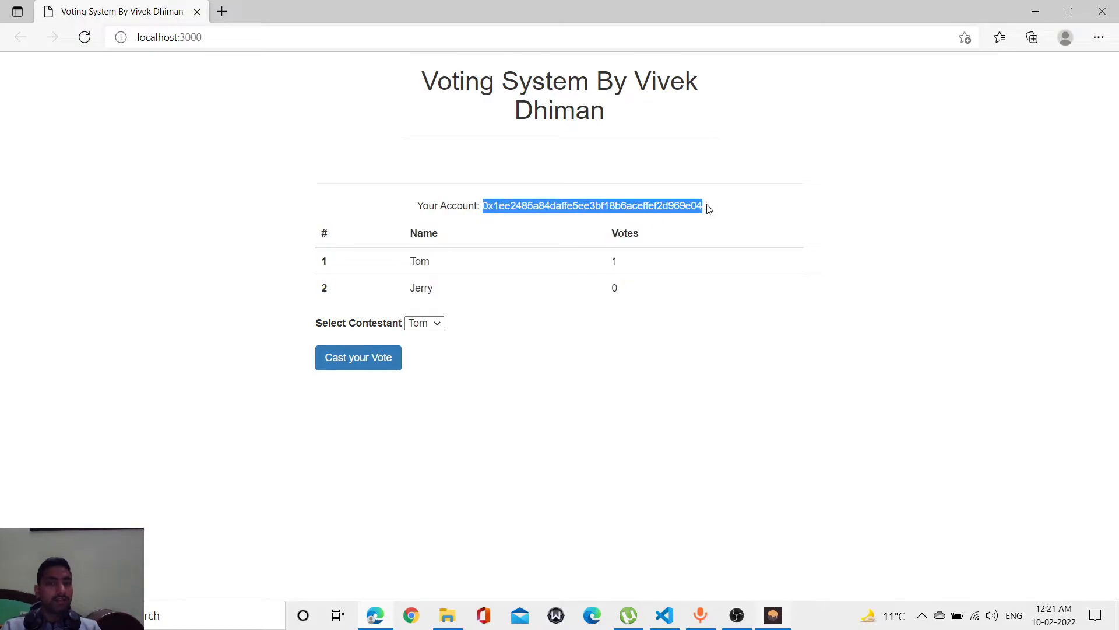
pyautogui.moveTo(636, 306)
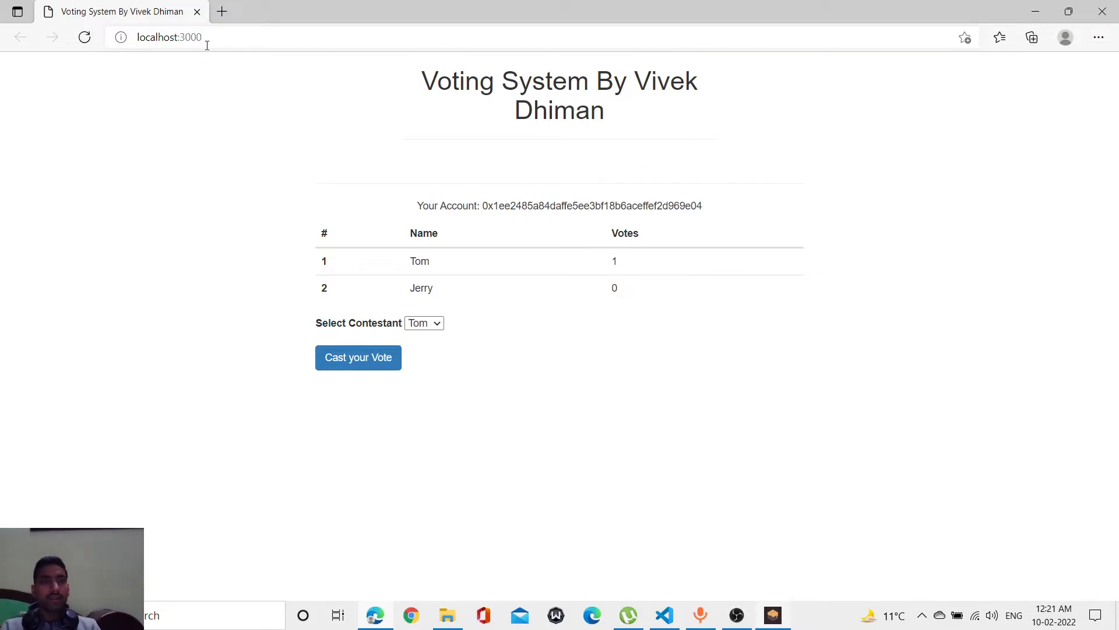
pyautogui.click(174, 37)
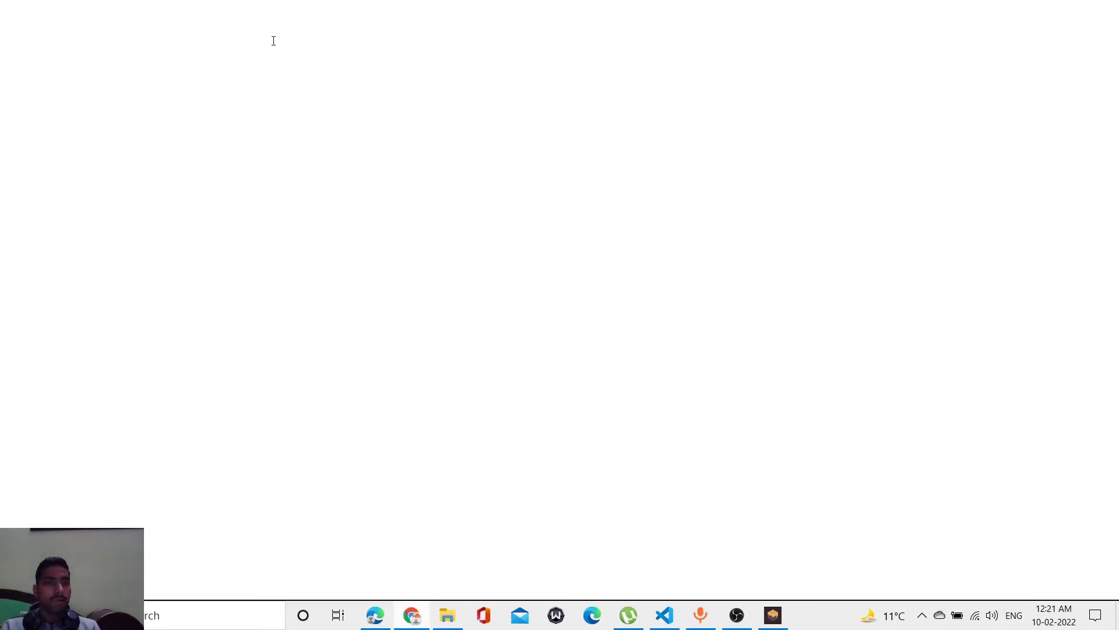
# Step: Begin loading localhost:3000 in Google Chrome
pyautogui.click(411, 615)
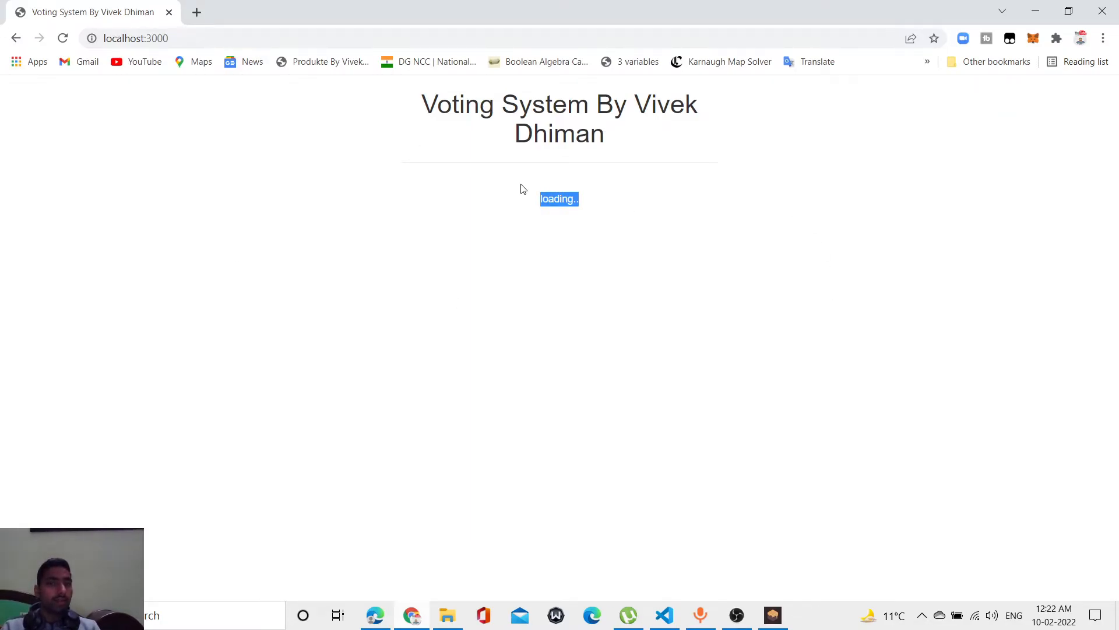
pyautogui.moveTo(677, 195)
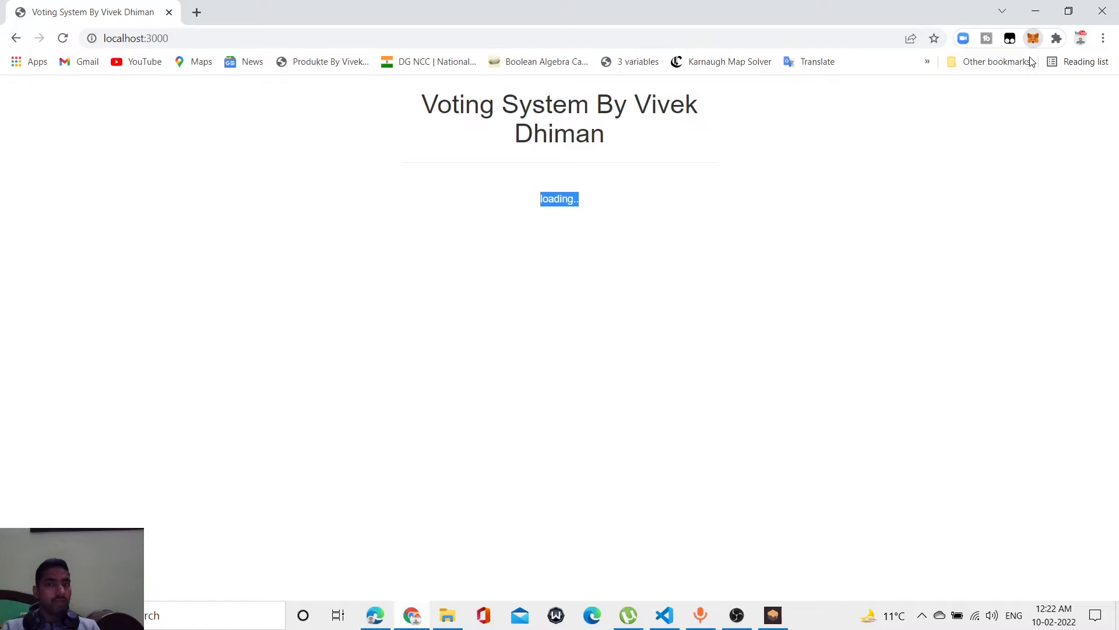
pyautogui.moveTo(989, 275)
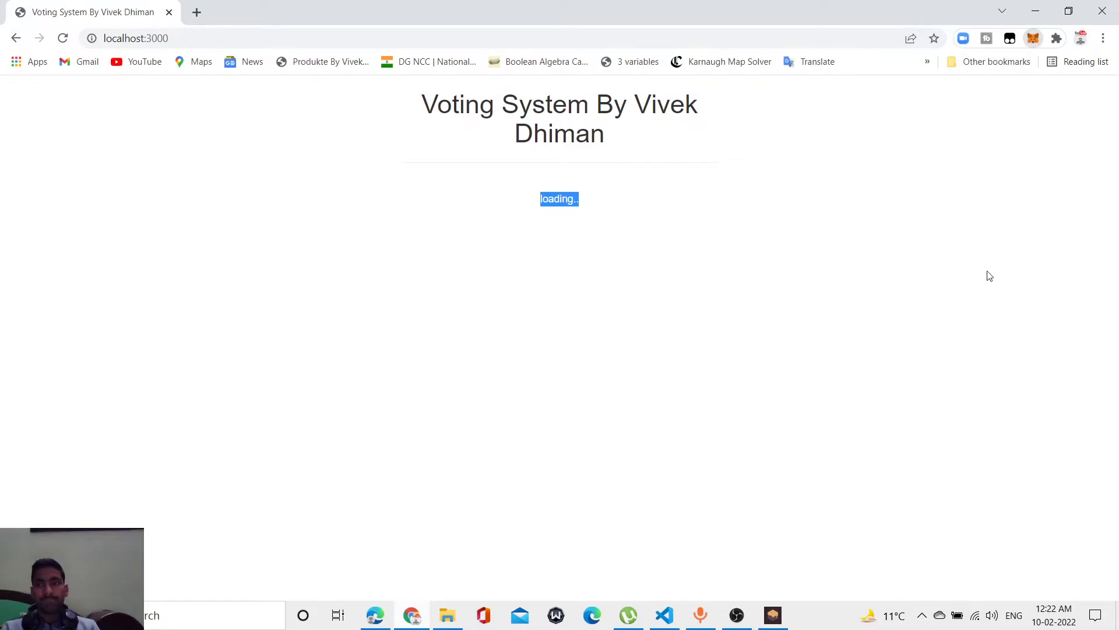
# Step: Unlock the MetaMask extension with the wallet password
pyautogui.click(1033, 38)
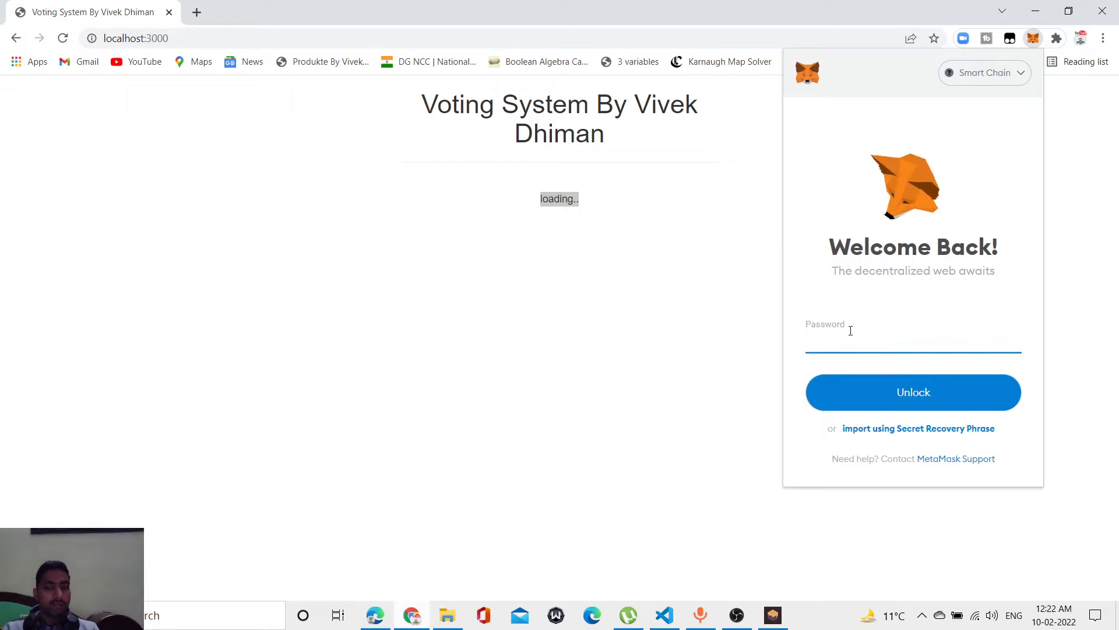
pyautogui.write('•')
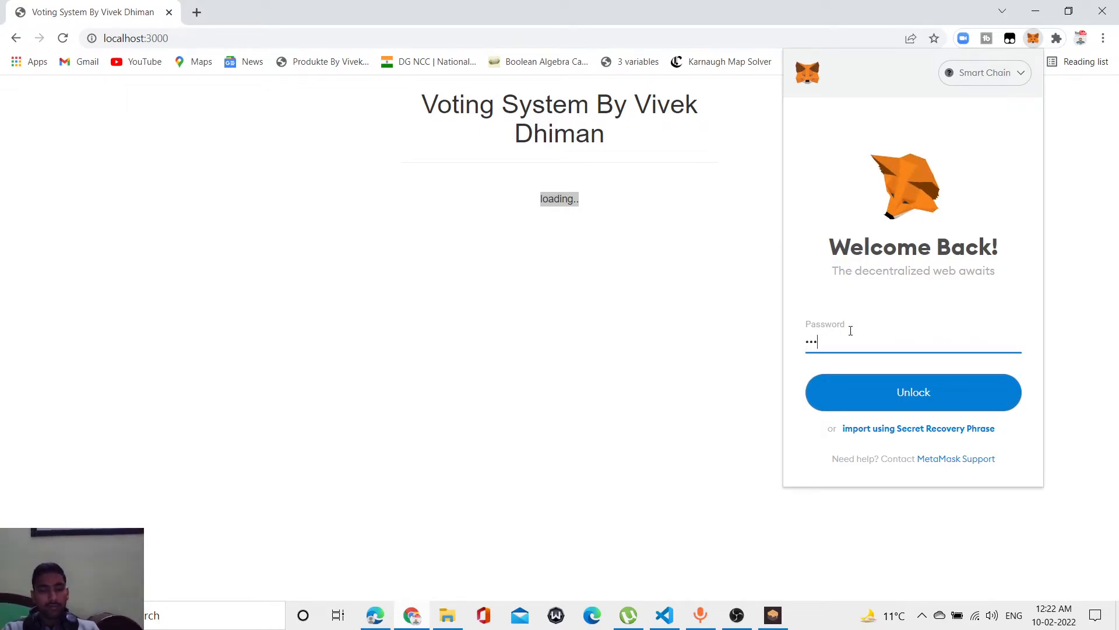
pyautogui.click(913, 393)
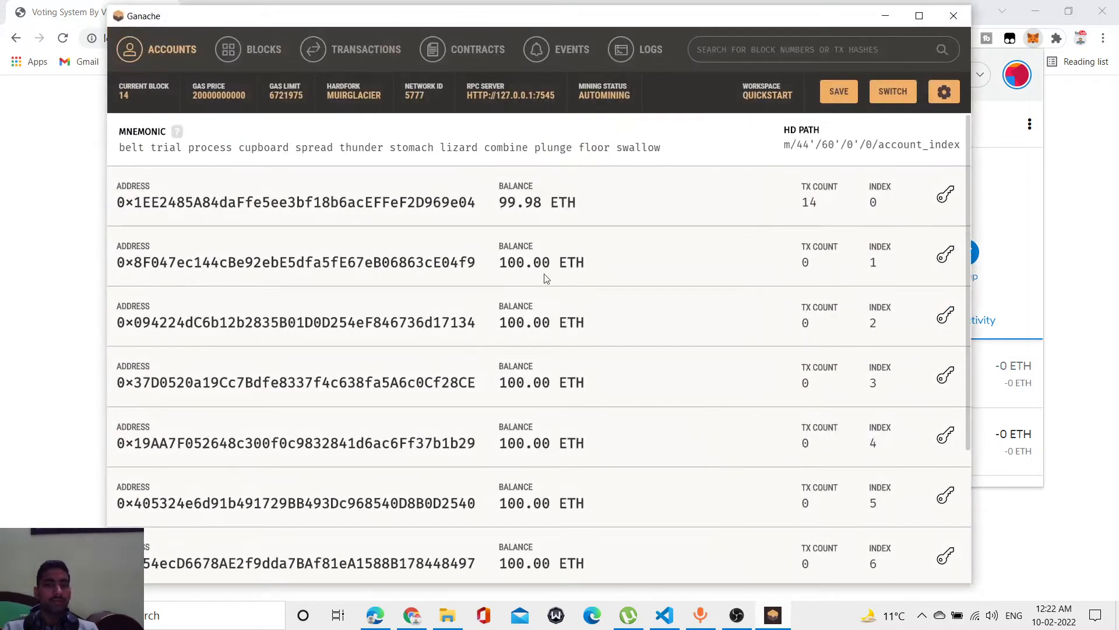
# Step: Reveal and select the index 2 account's private key in Ganache
pyautogui.doubleClick(453, 322)
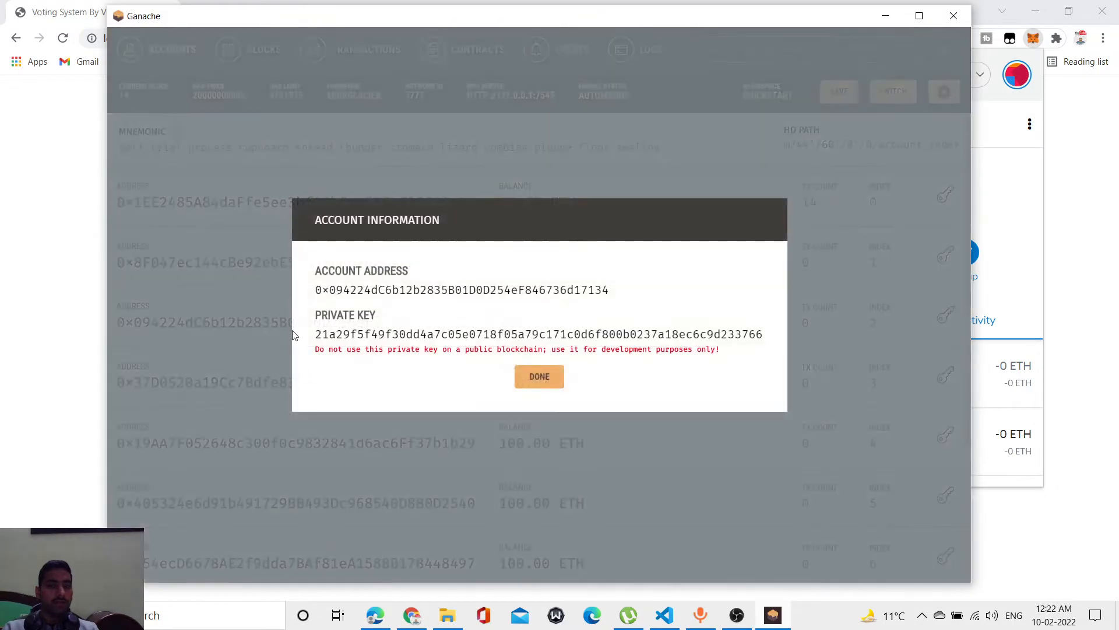
pyautogui.moveTo(316, 333); pyautogui.dragTo(762, 333)
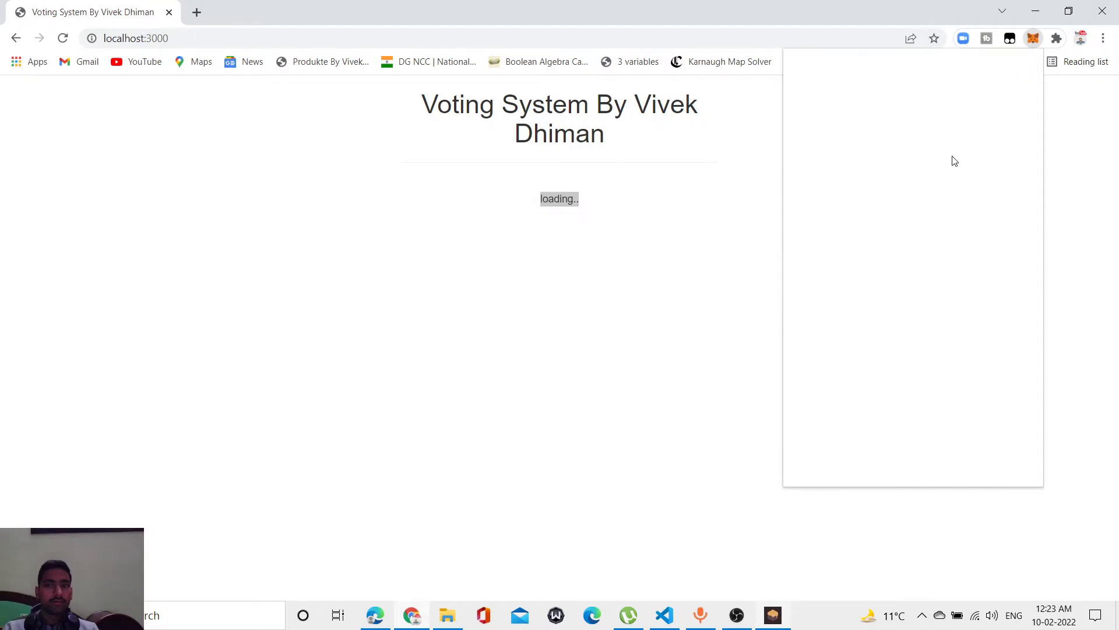
# Step: Switch to Account 1 and import the index 2 private key as Account 5
pyautogui.click(1033, 38)
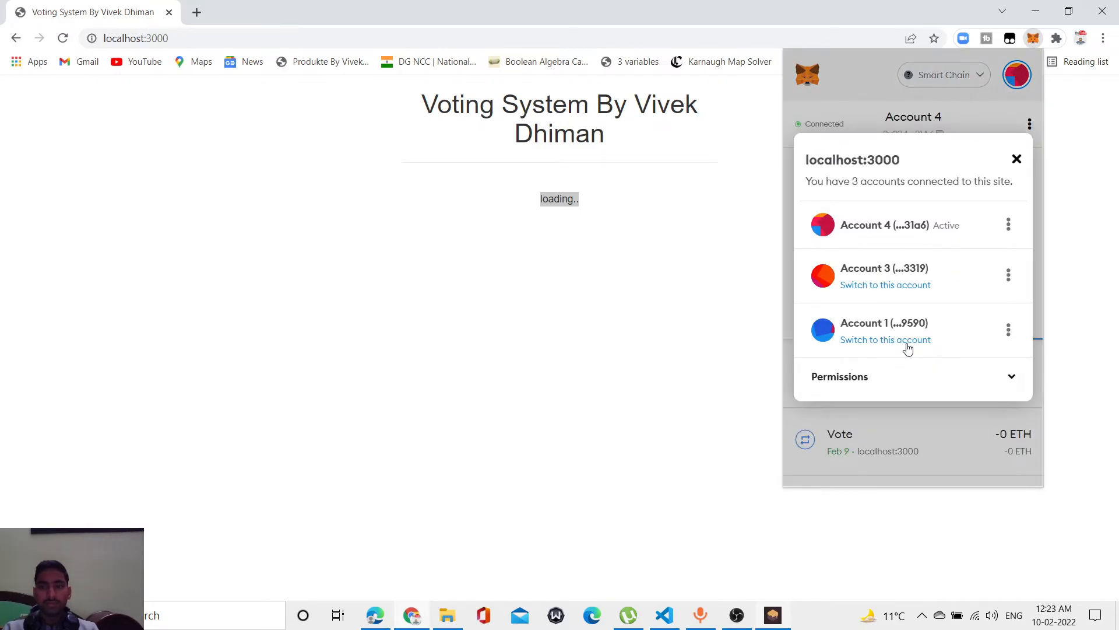
pyautogui.click(885, 340)
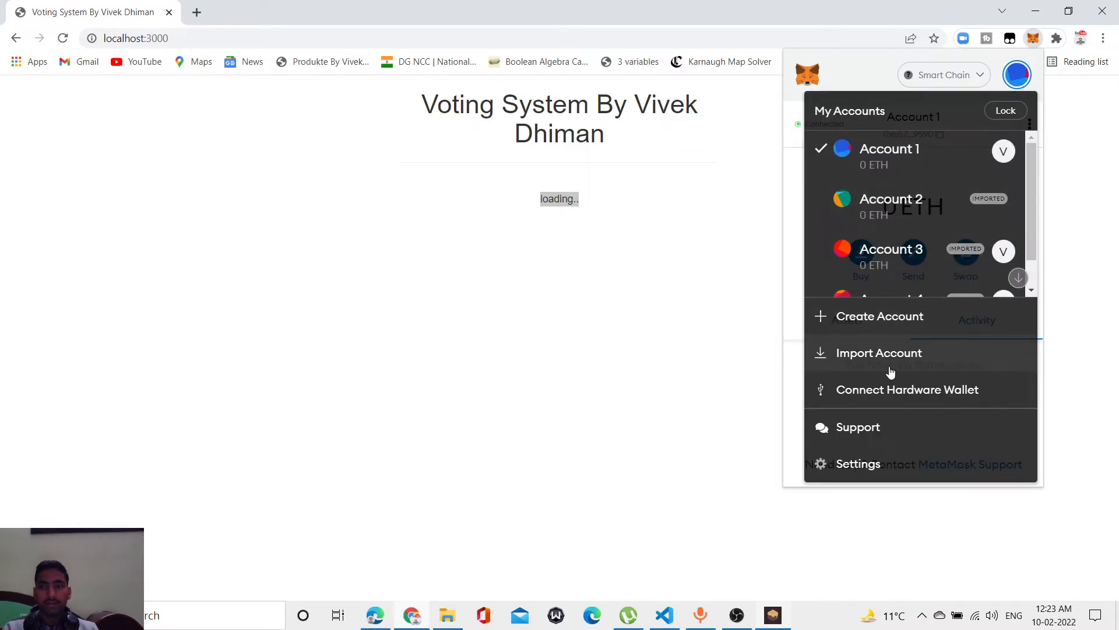
pyautogui.click(879, 353)
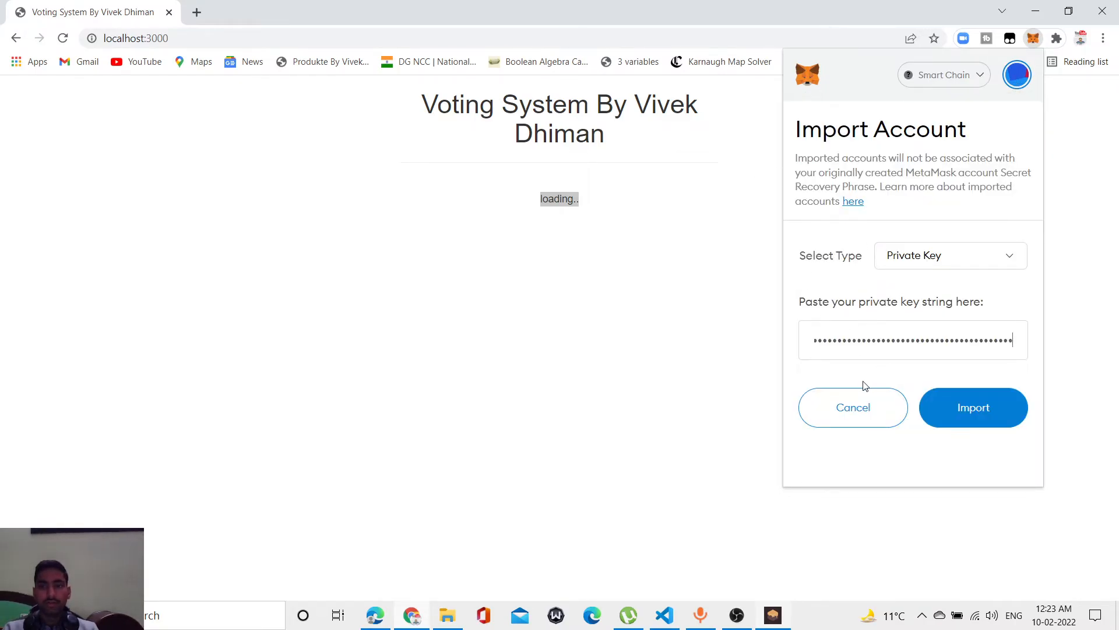
pyautogui.click(974, 407)
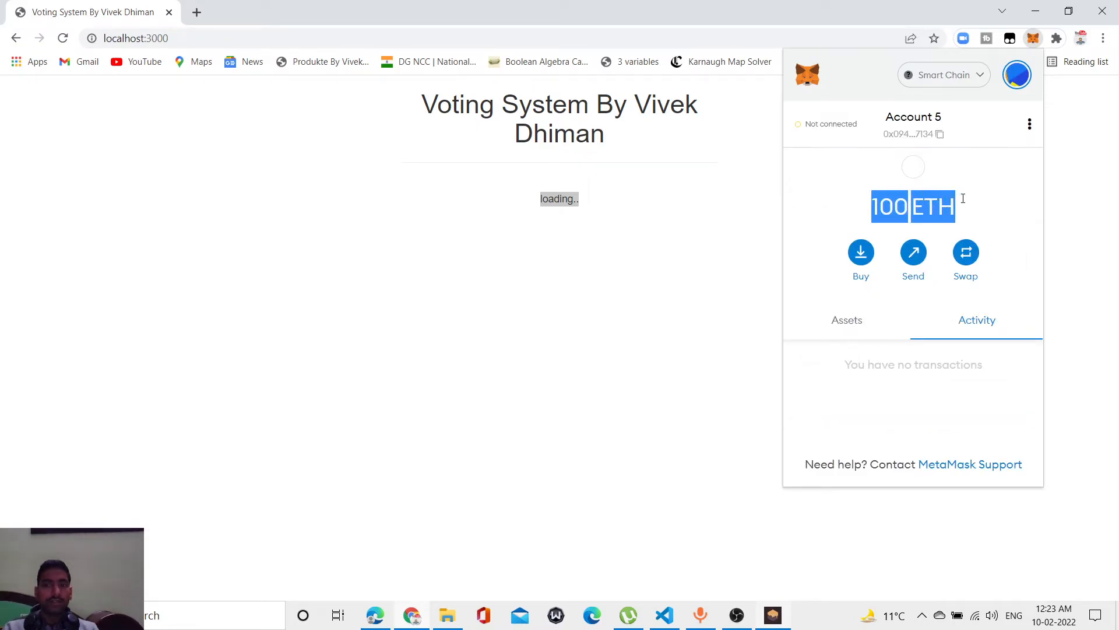
pyautogui.moveTo(913, 134)
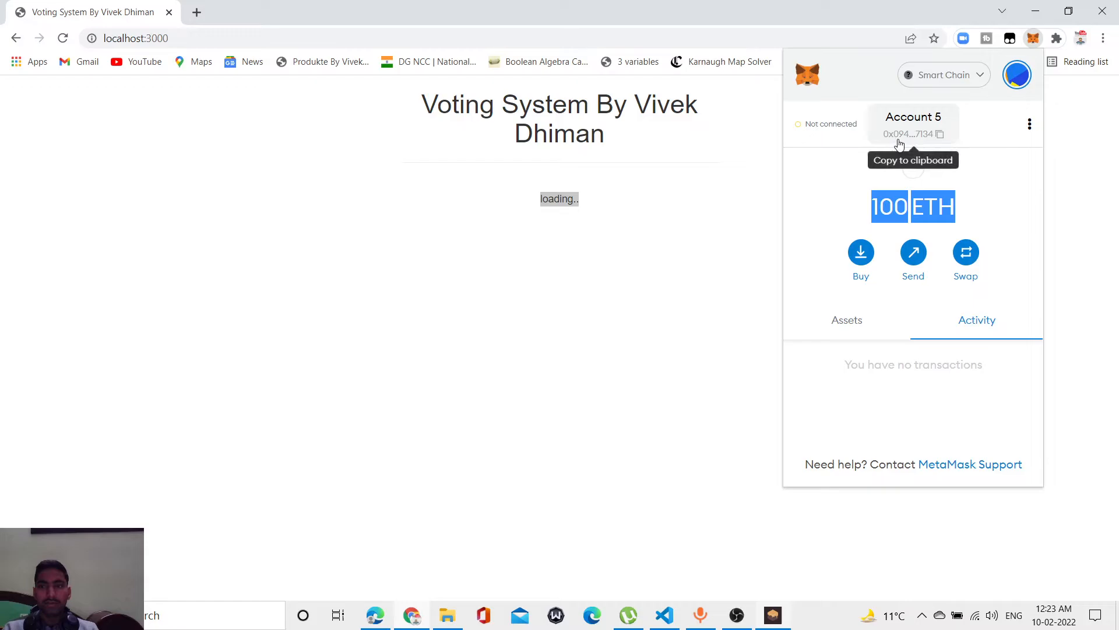
pyautogui.moveTo(905, 140)
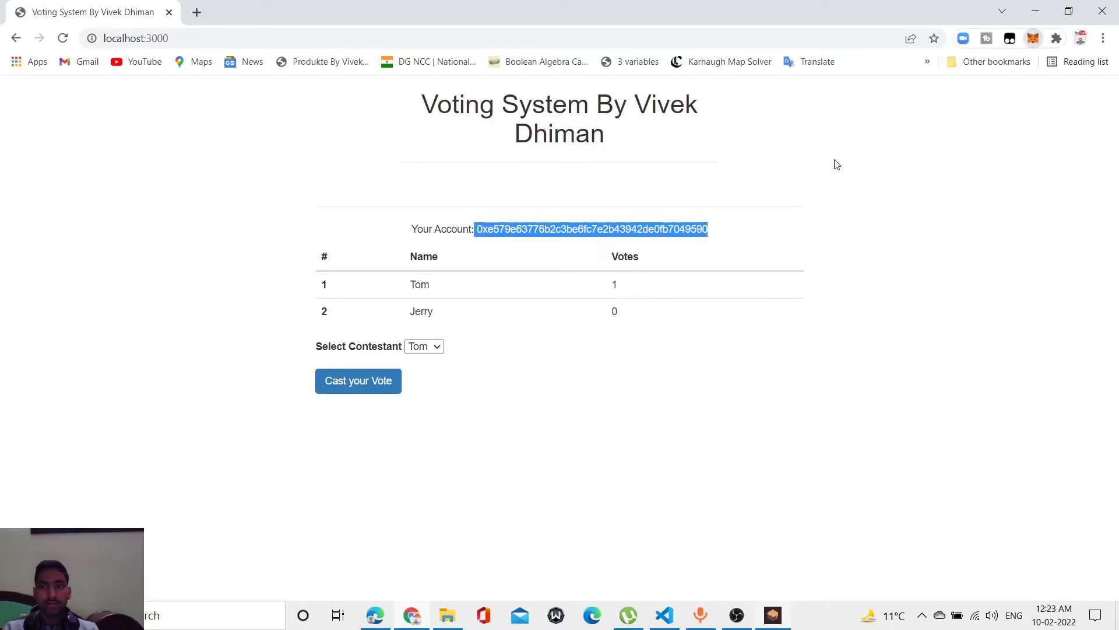
pyautogui.moveTo(1034, 38)
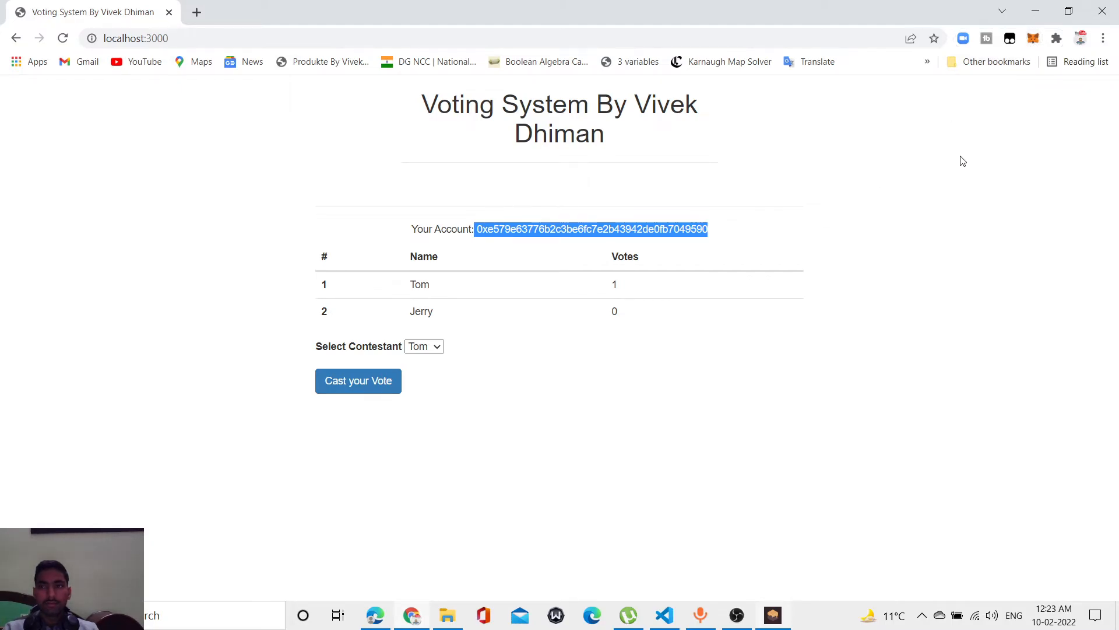
pyautogui.moveTo(960, 160)
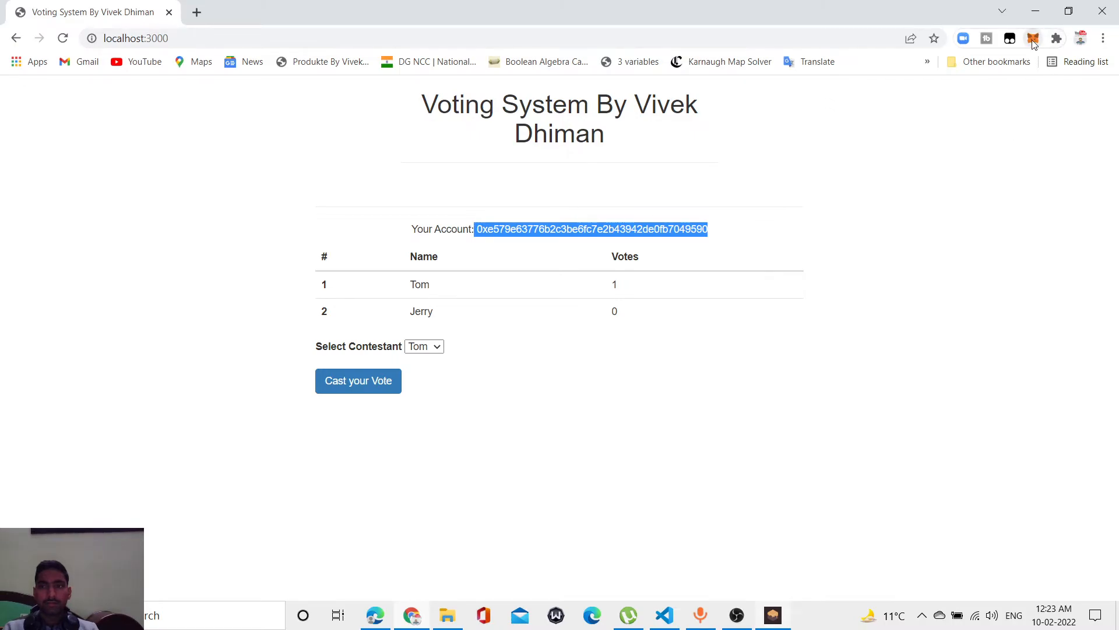
pyautogui.moveTo(920, 197)
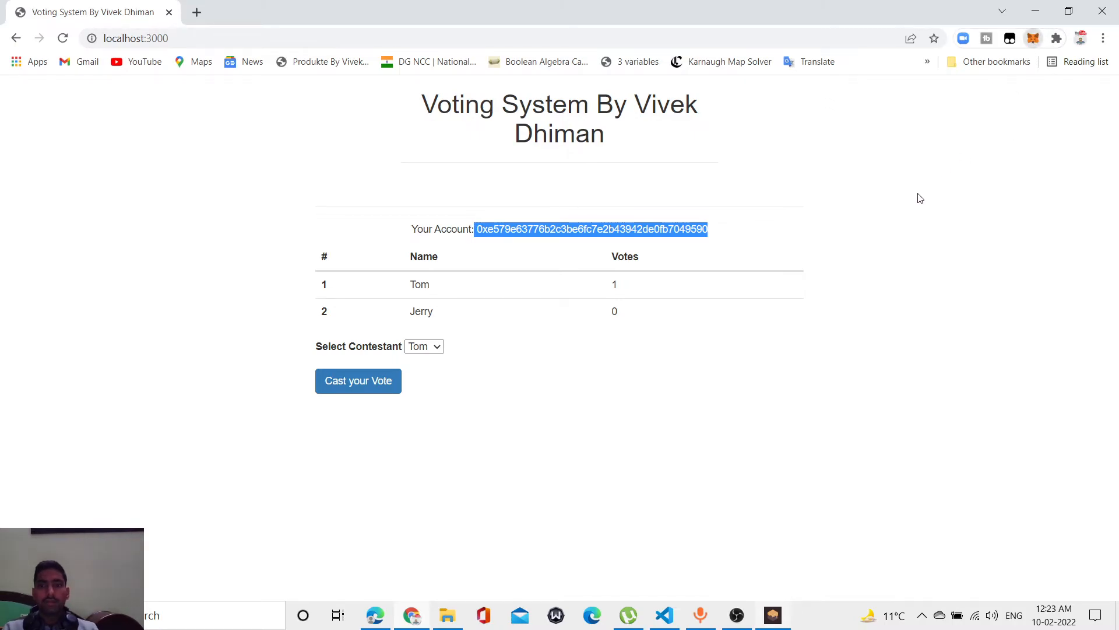
pyautogui.moveTo(985, 187)
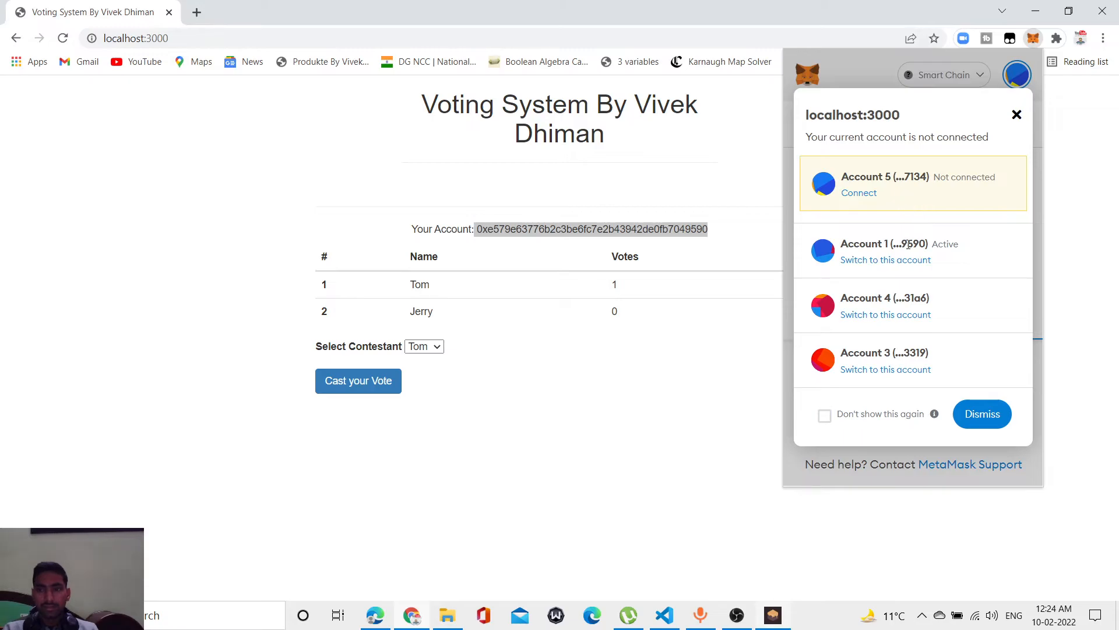
pyautogui.moveTo(902, 190)
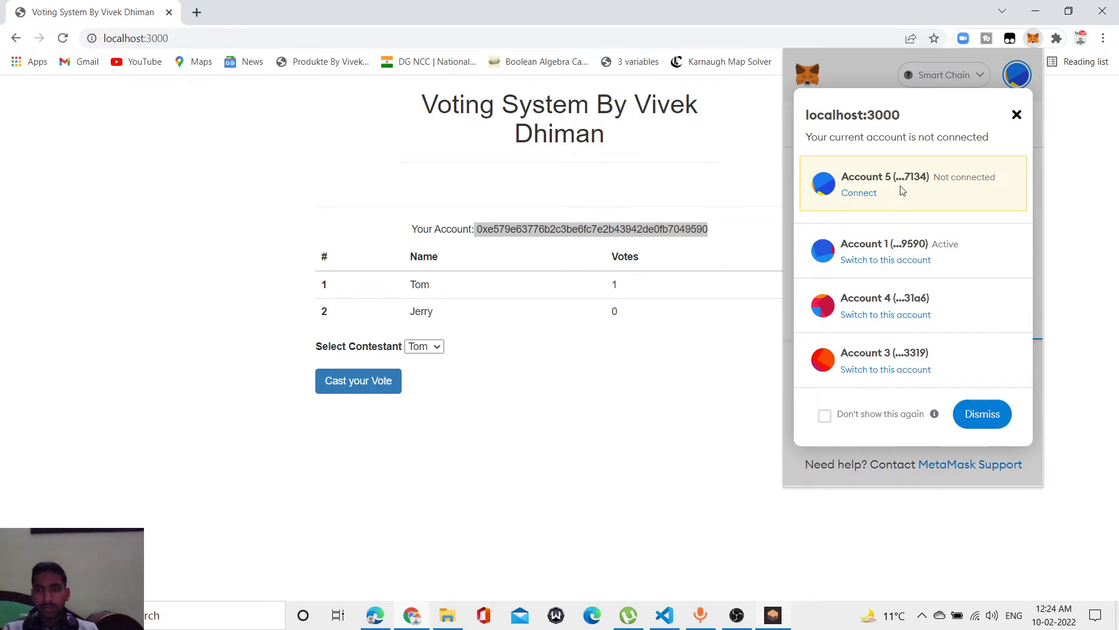
pyautogui.moveTo(784, 616)
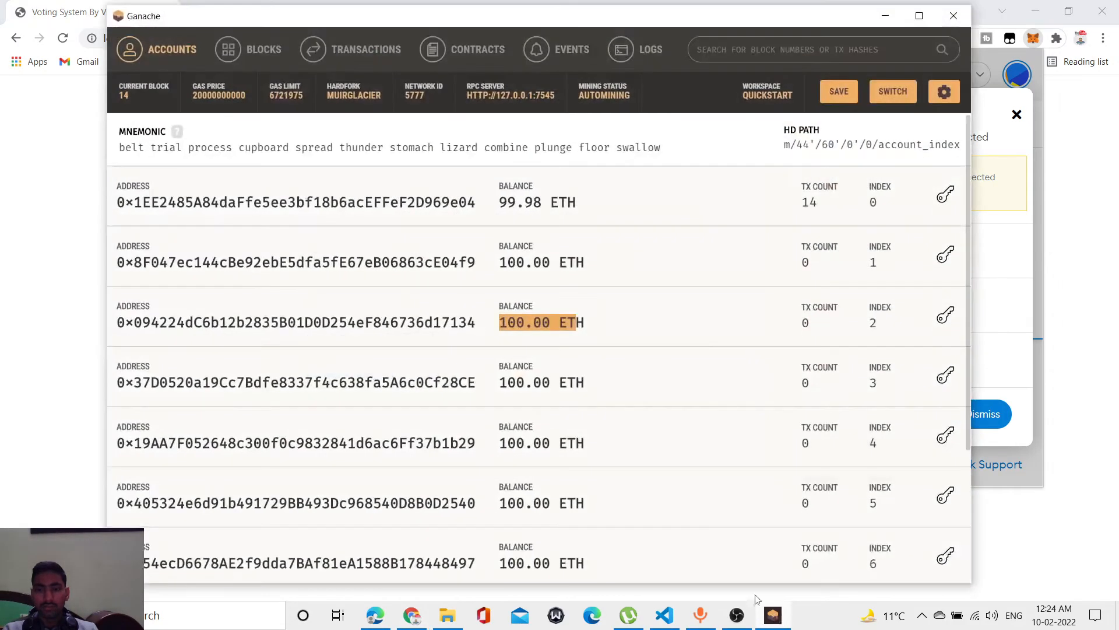
pyautogui.moveTo(654, 294)
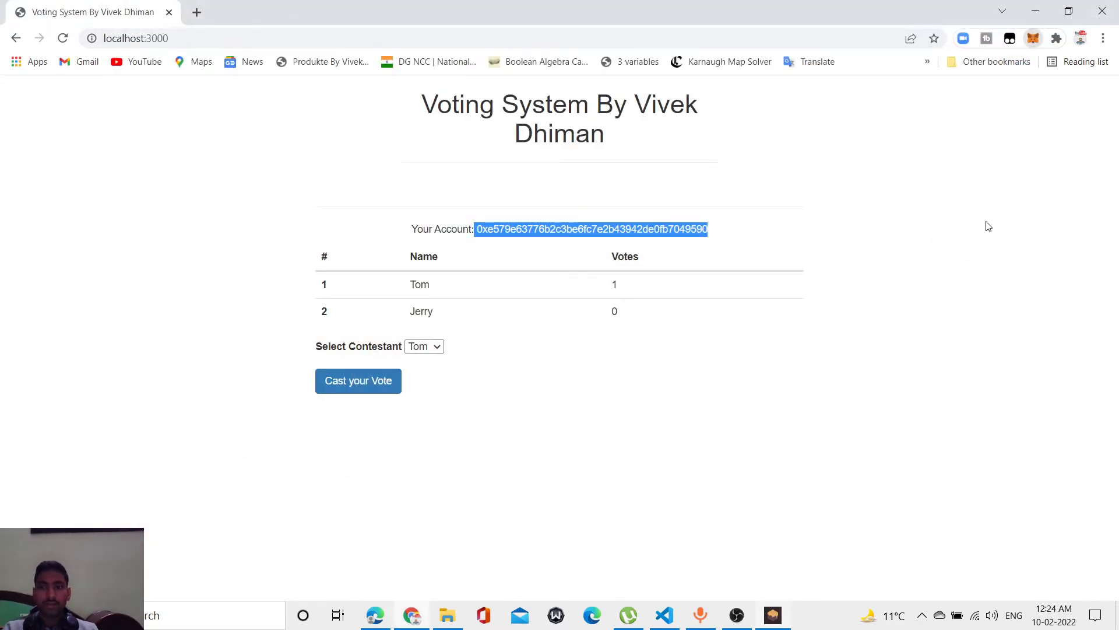
pyautogui.moveTo(963, 171)
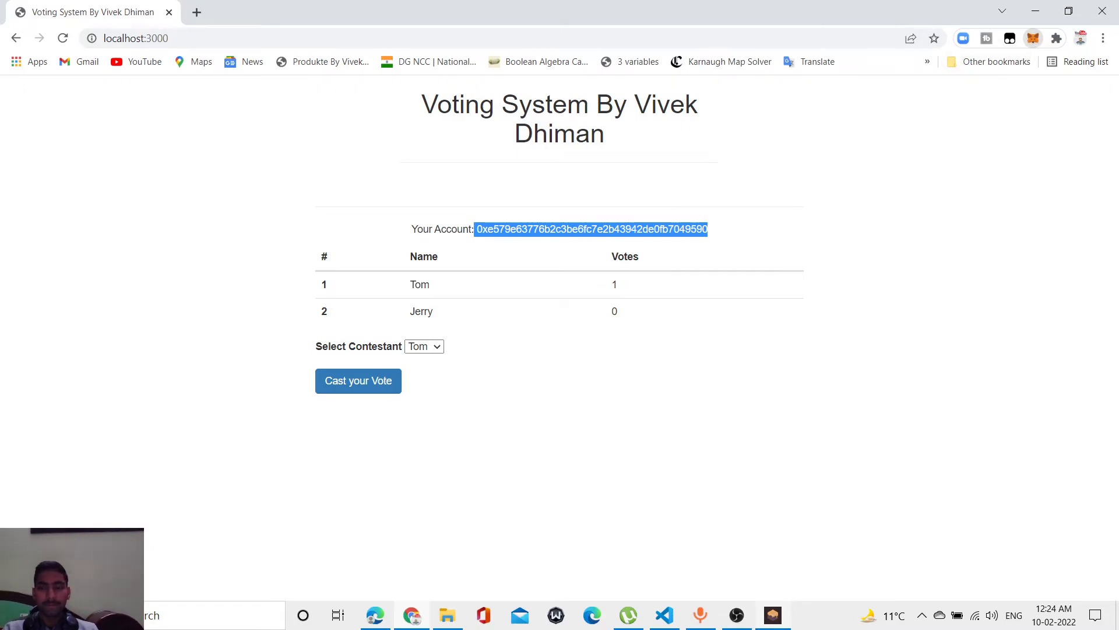
# Step: Connect MetaMask Account 5 to the localhost:3000 voting page
pyautogui.click(1032, 38)
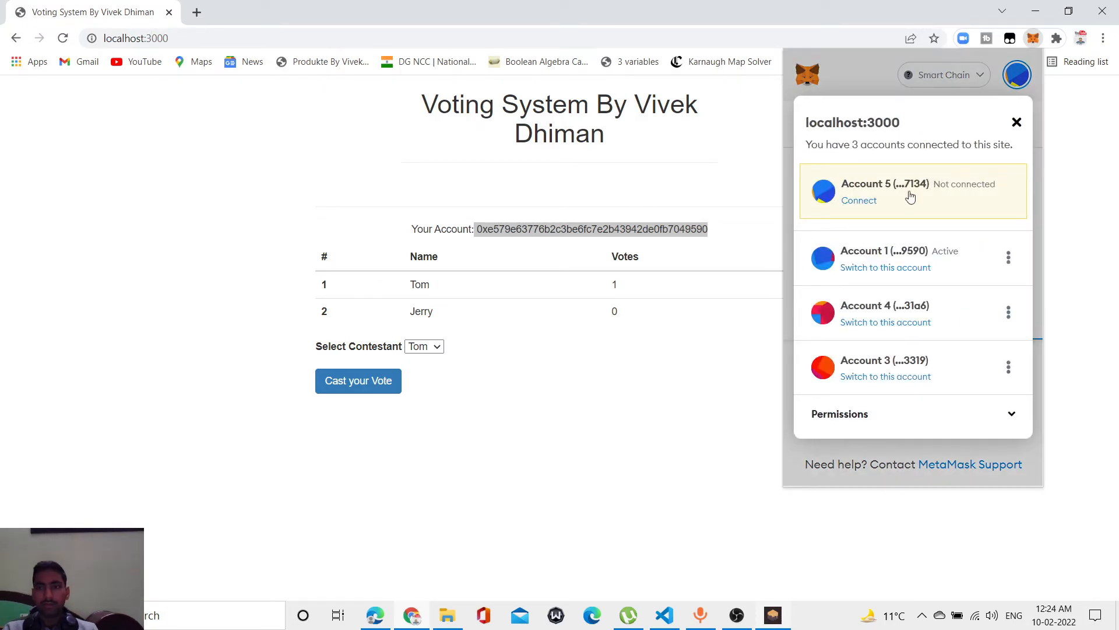
pyautogui.click(859, 200)
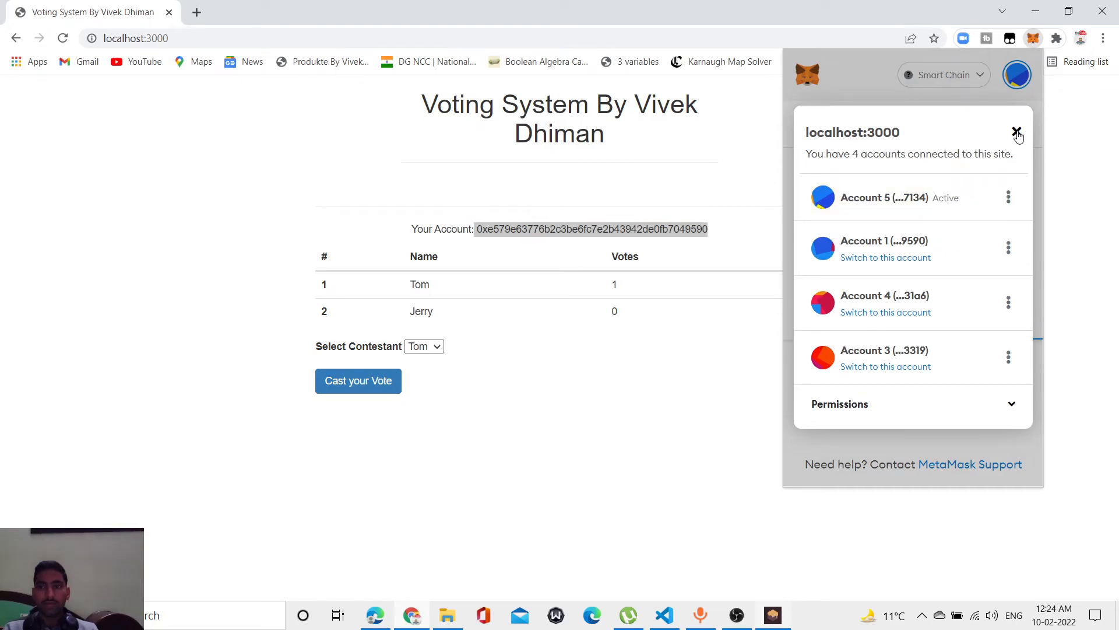
pyautogui.click(1017, 133)
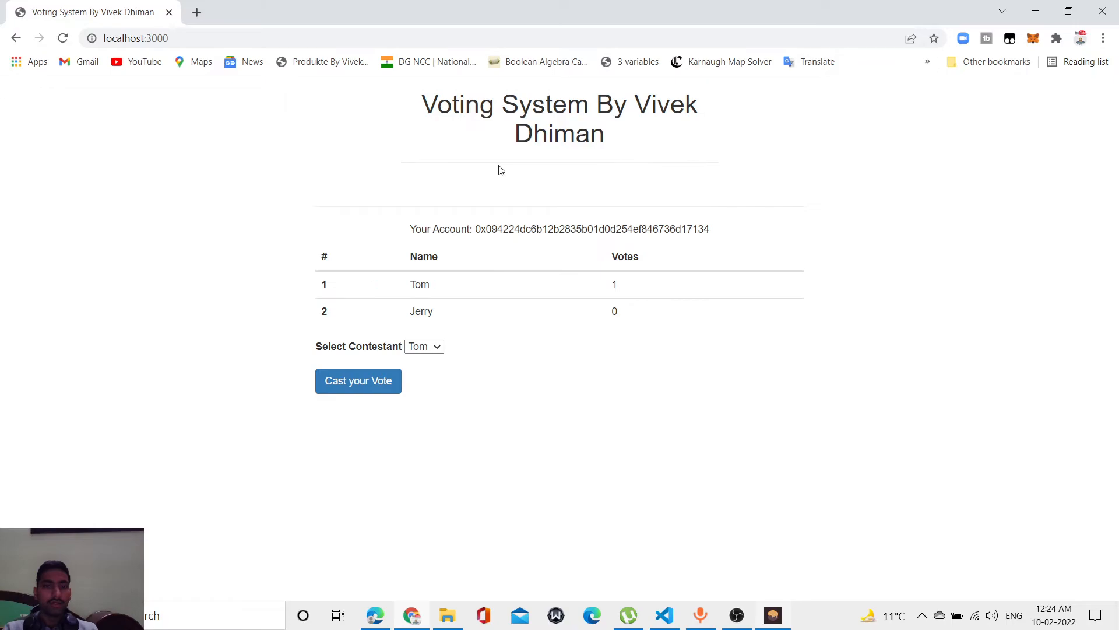
# Step: Cast and confirm a vote for Jerry from Account 5, bringing Tom and Jerry to 1 each
pyautogui.moveTo(477, 229); pyautogui.dragTo(710, 229)
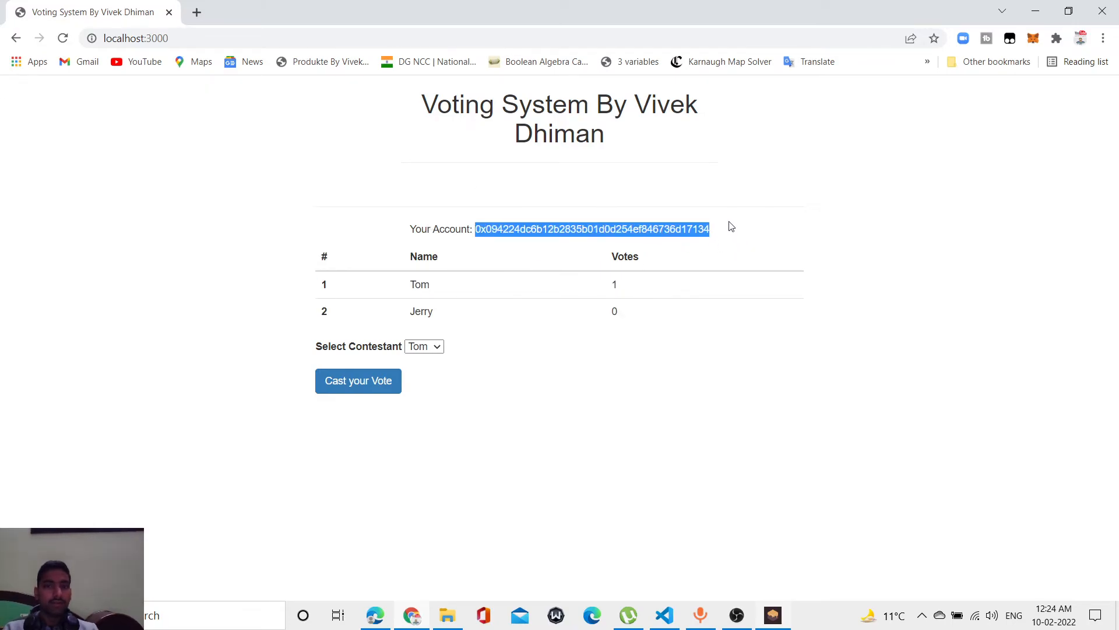
pyautogui.click(424, 346)
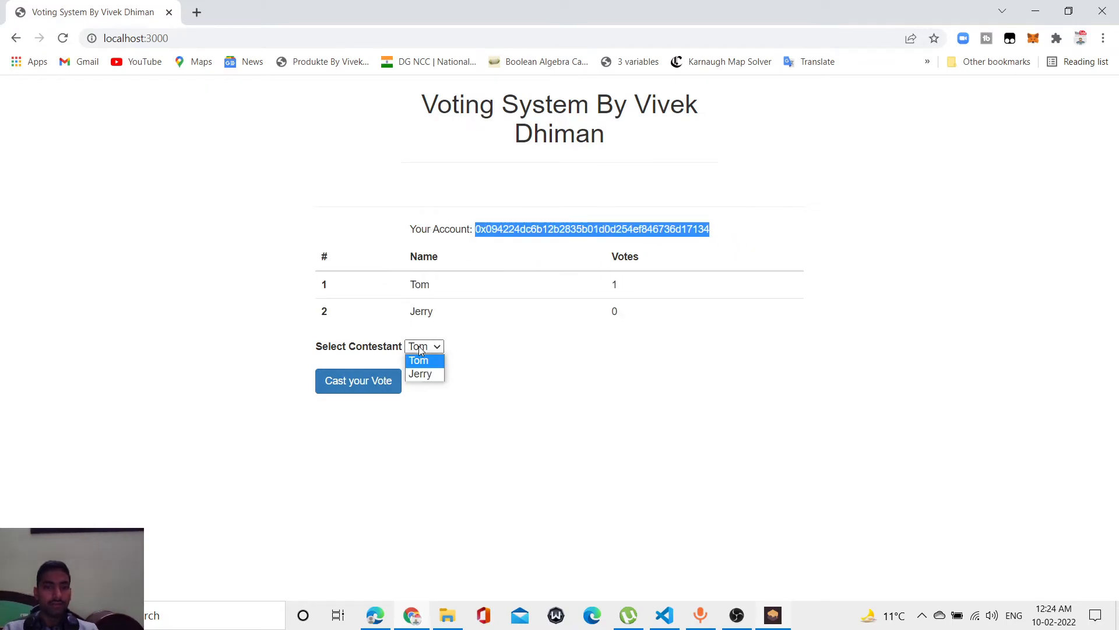
pyautogui.click(419, 374)
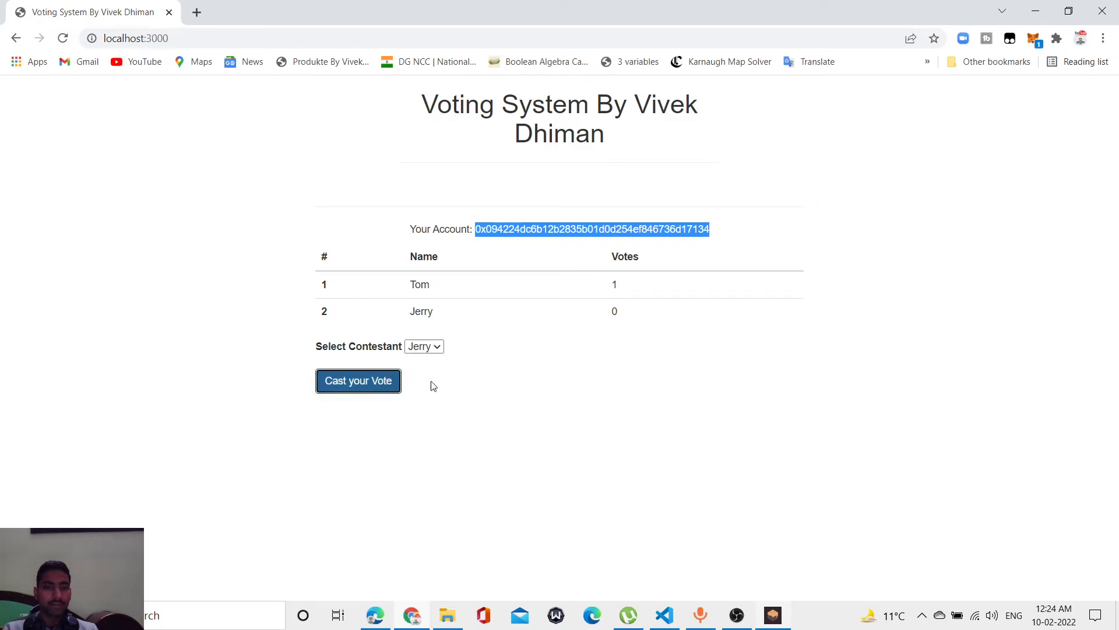
pyautogui.click(358, 380)
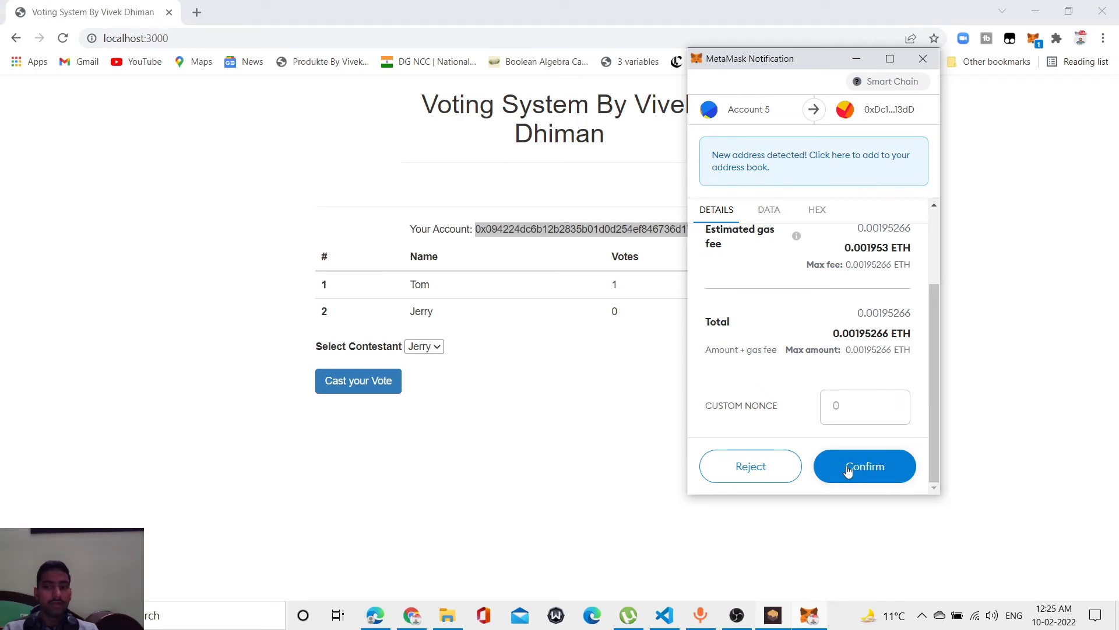
pyautogui.click(865, 465)
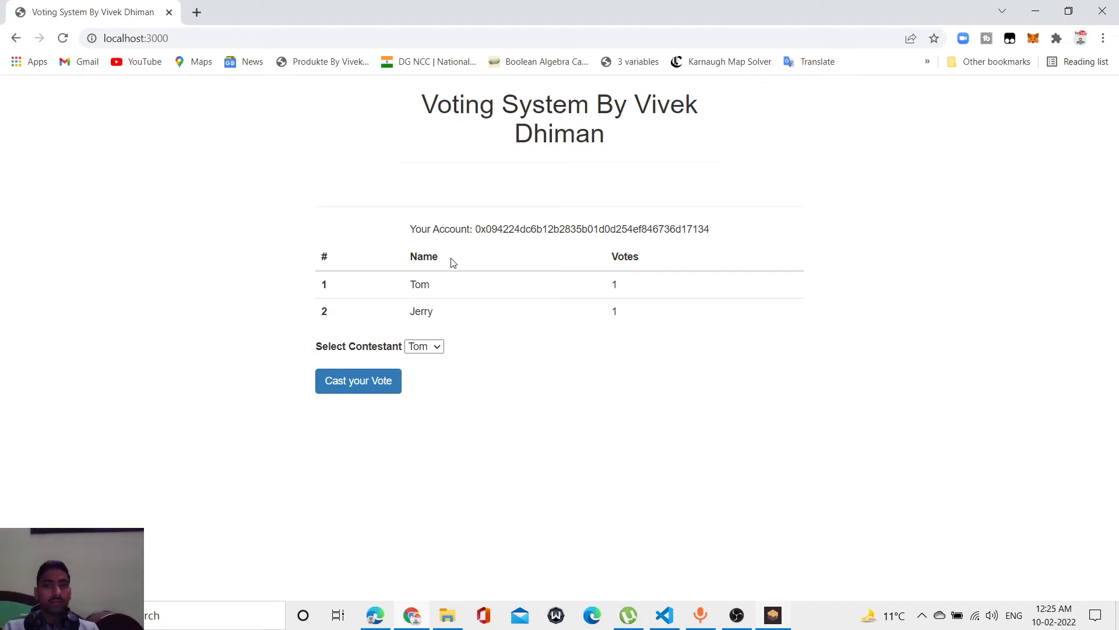
pyautogui.moveTo(587, 333)
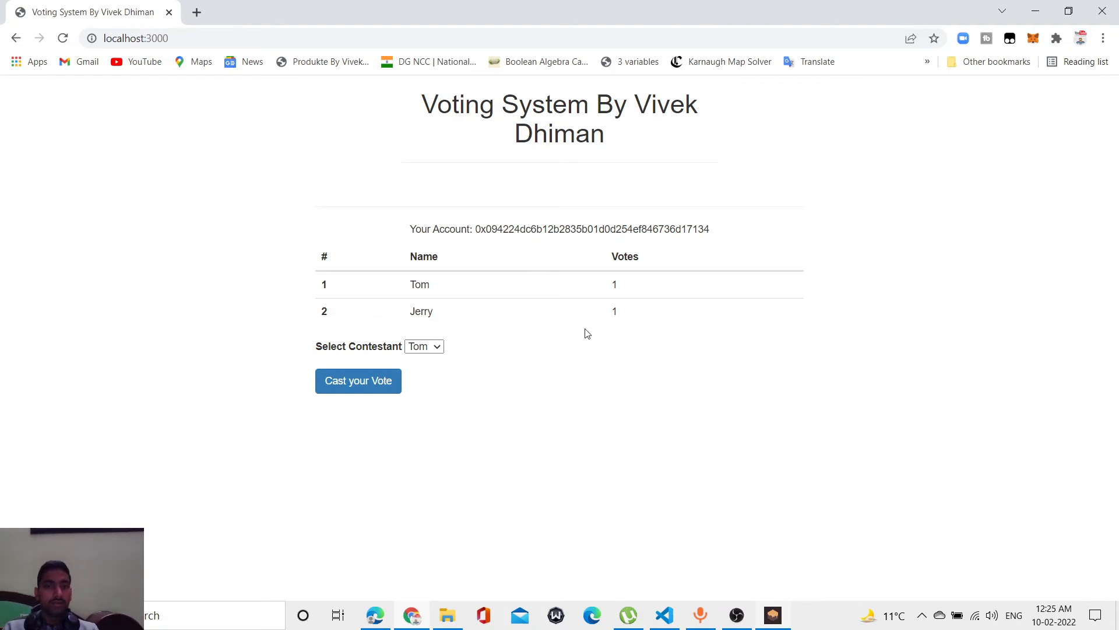
# Step: Submit a second vote for Tom from Account 5, triggering MetaMask's expected-failure warning
pyautogui.moveTo(473, 229); pyautogui.dragTo(541, 229)
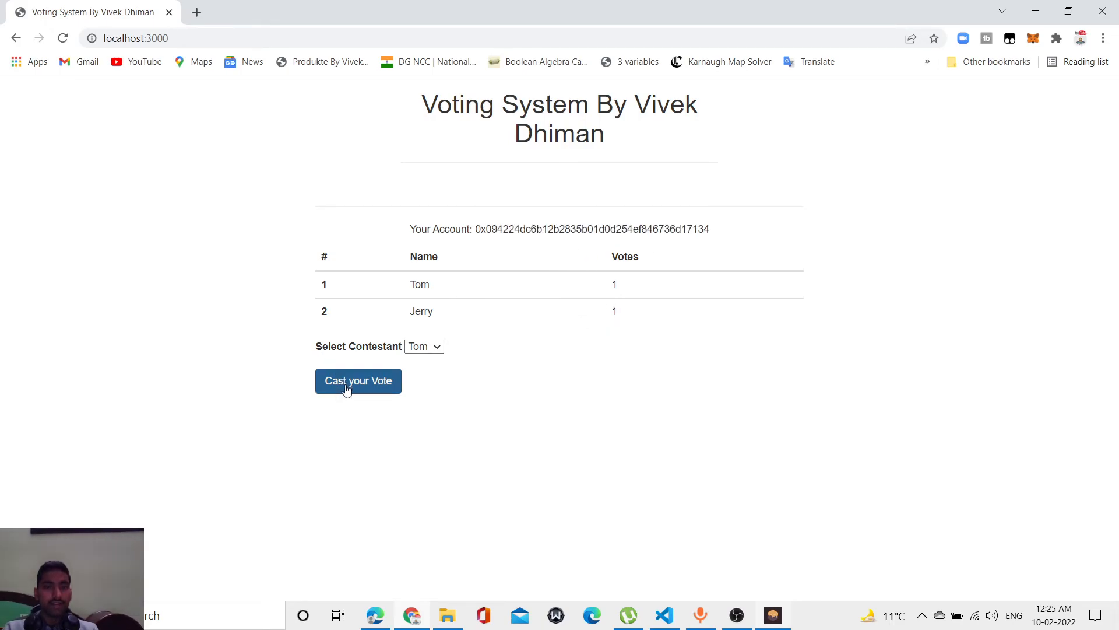
pyautogui.click(358, 380)
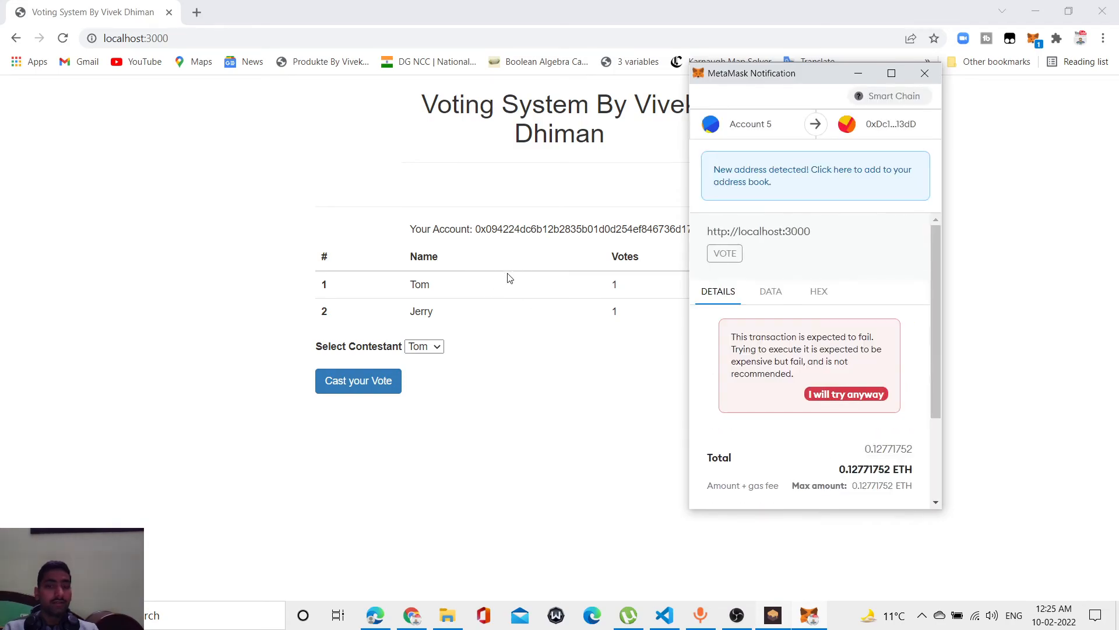
# Step: Force the warned second vote through MetaMask; it fails, leaving both at 1 vote
pyautogui.scroll(-3)
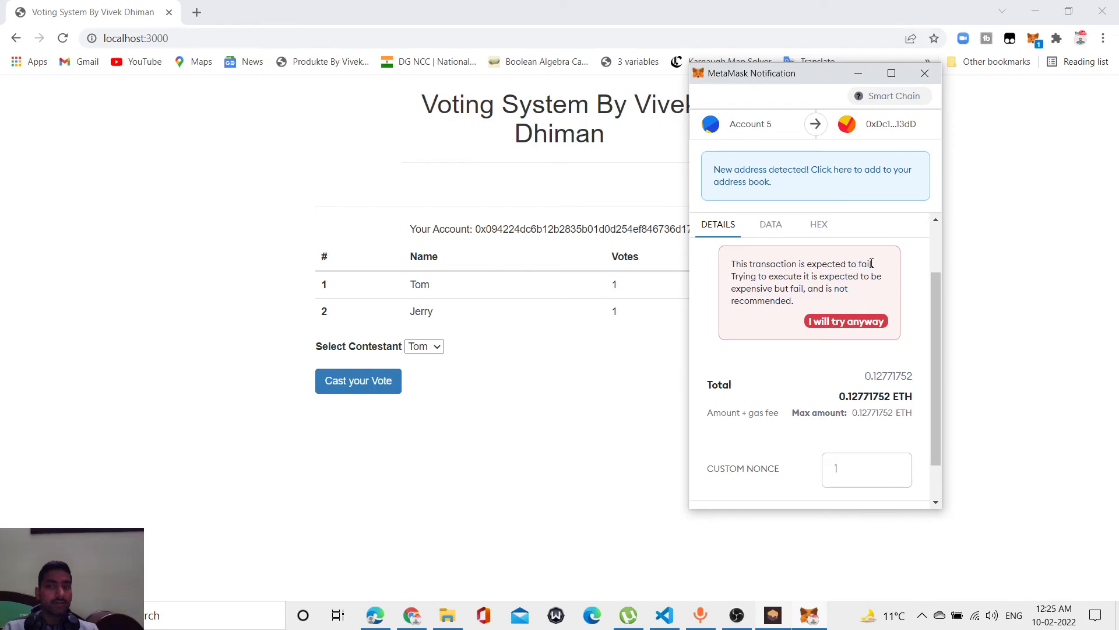
pyautogui.moveTo(846, 282)
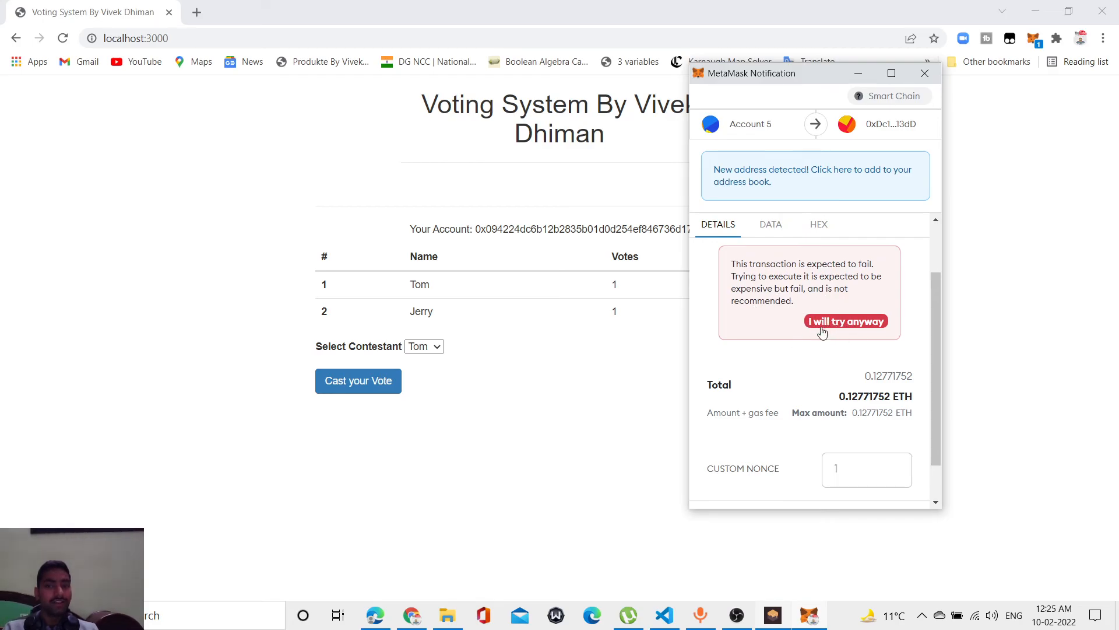
pyautogui.moveTo(726, 305)
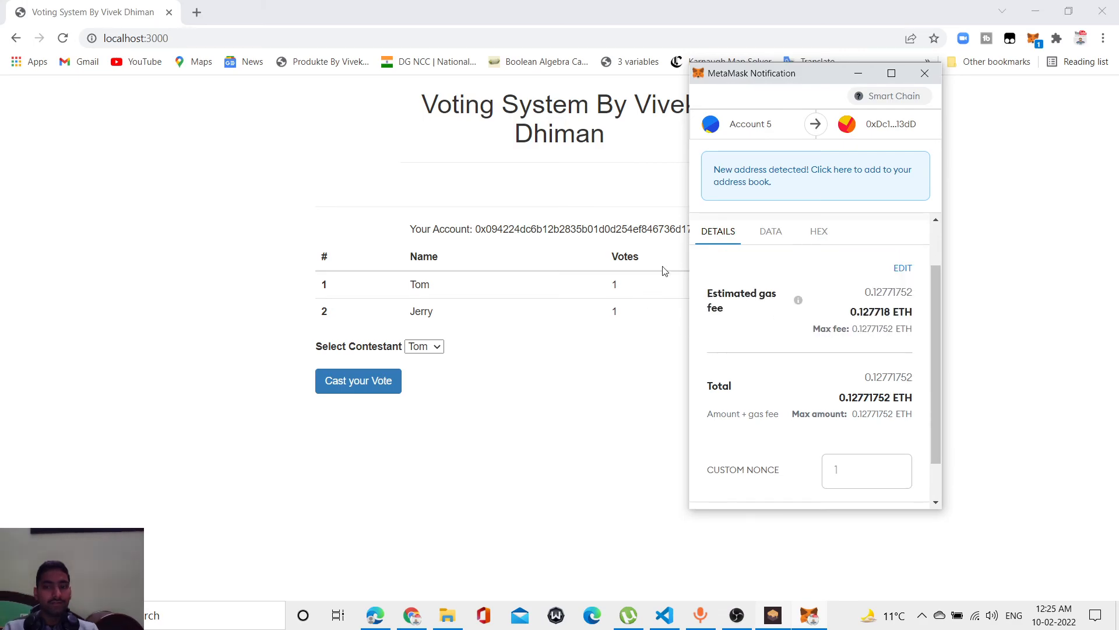
pyautogui.click(867, 481)
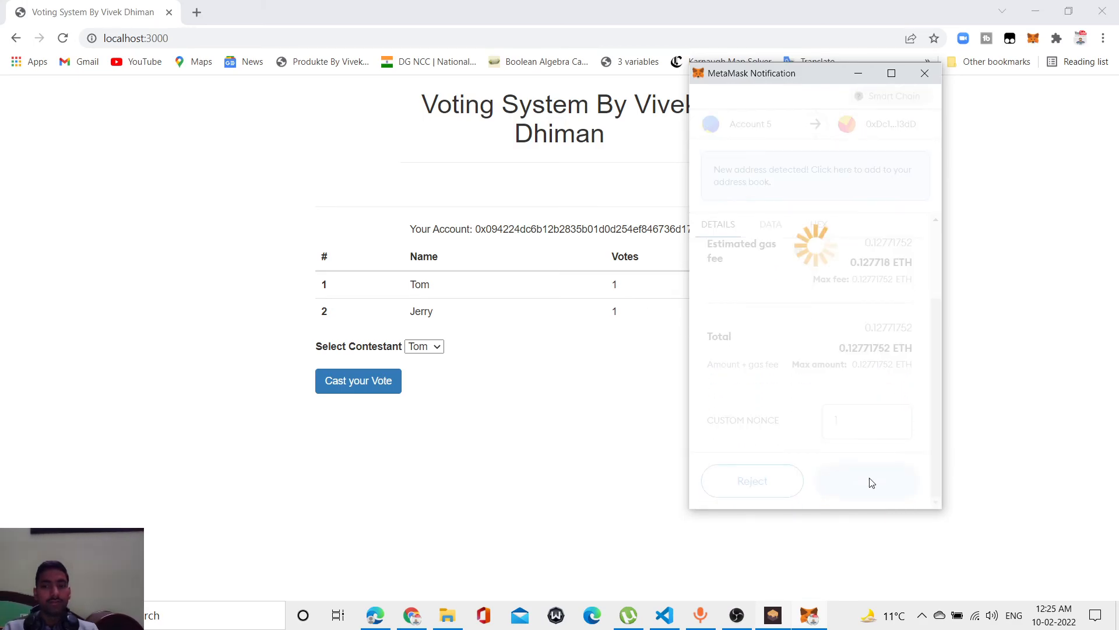
pyautogui.click(867, 481)
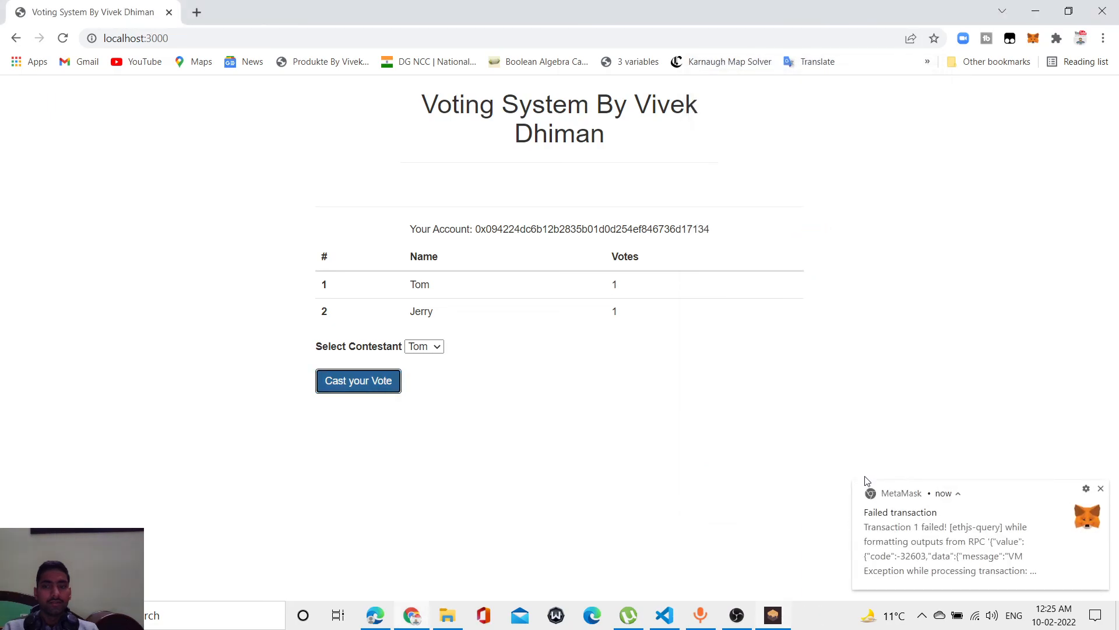
pyautogui.moveTo(493, 325)
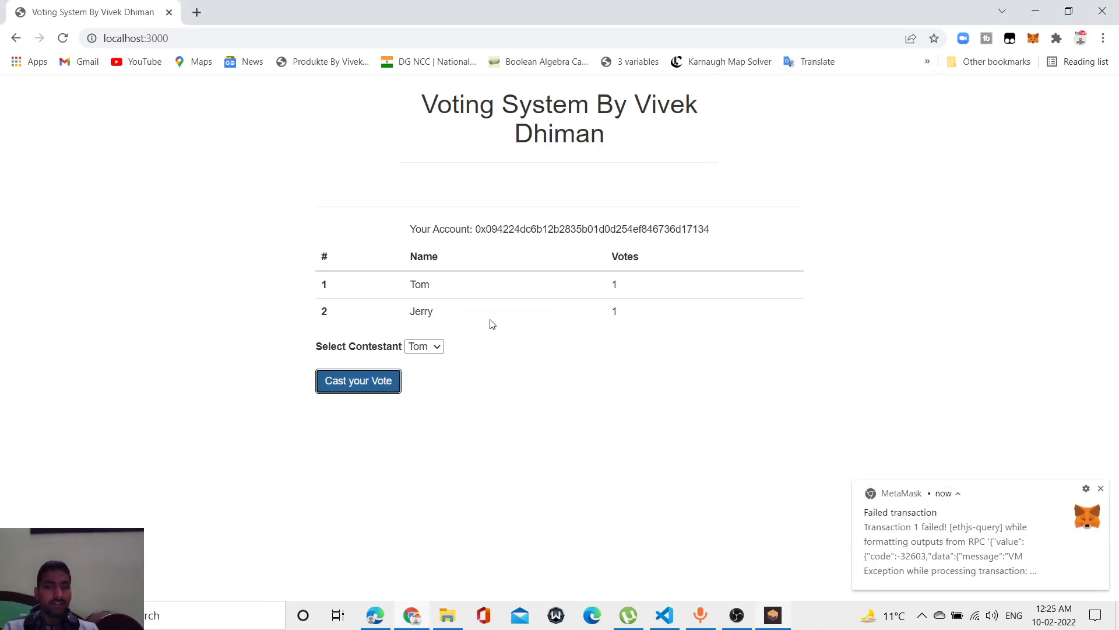
pyautogui.moveTo(422, 77)
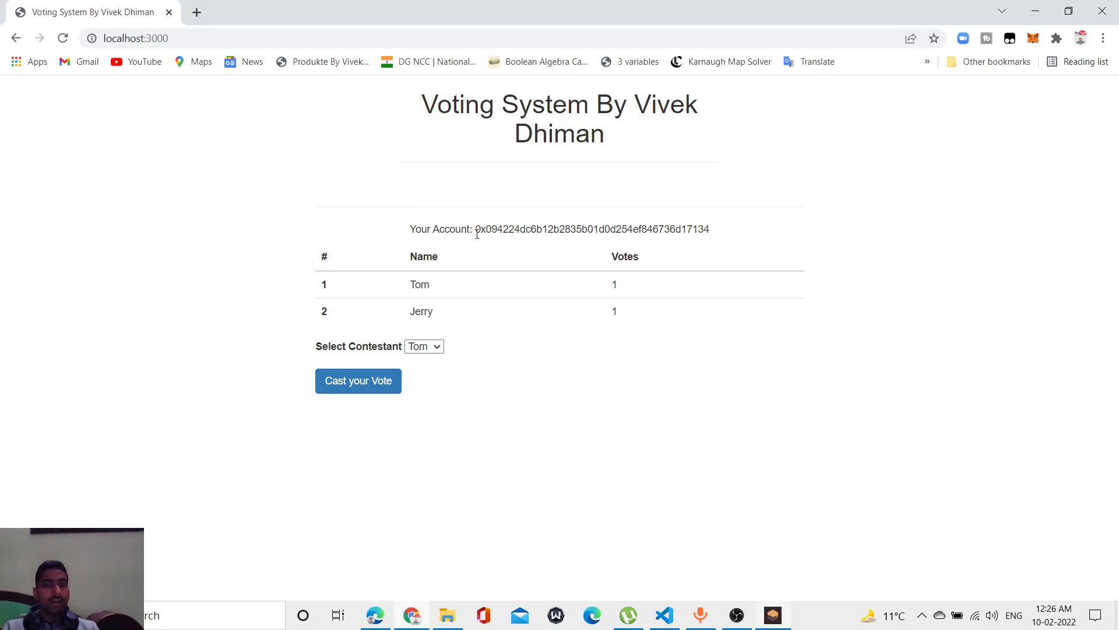
pyautogui.moveTo(782, 237)
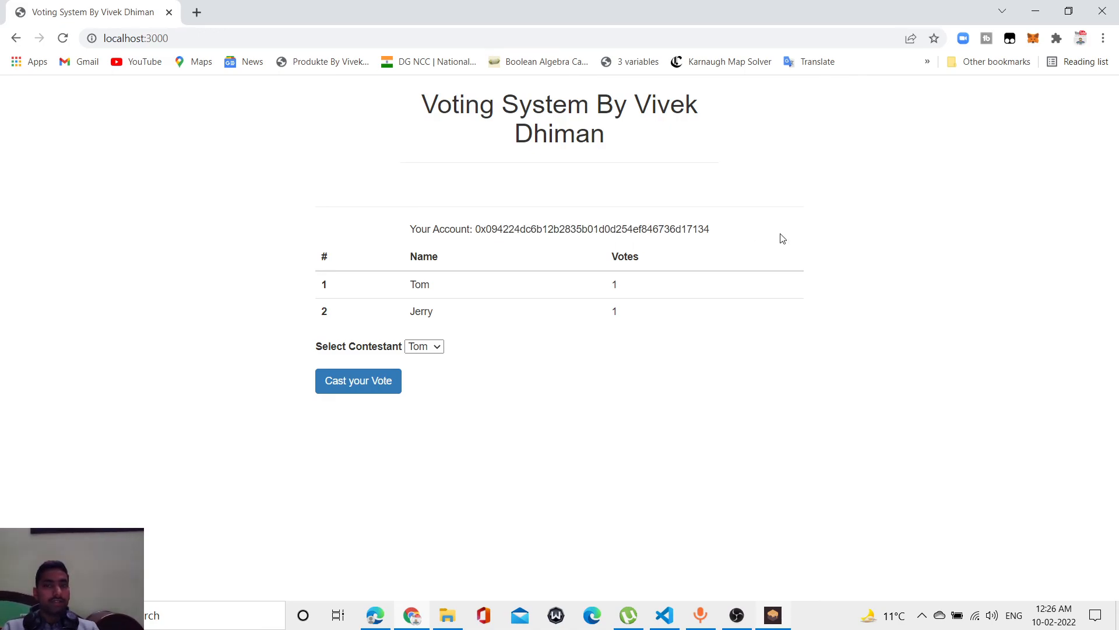
pyautogui.moveTo(839, 457)
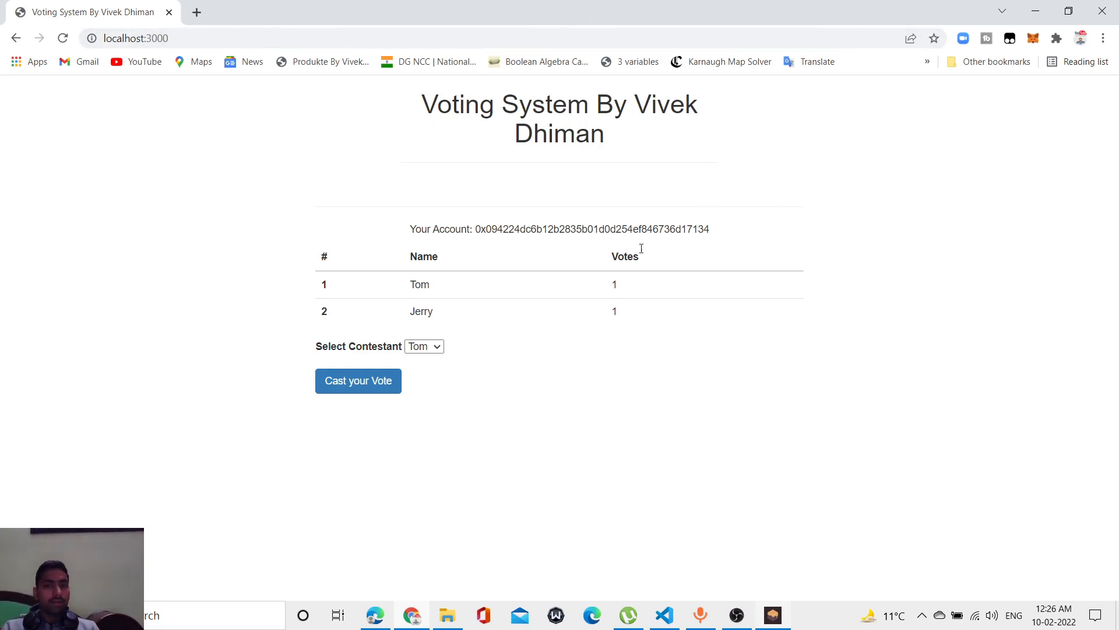
pyautogui.moveTo(631, 271)
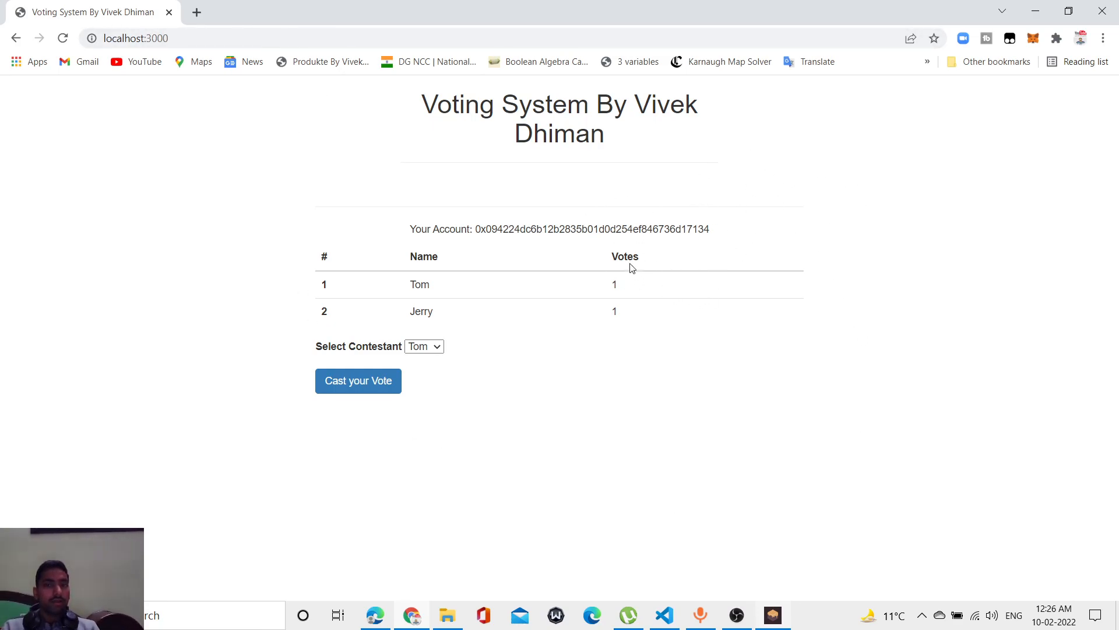
pyautogui.moveTo(926, 227)
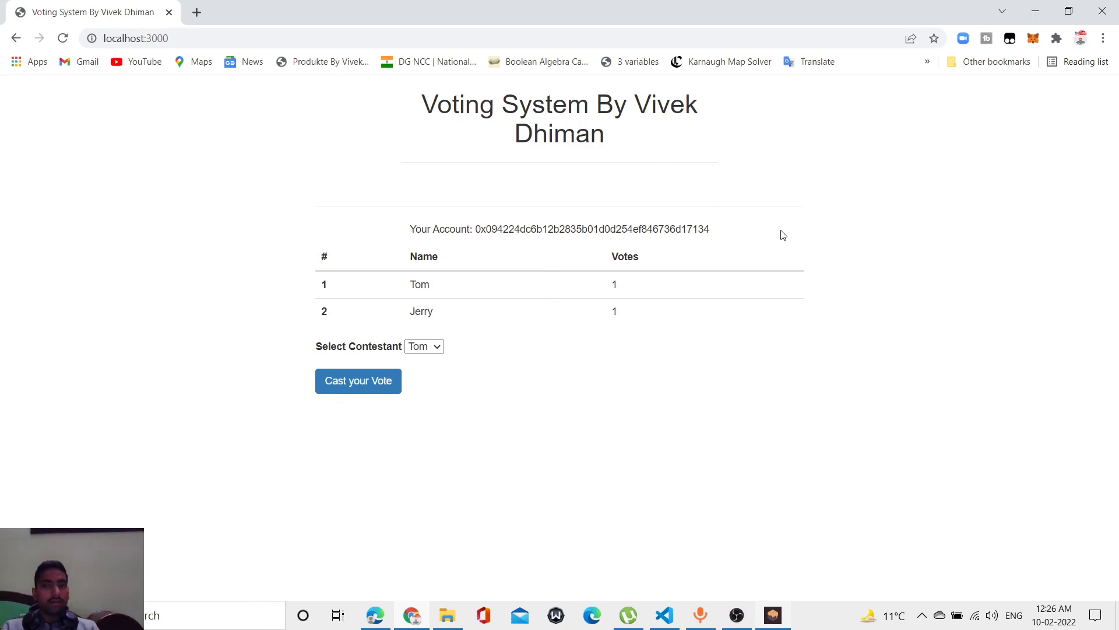
pyautogui.moveTo(606, 157)
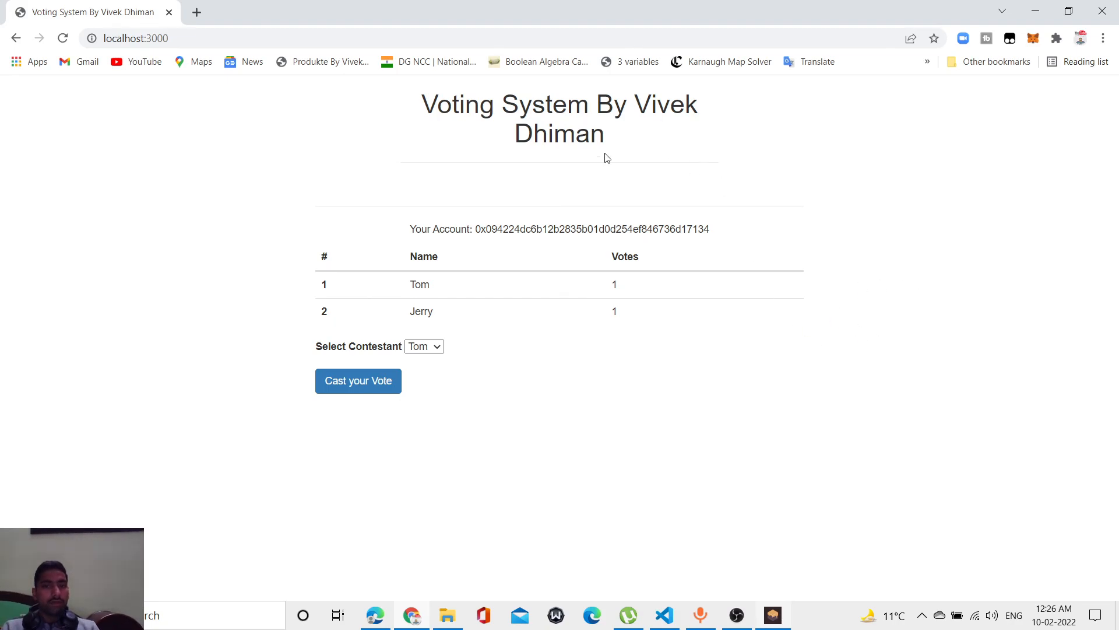
pyautogui.moveTo(650, 364)
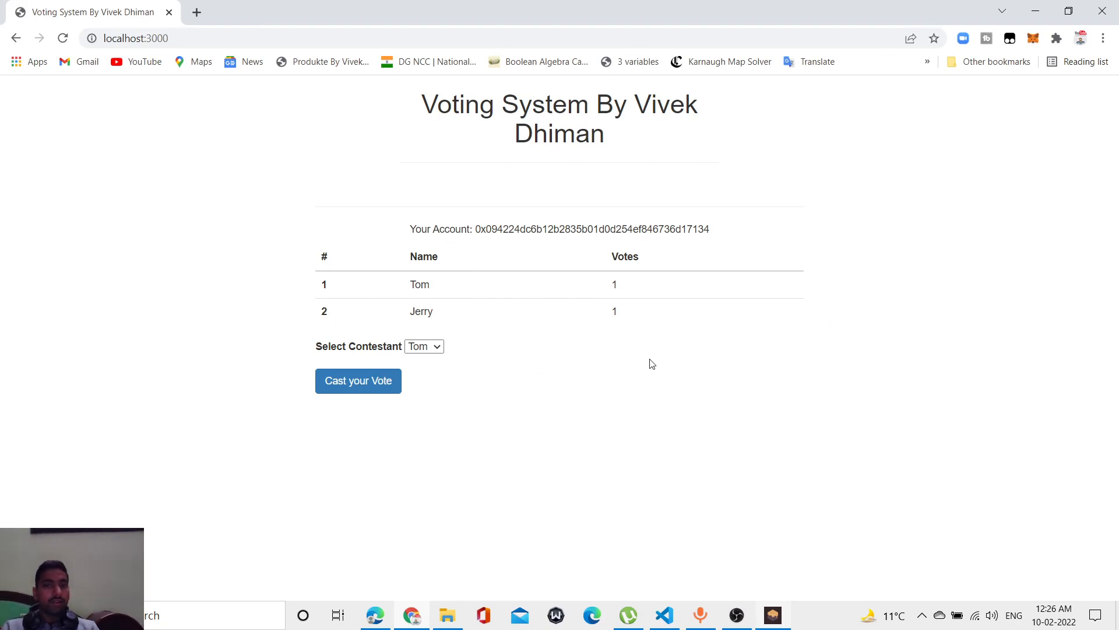